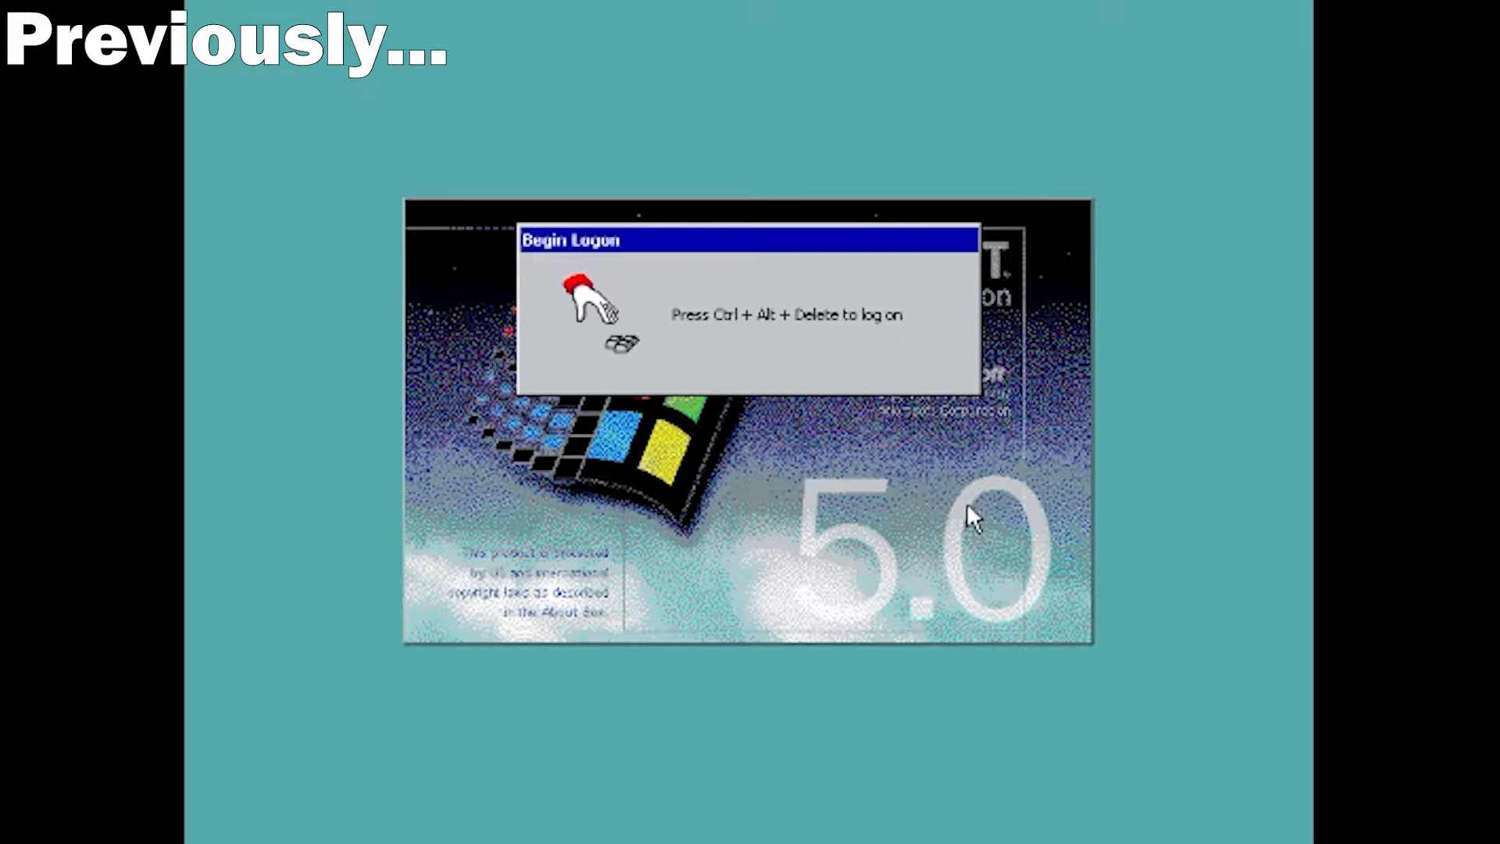
pyautogui.moveTo(866, 531)
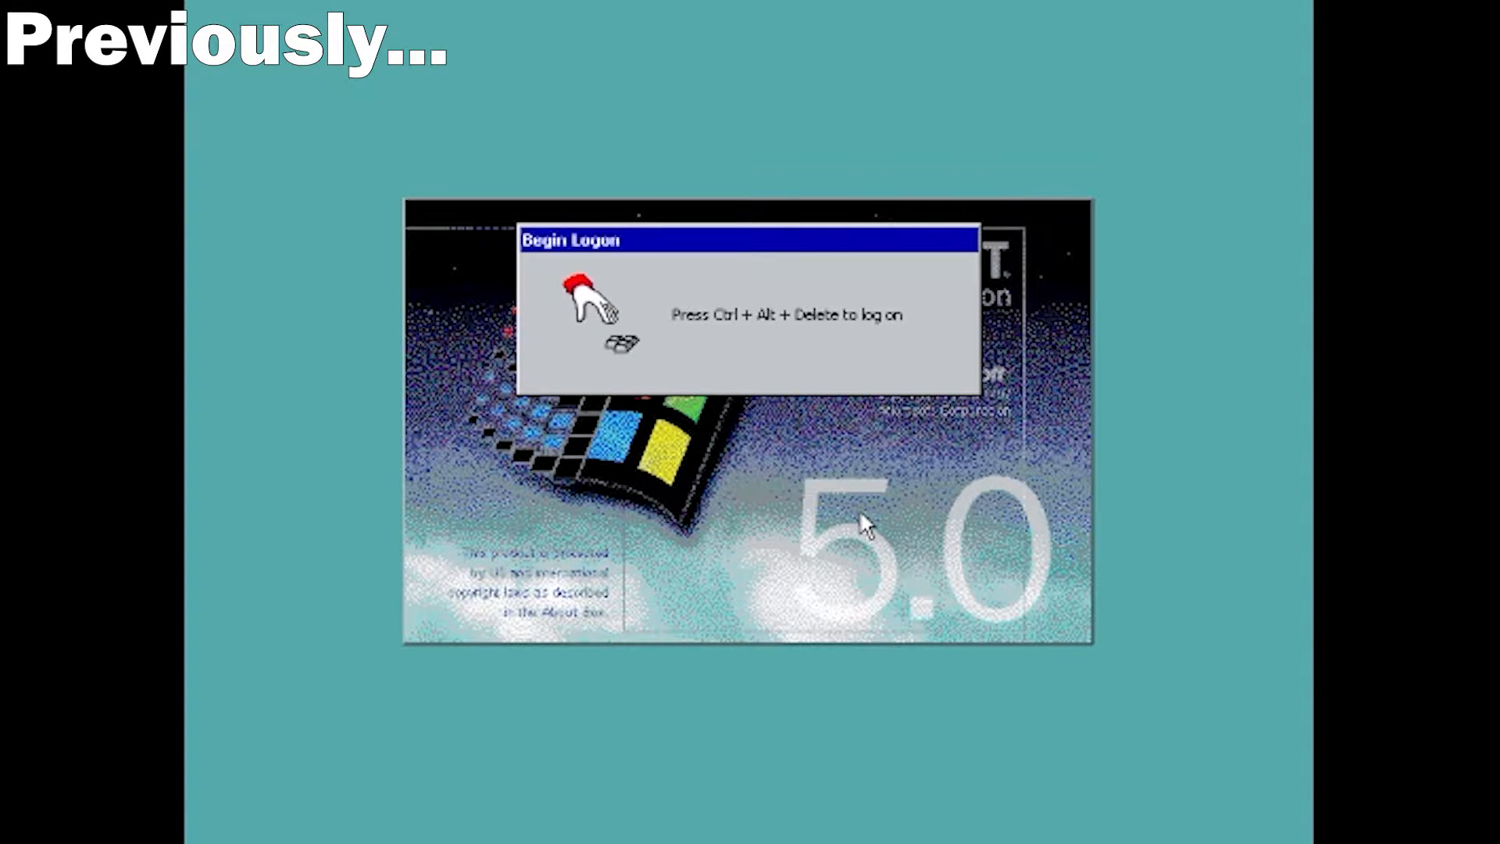
# Begin logging on to Windows NT 5.0 with Ctrl+Alt+Delete at the Begin Logon prompt
pyautogui.press('ctrl+alt+delete')
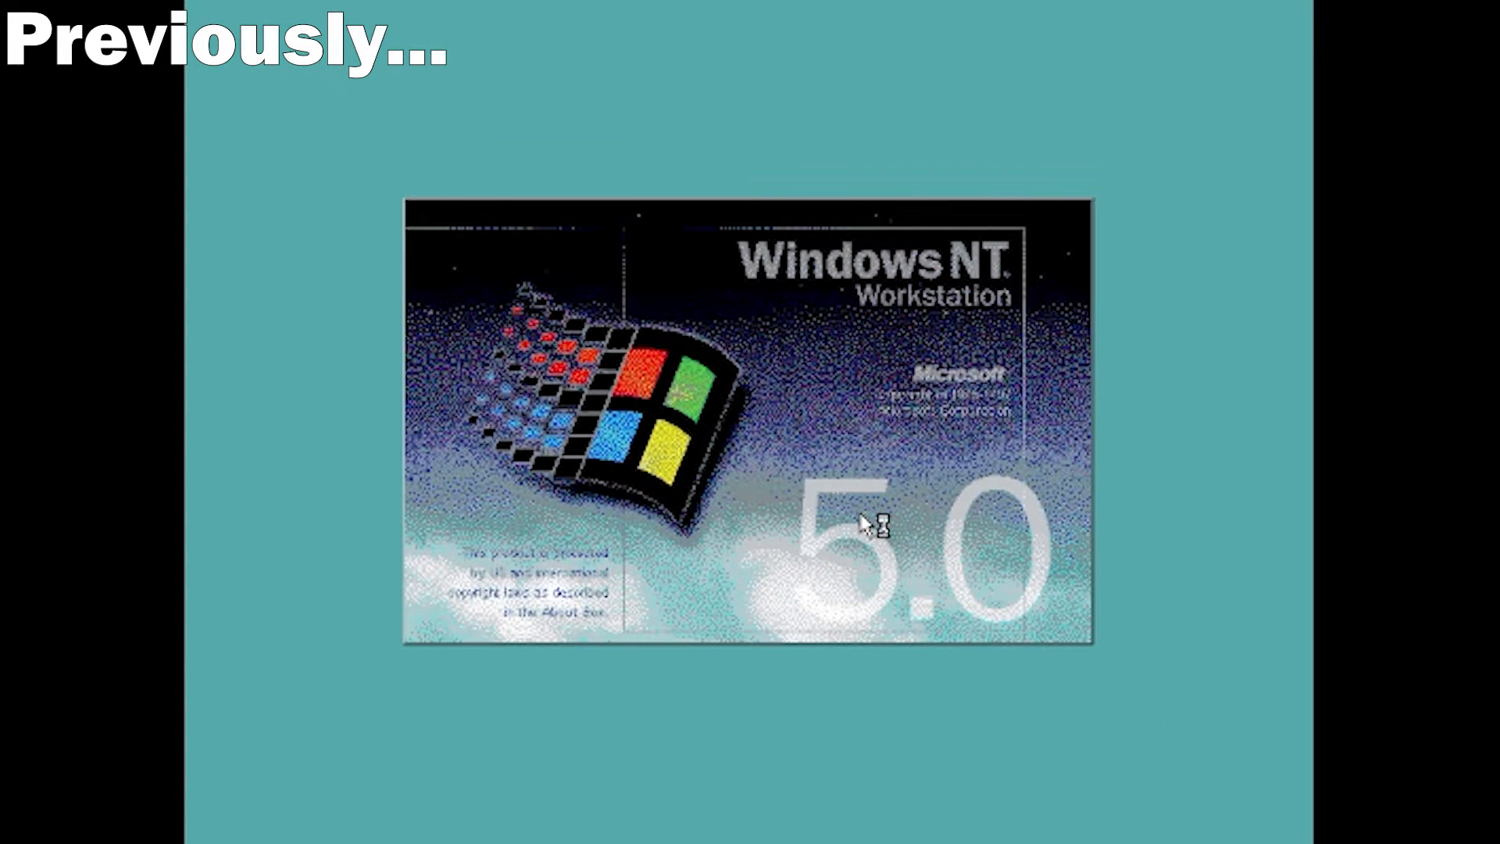
pyautogui.moveTo(813, 497)
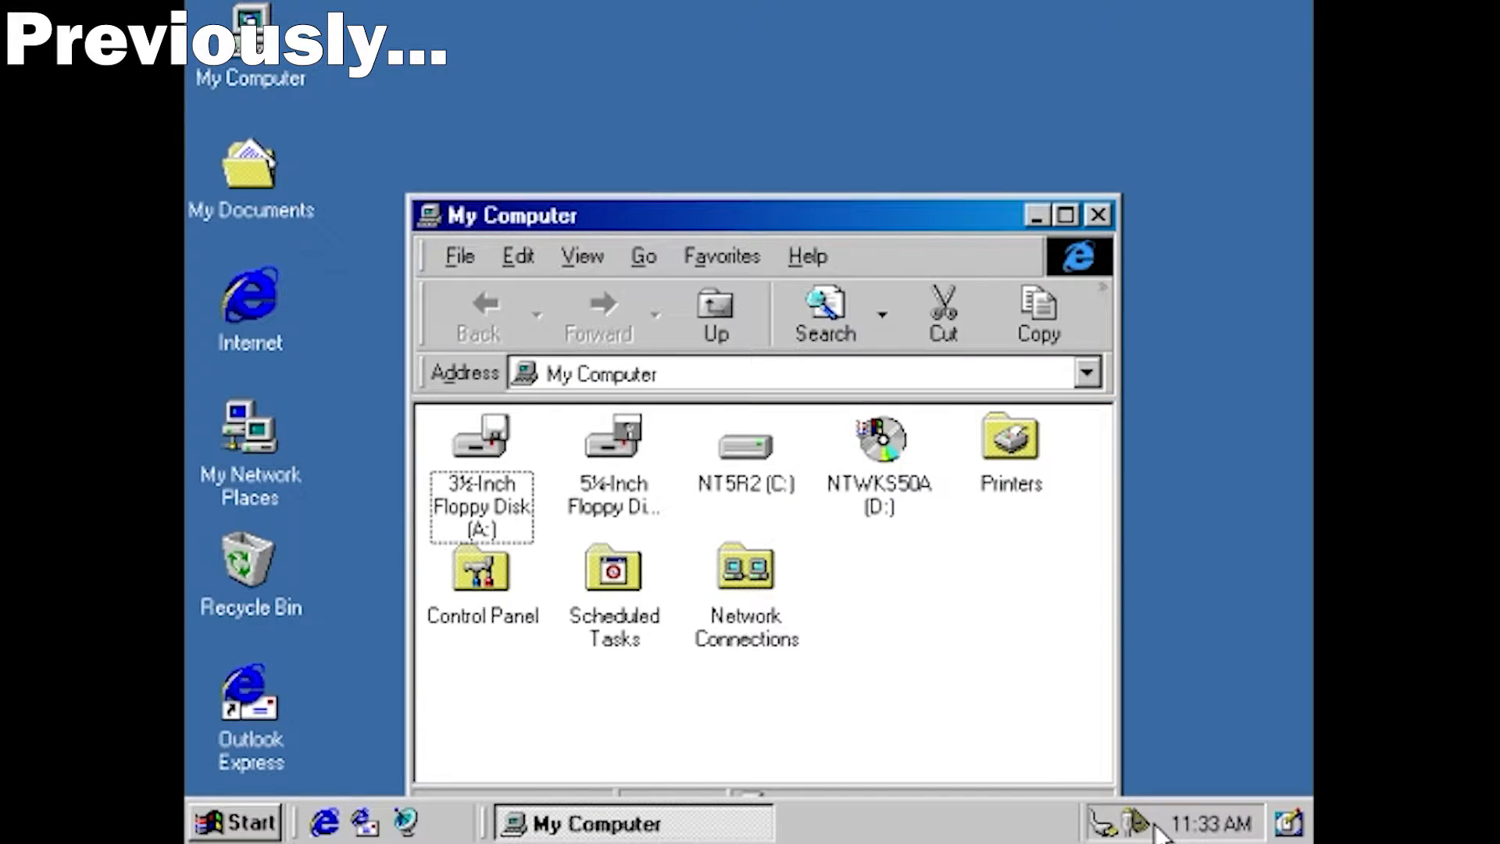
pyautogui.moveTo(1104, 823)
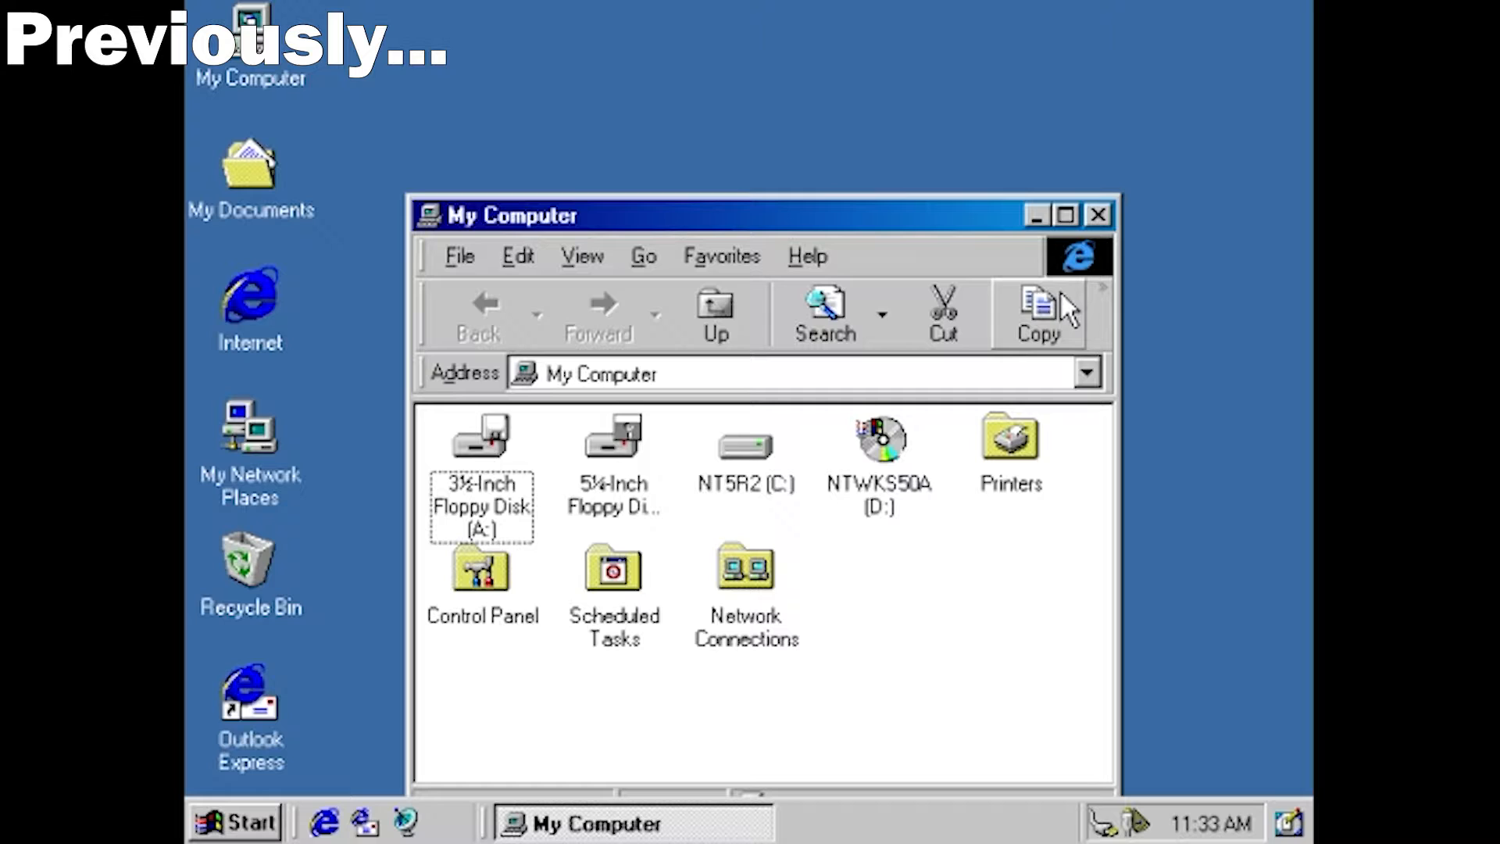
# Close My Computer and bring up the Welcome to Windows NT What's New page
pyautogui.click(1097, 214)
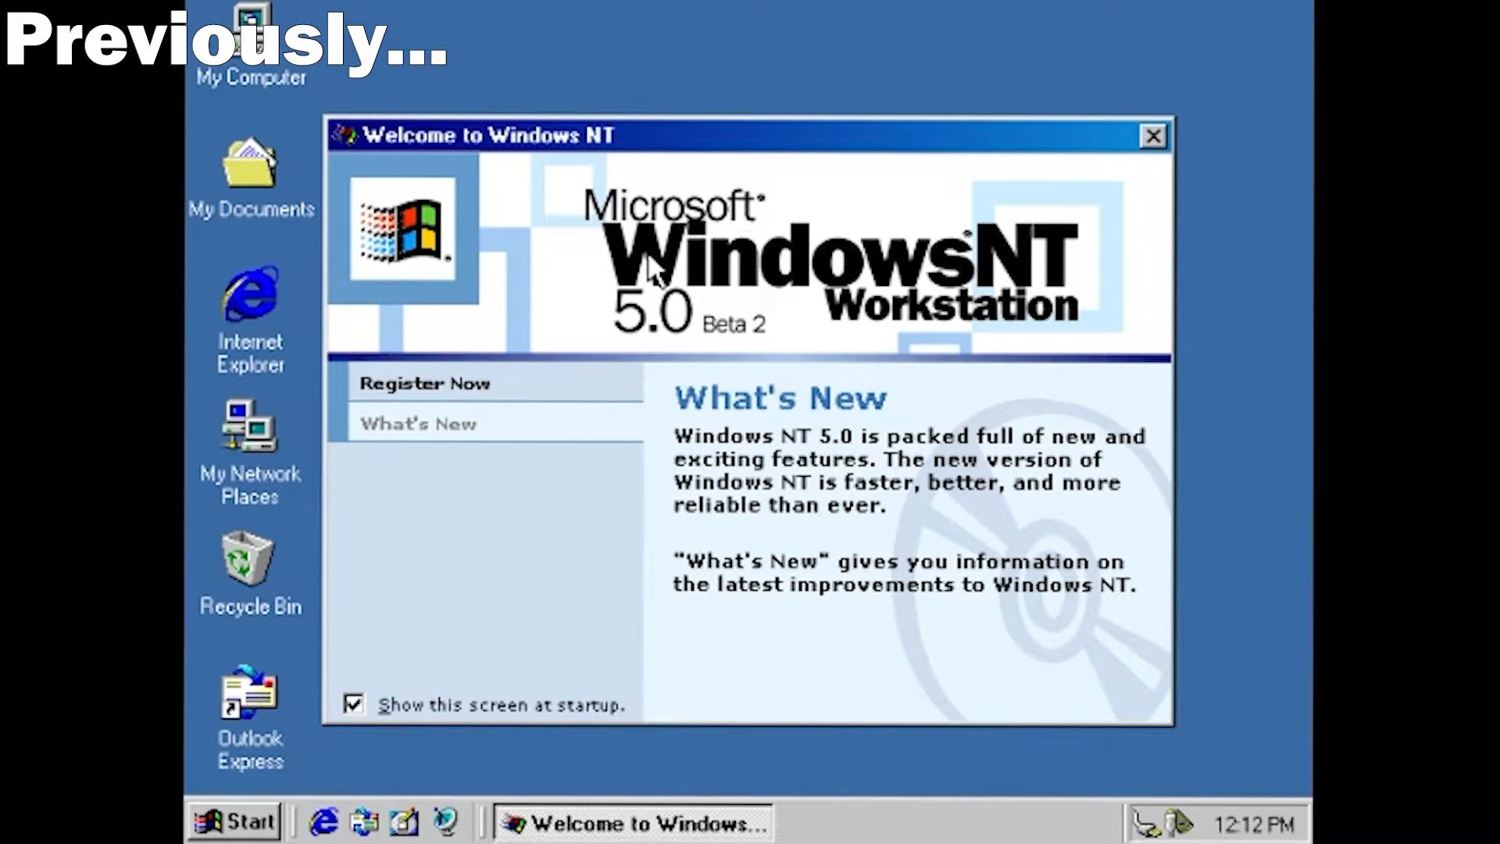
pyautogui.moveTo(865, 330)
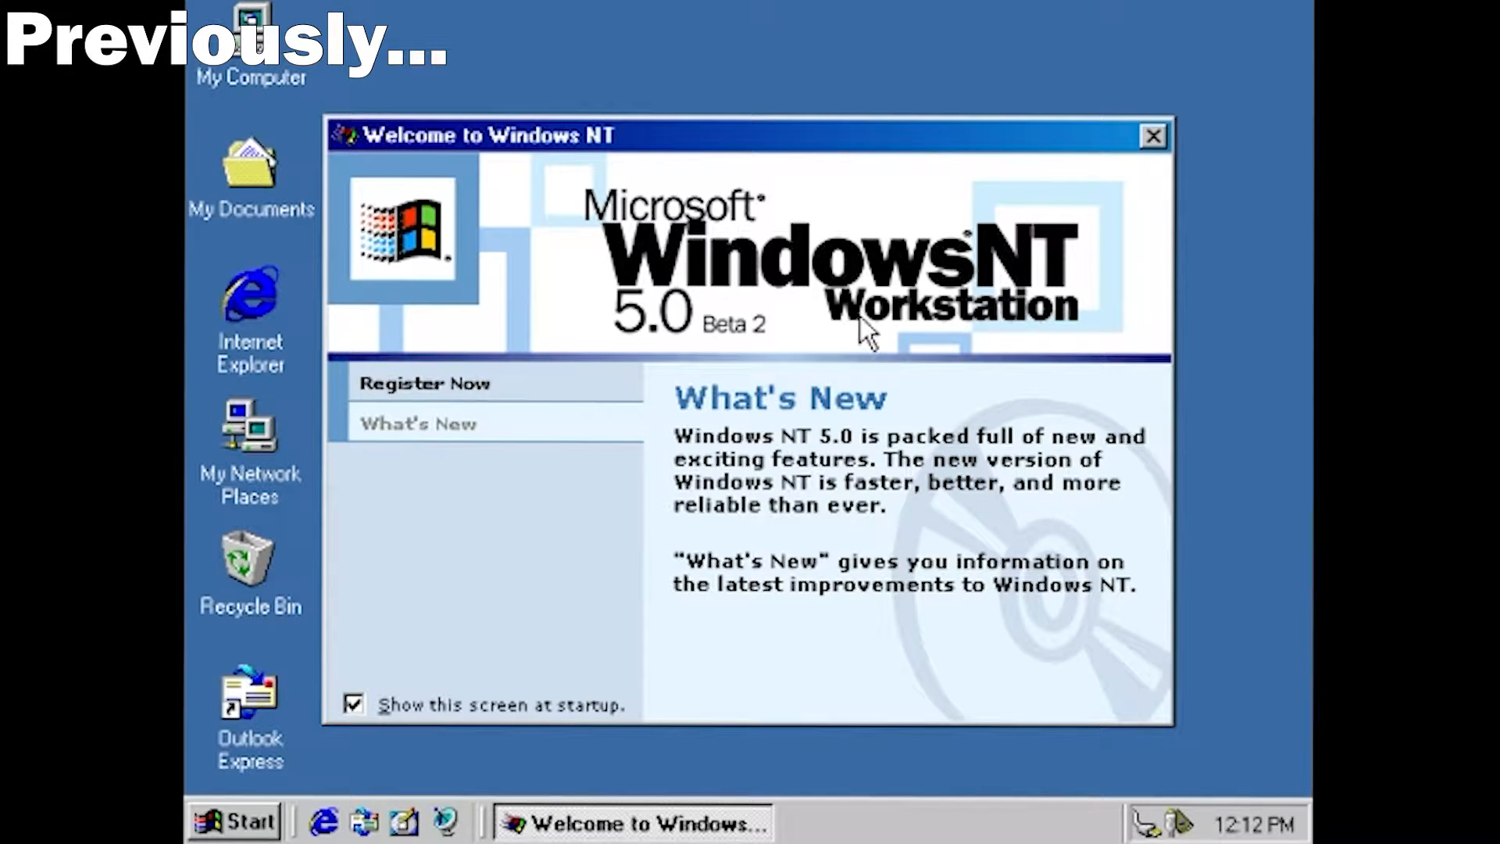
pyautogui.moveTo(1129, 234)
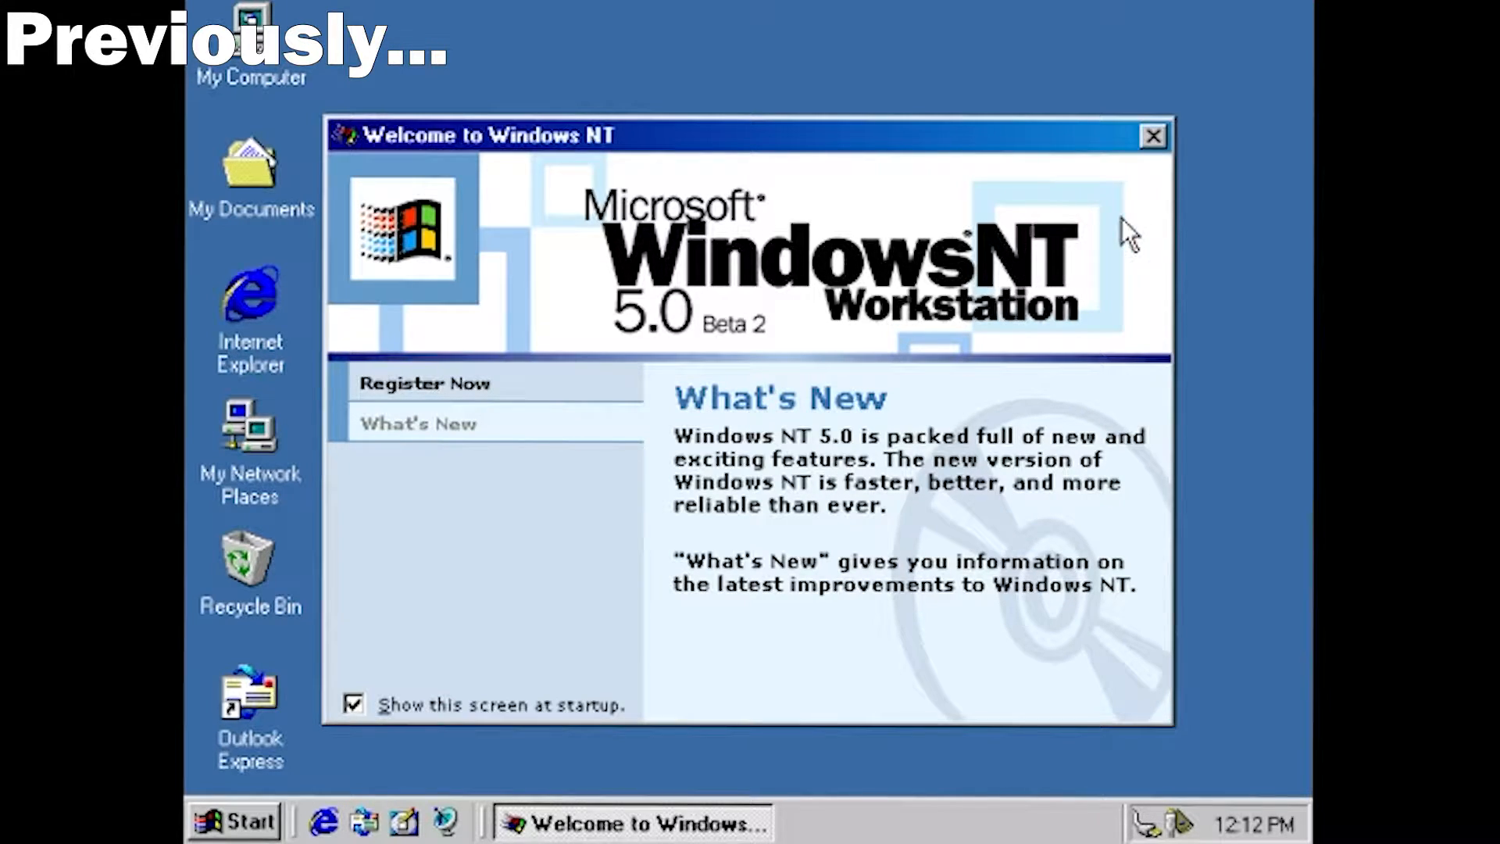
pyautogui.moveTo(1273, 828)
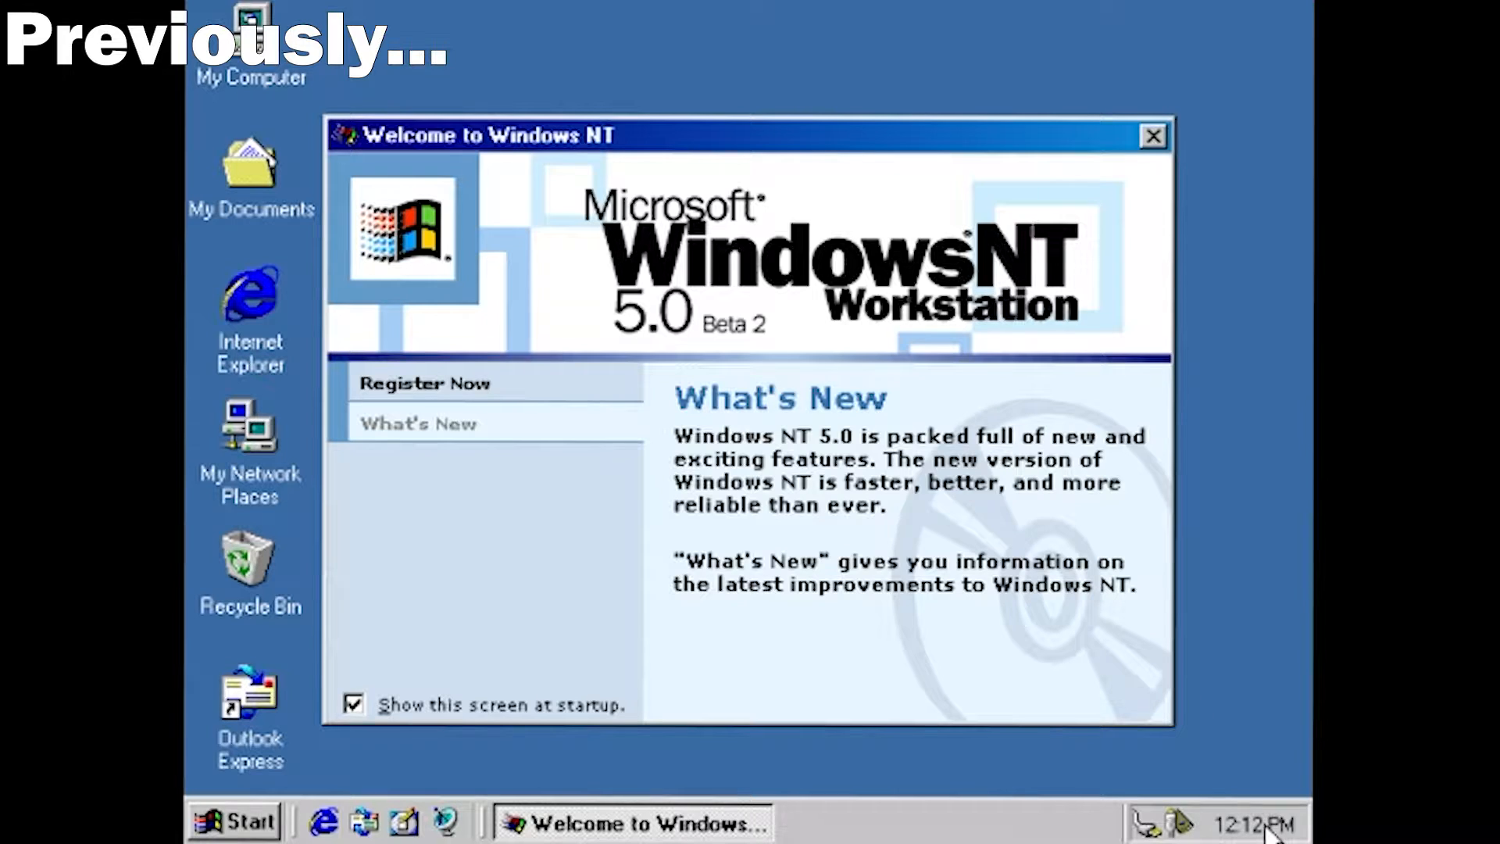
pyautogui.moveTo(1187, 271)
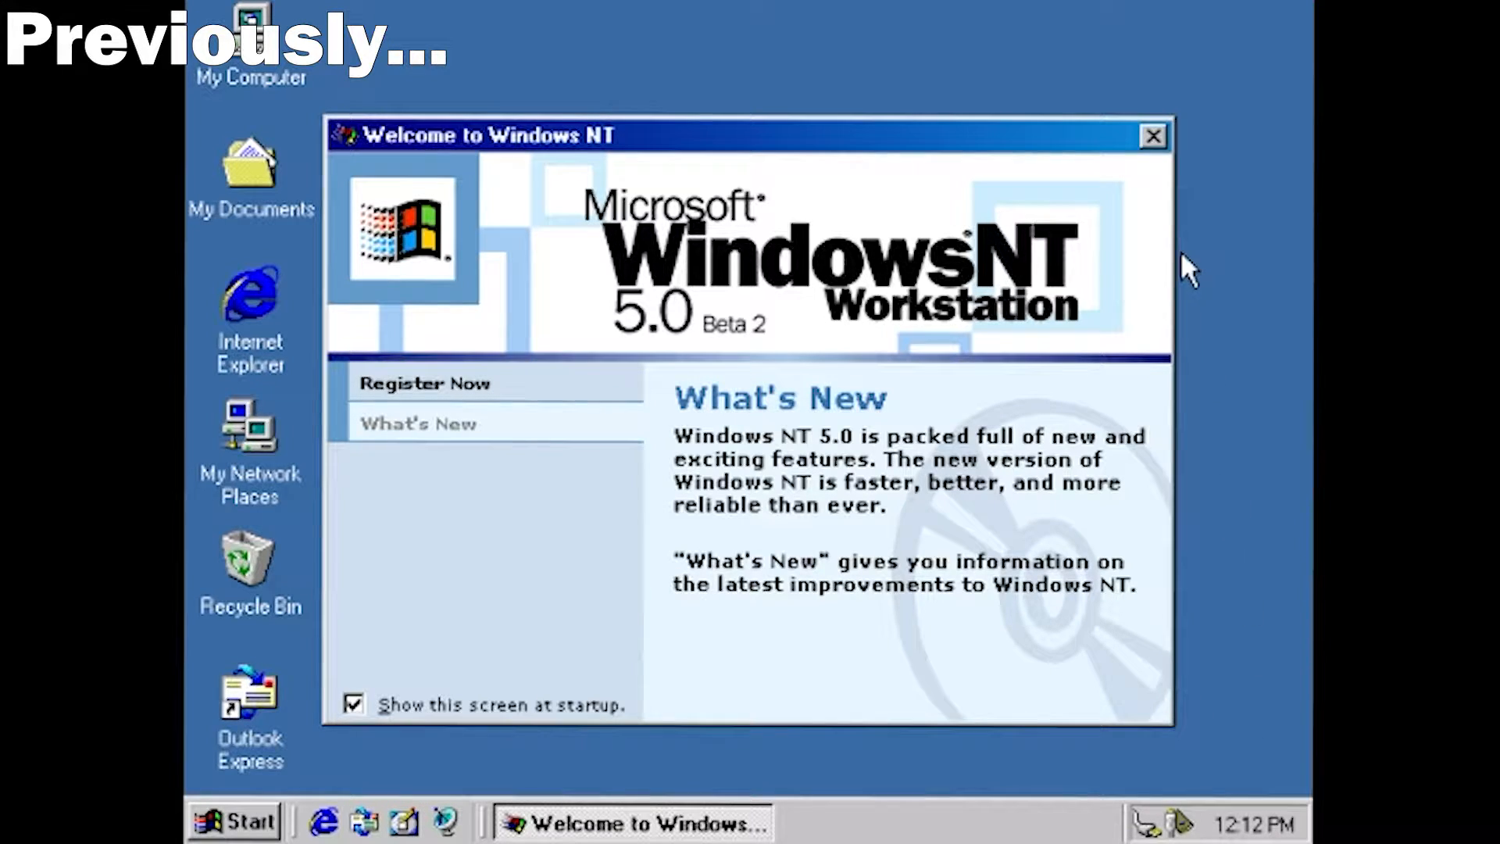
pyautogui.click(1153, 136)
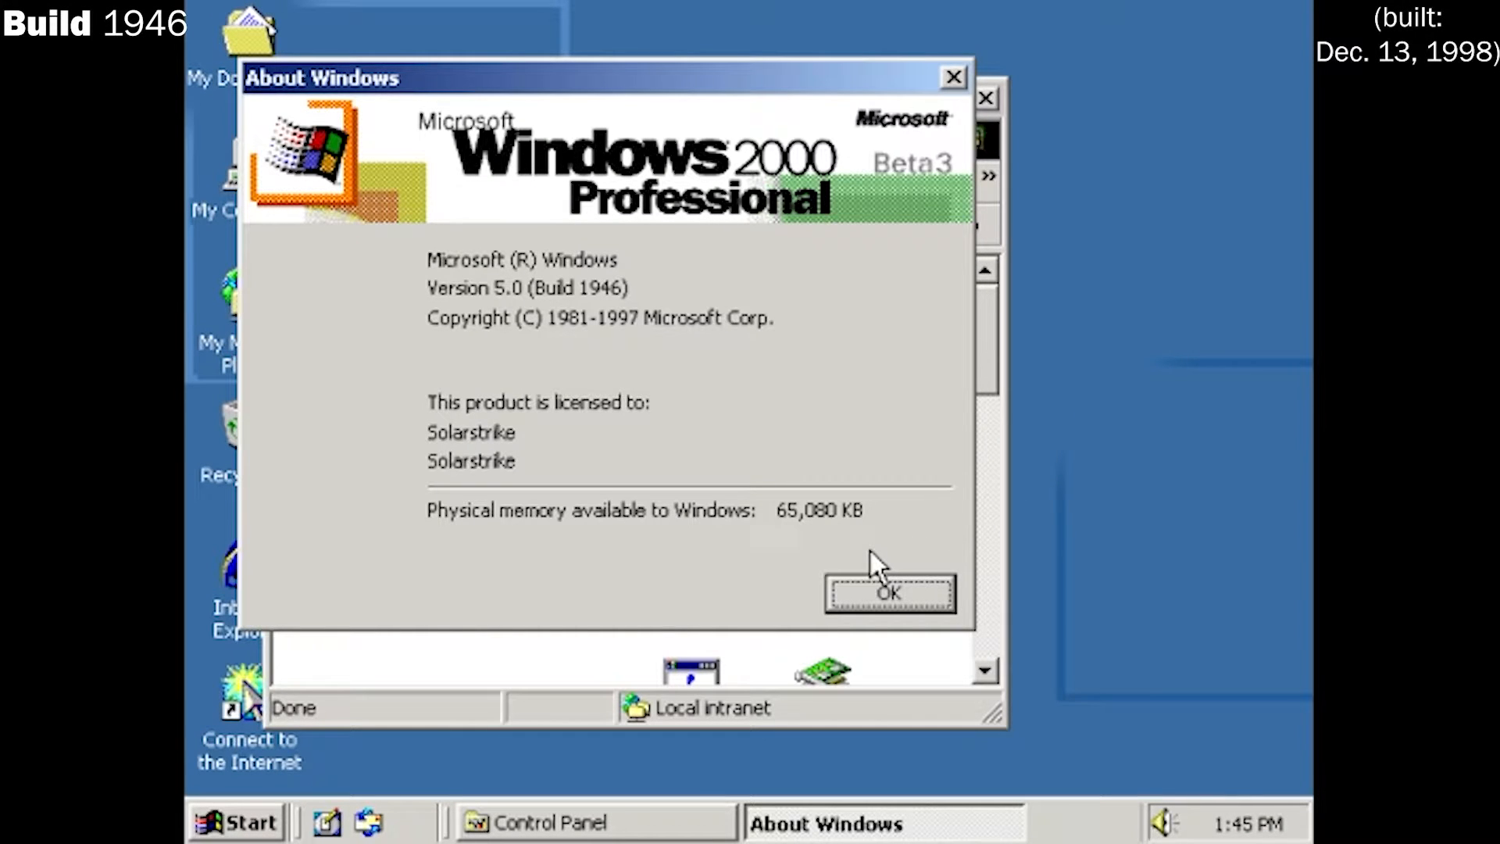
# Dismiss the build 1946 About Windows box and scroll through the Control Panel icons
pyautogui.click(889, 593)
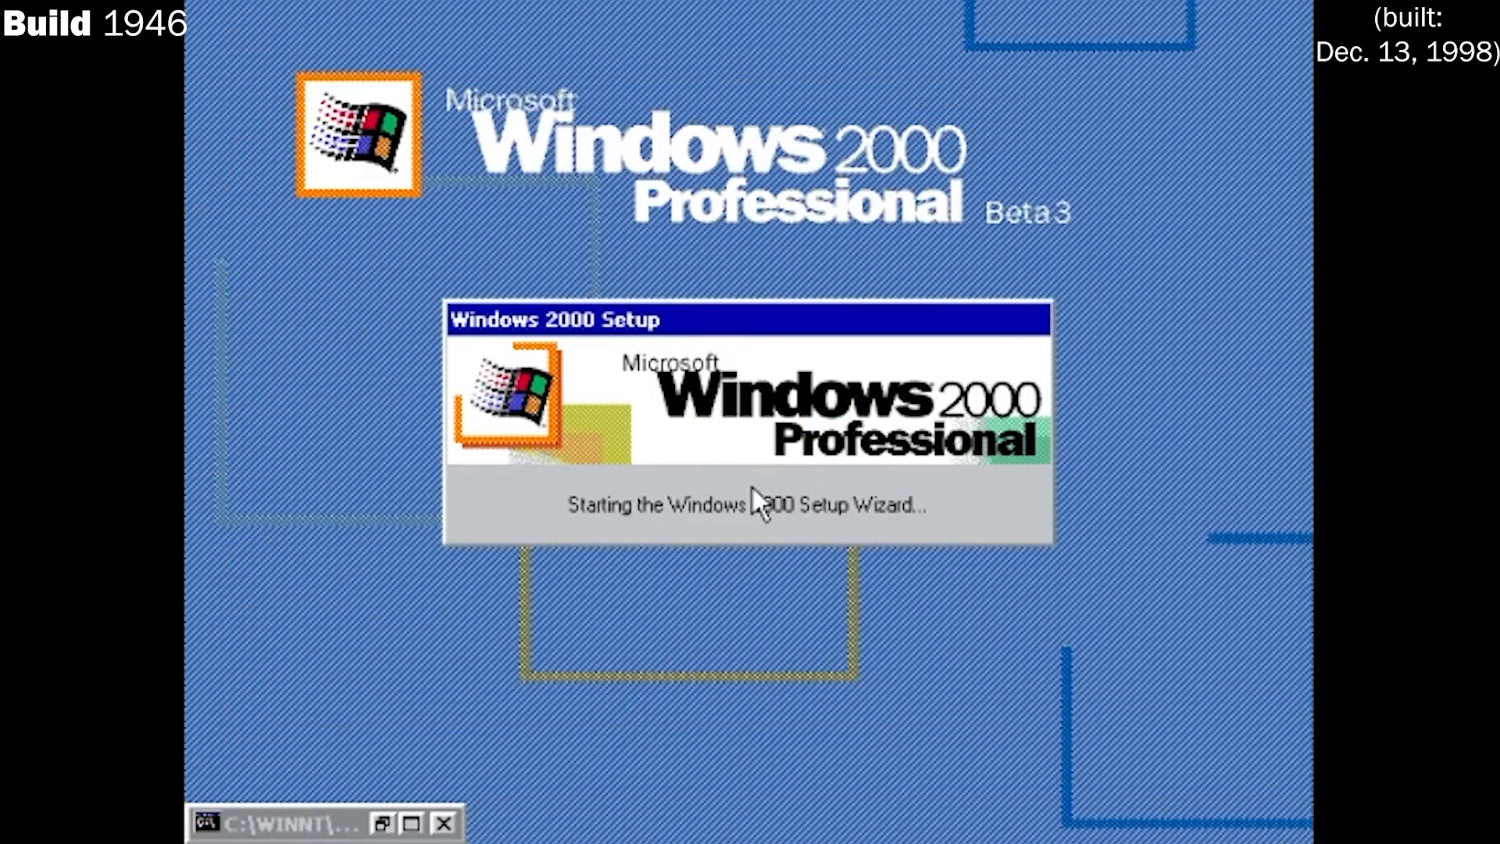
pyautogui.moveTo(1129, 271)
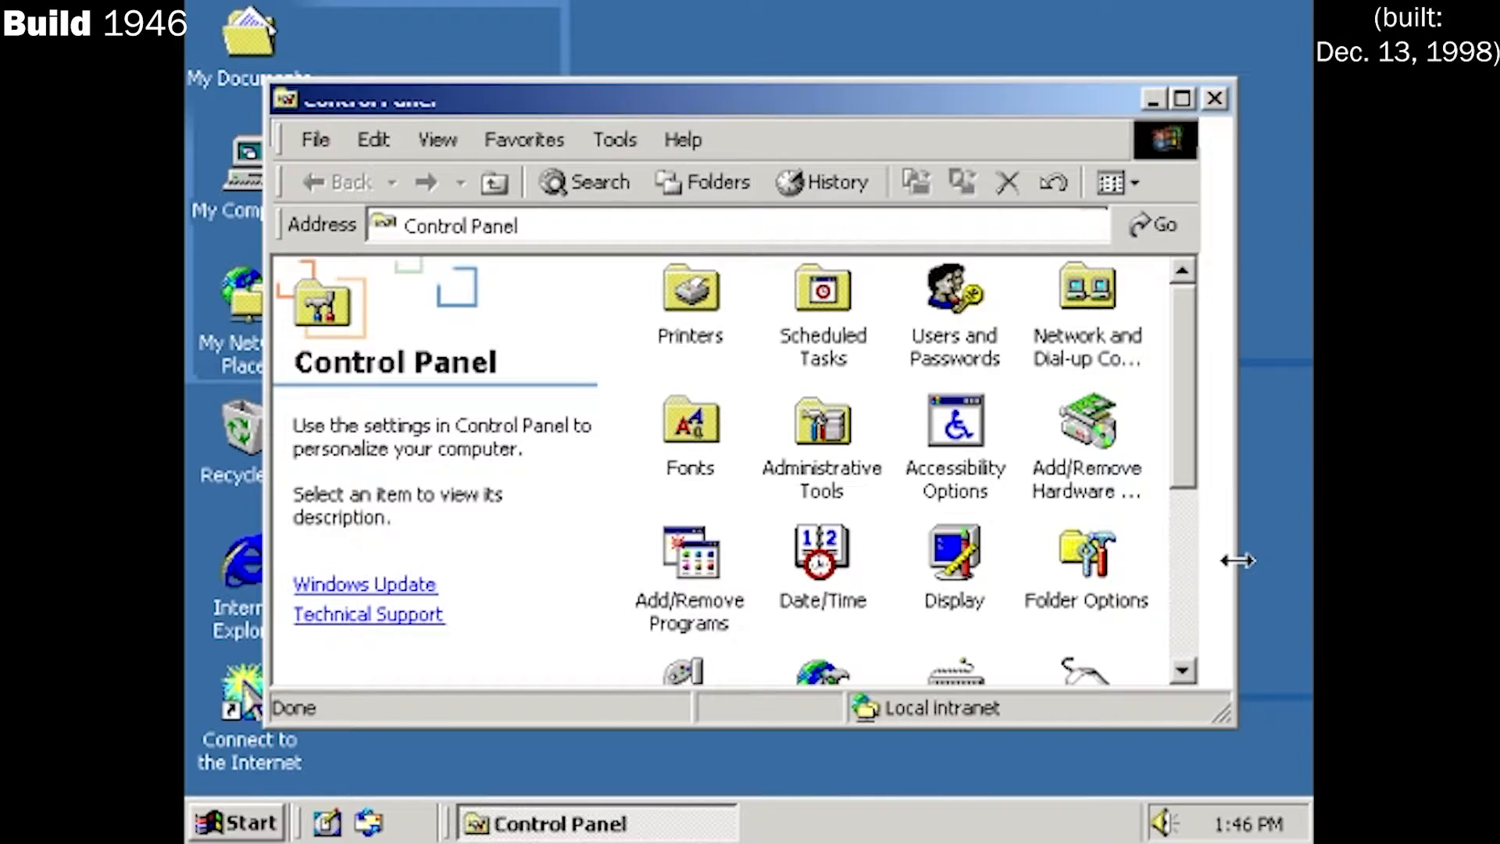
pyautogui.scroll(-3)
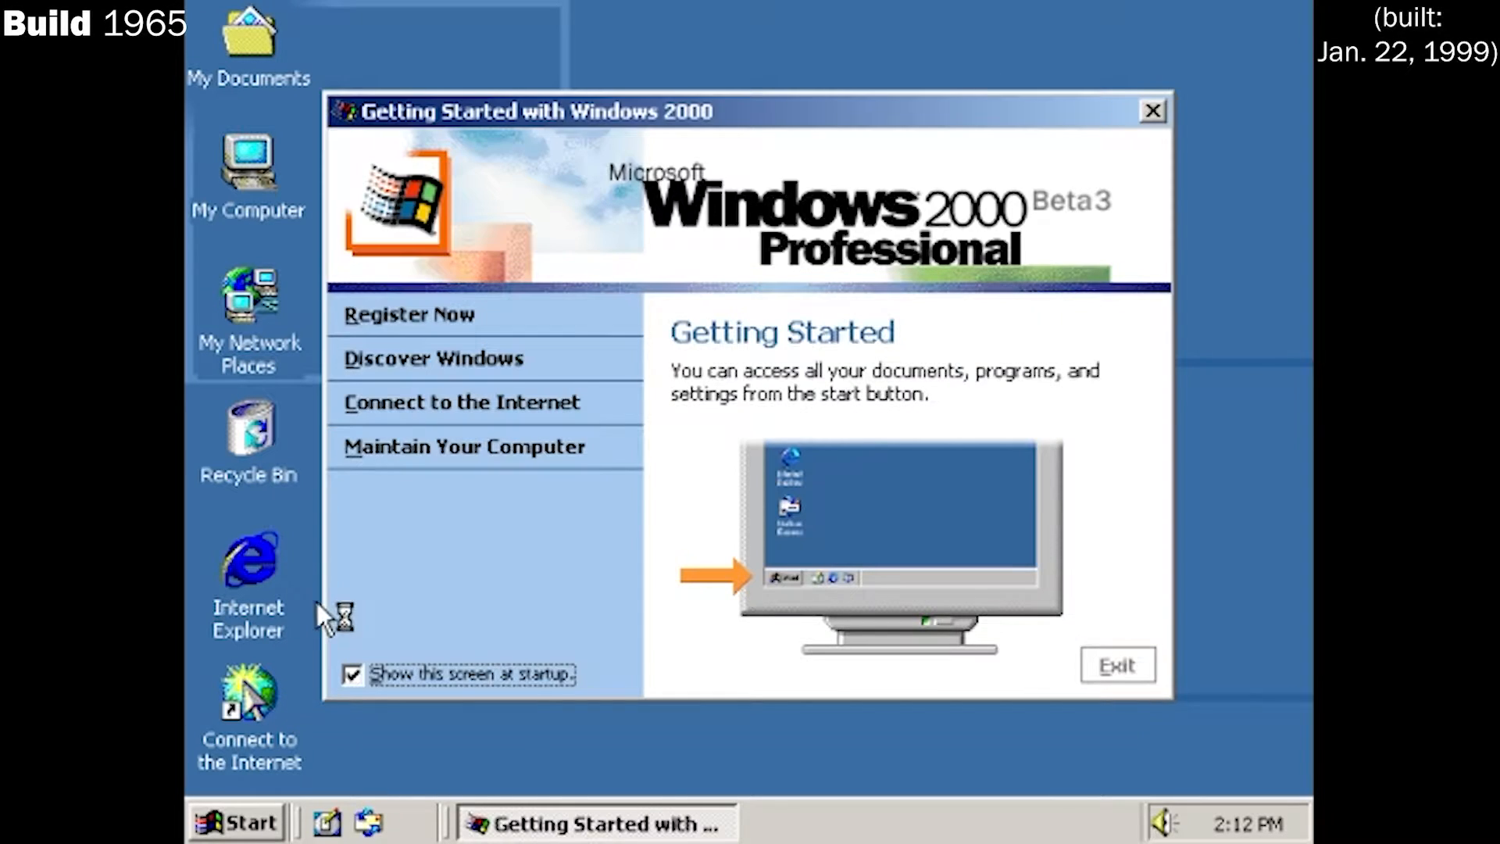
# View the Discover Windows 2000 page, exit Getting Started, and open My Documents
pyautogui.click(431, 358)
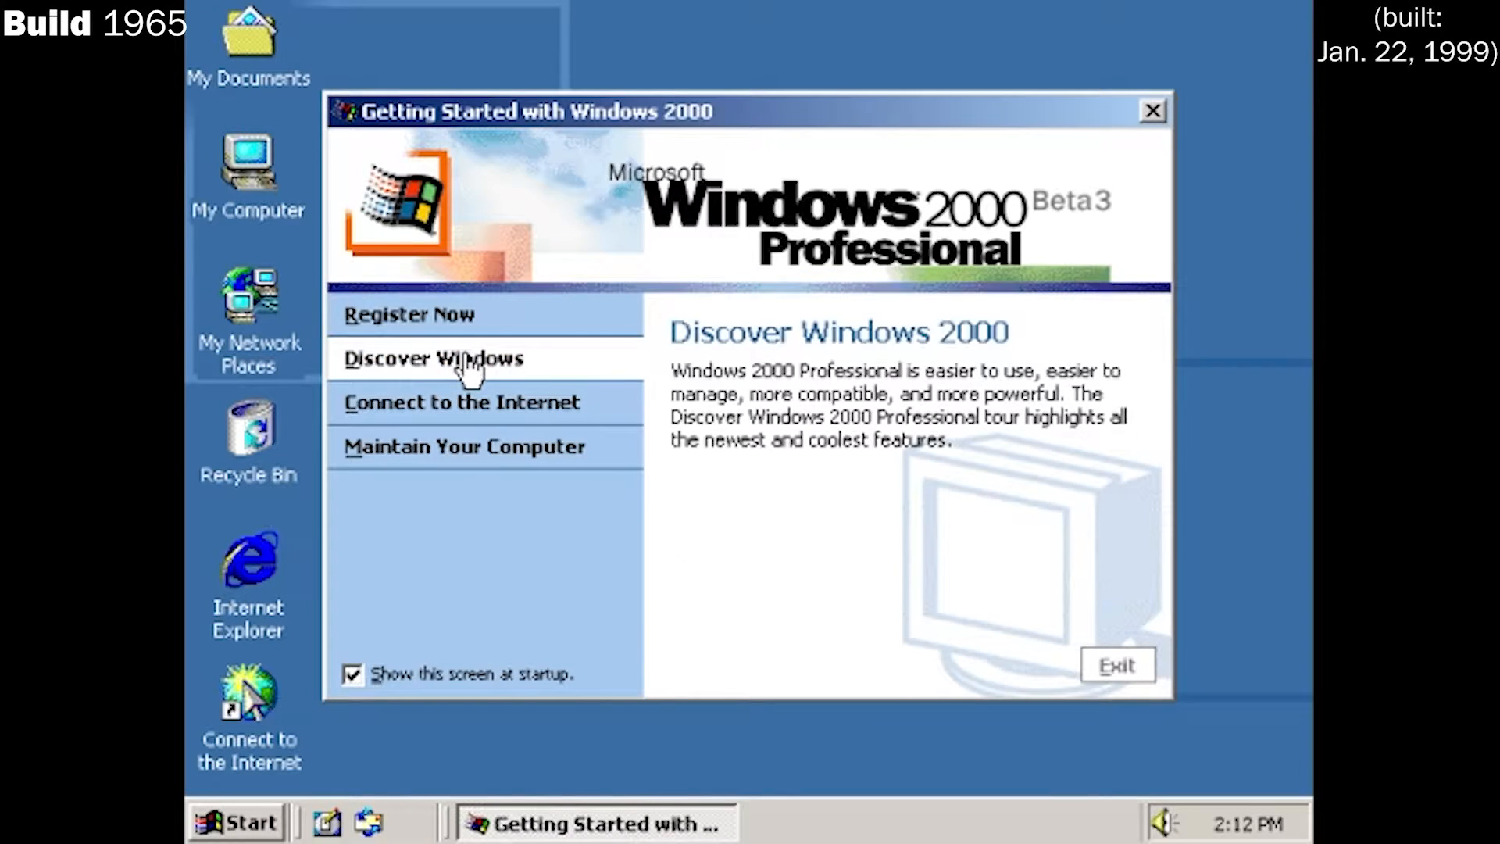
pyautogui.click(1117, 665)
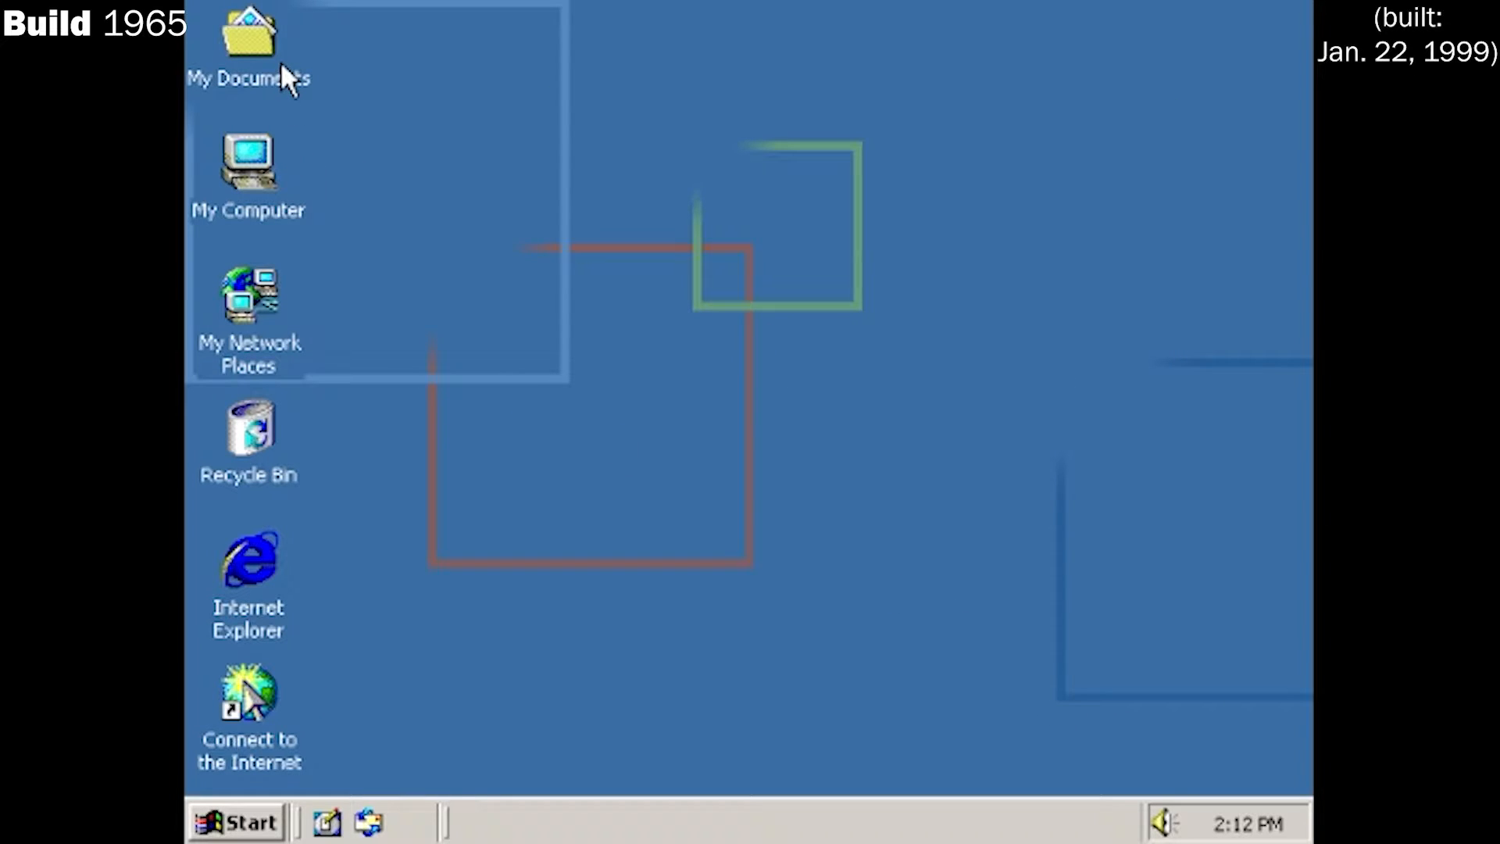
pyautogui.doubleClick(247, 38)
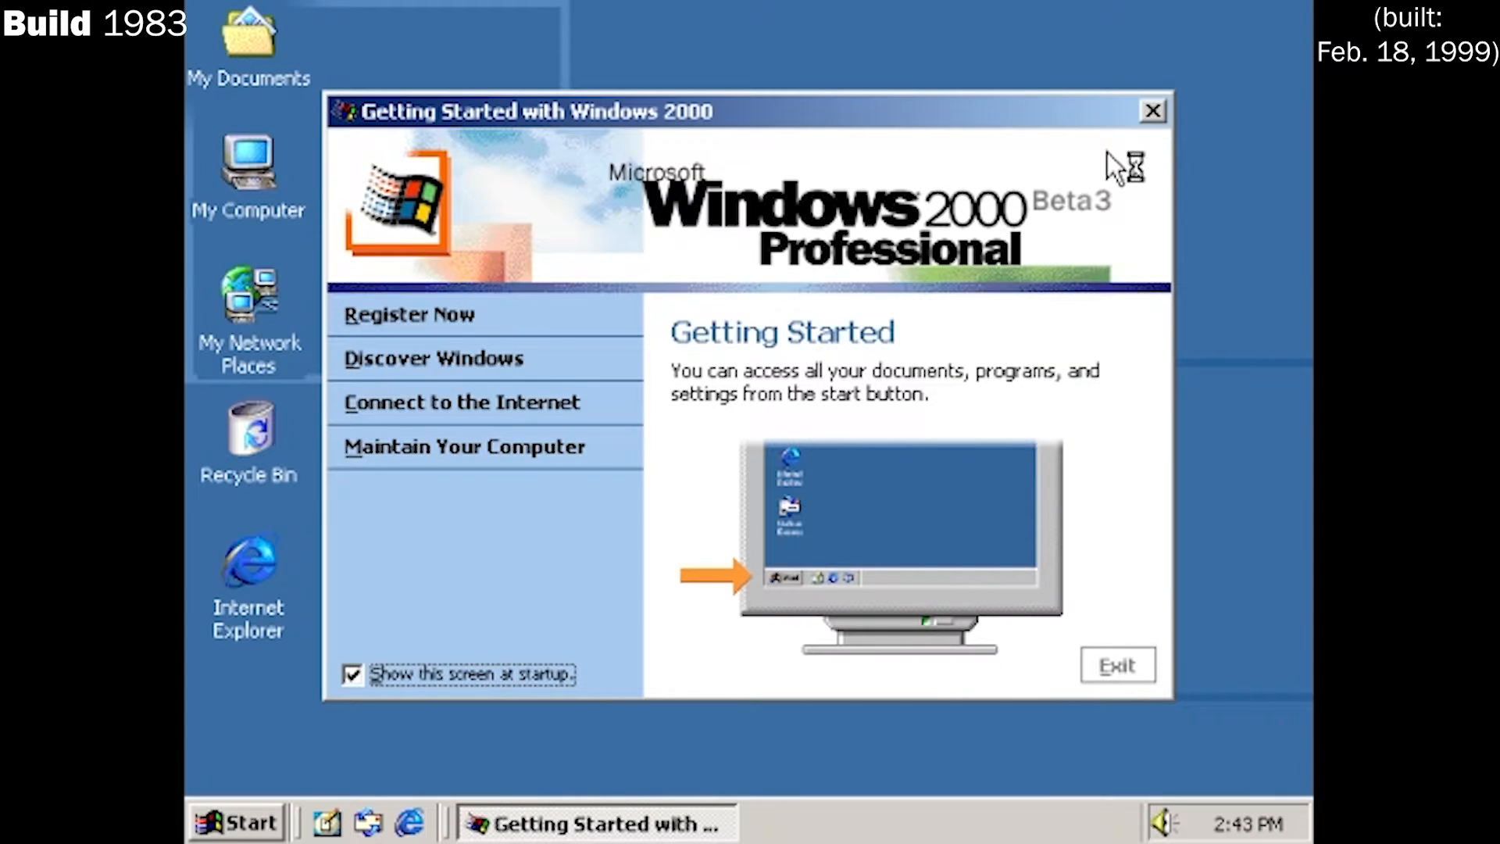
# Exit the build 1983 Getting Started screen and bring up the Start menu
pyautogui.click(1151, 111)
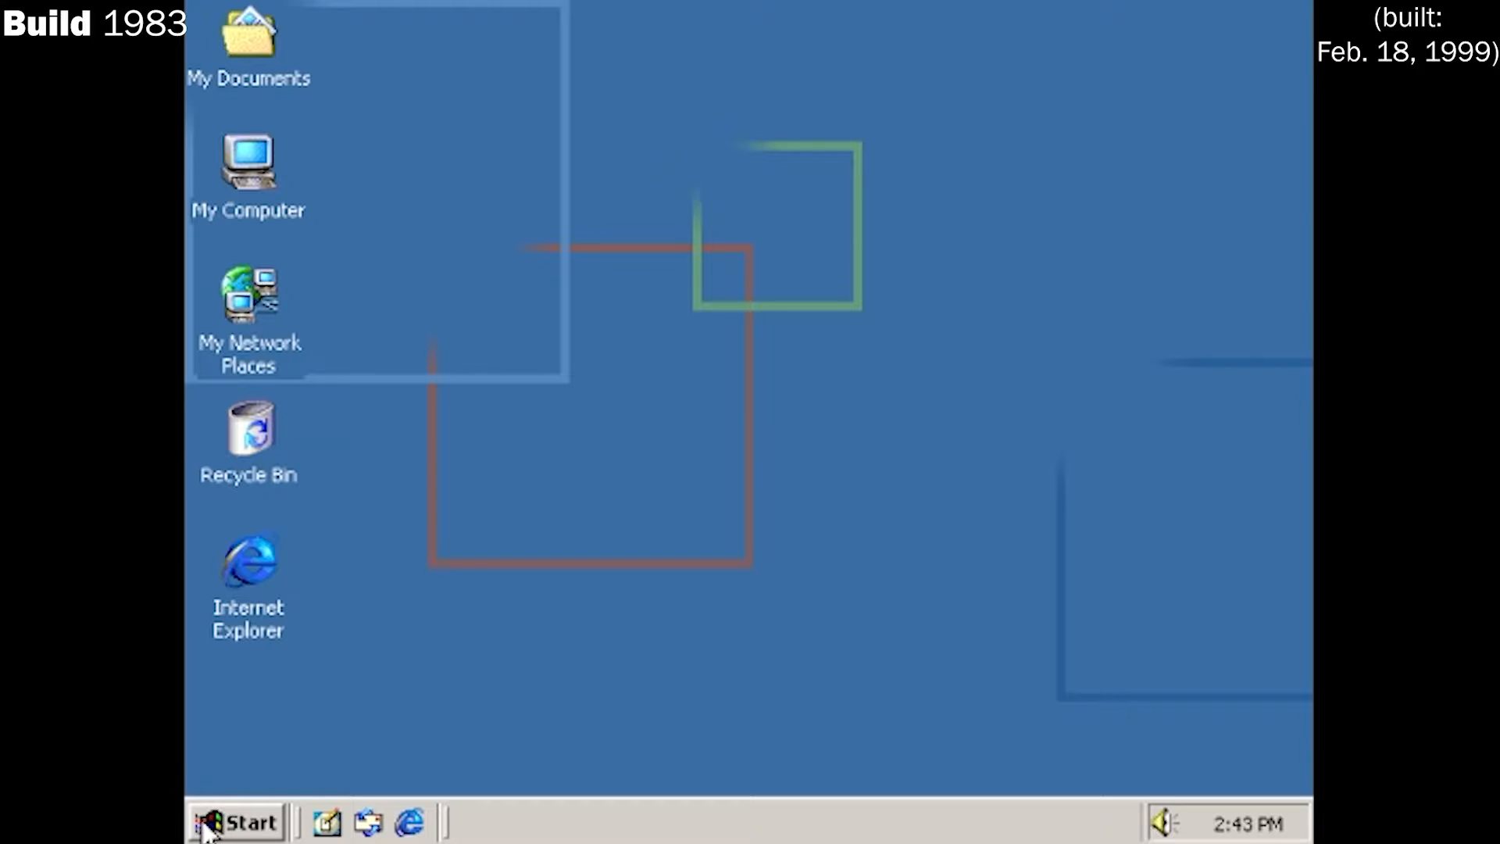
pyautogui.click(241, 822)
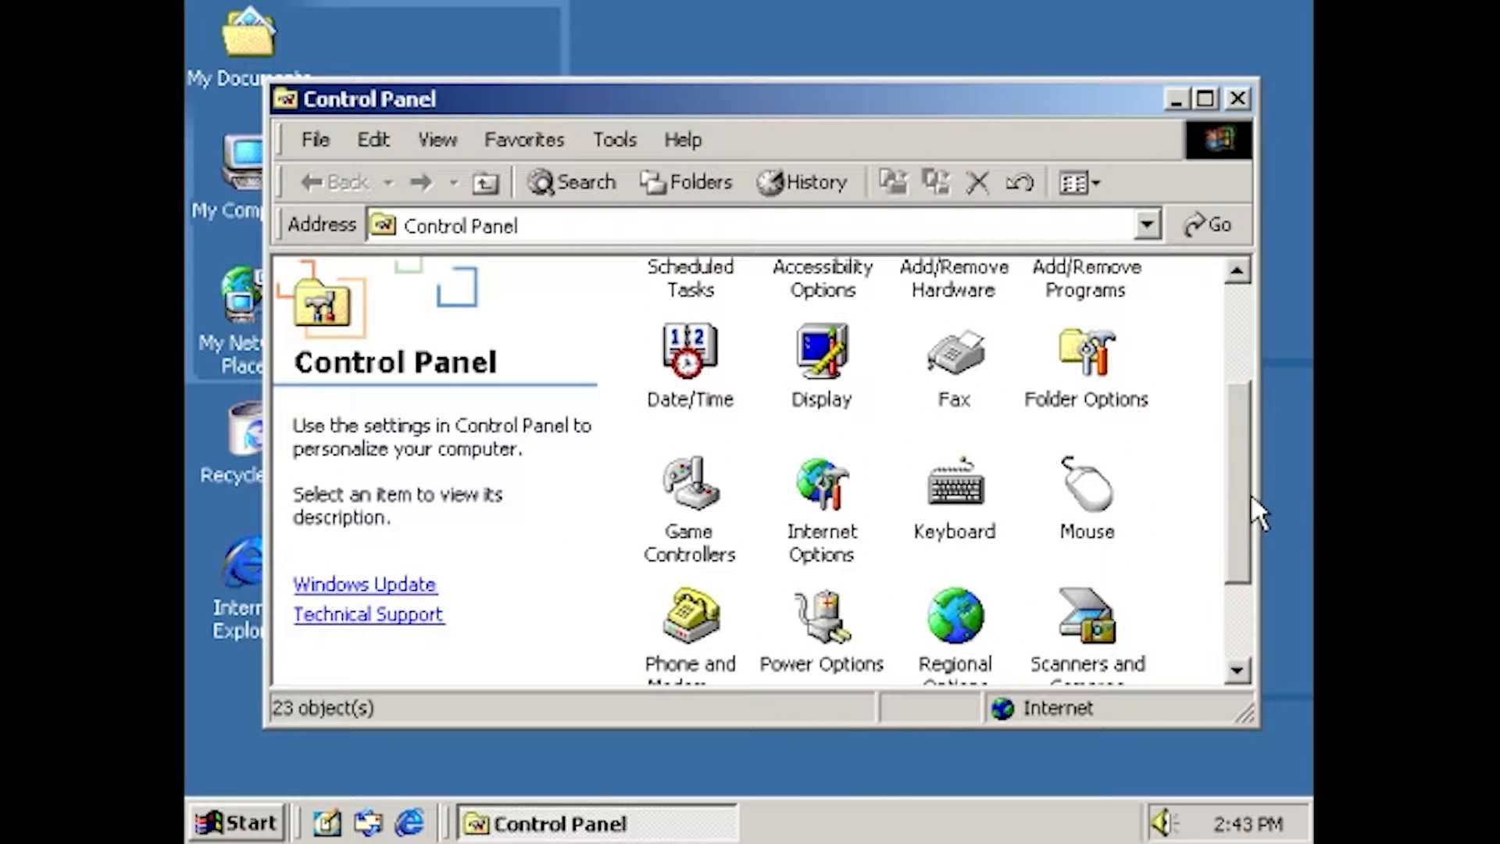
pyautogui.click(821, 363)
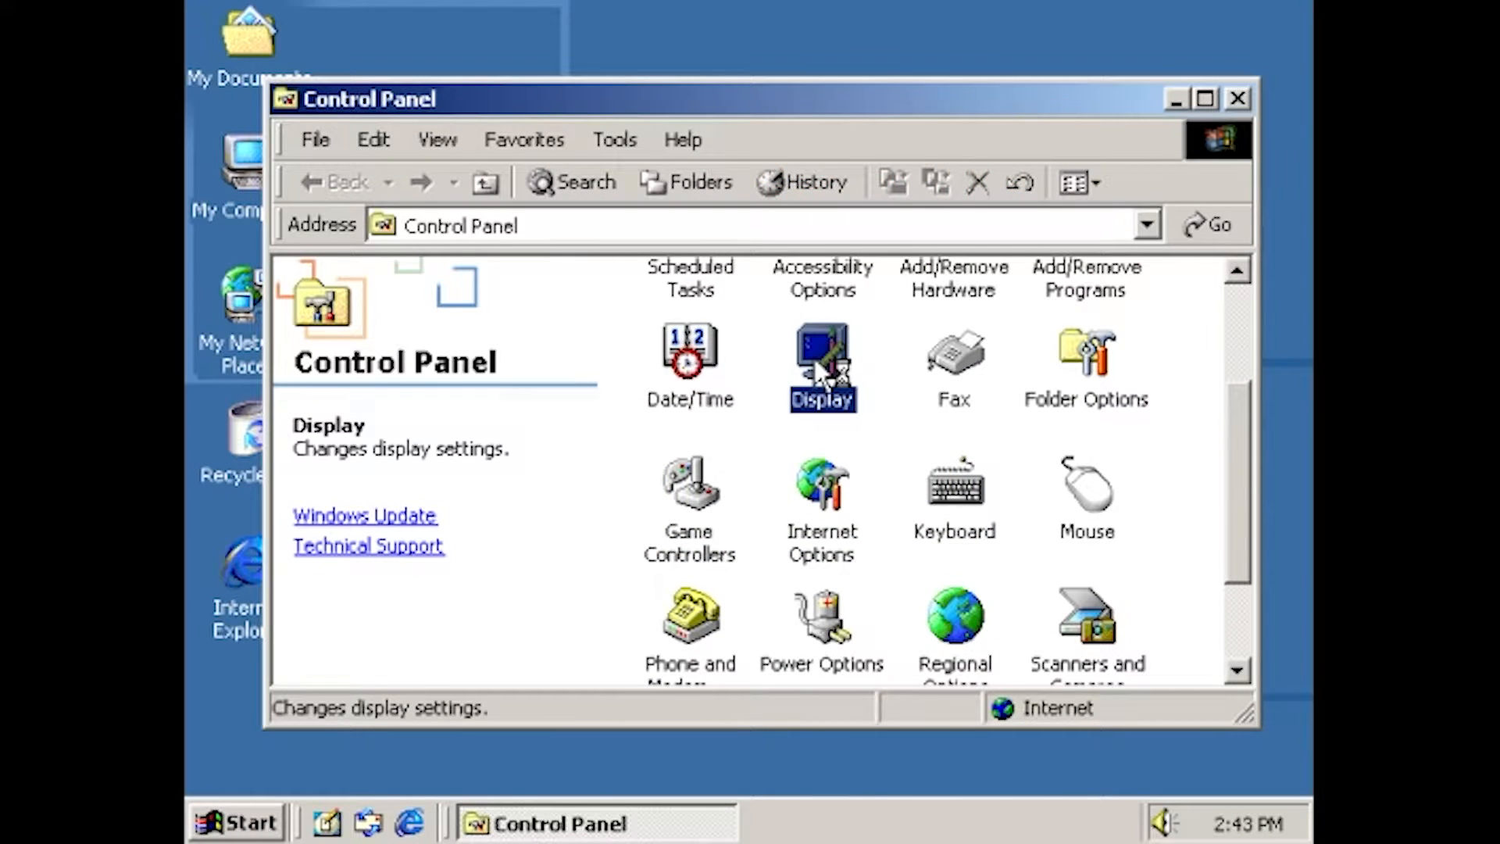
pyautogui.doubleClick(821, 363)
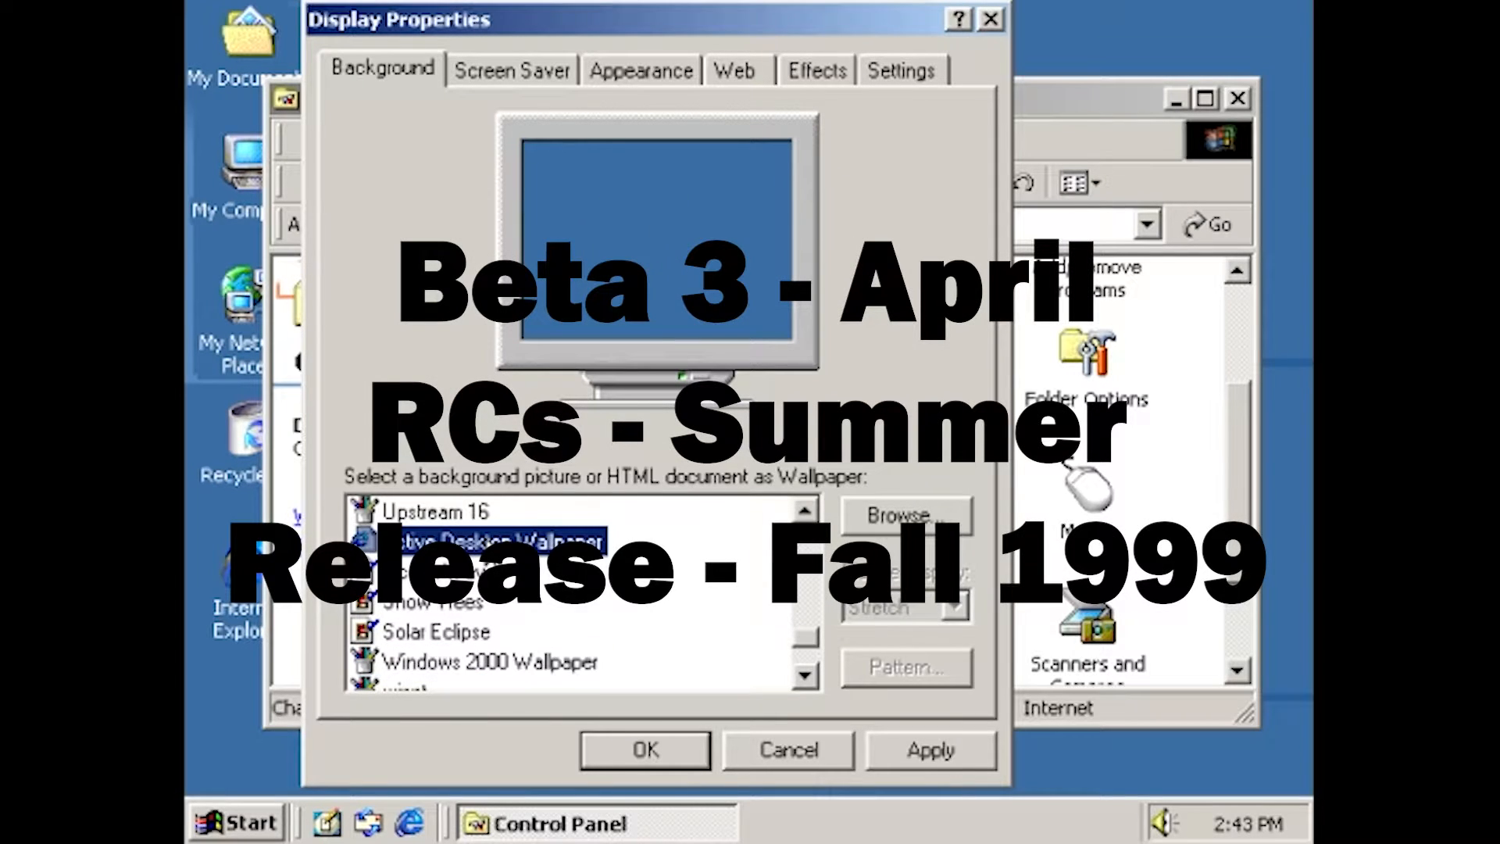
pyautogui.click(488, 661)
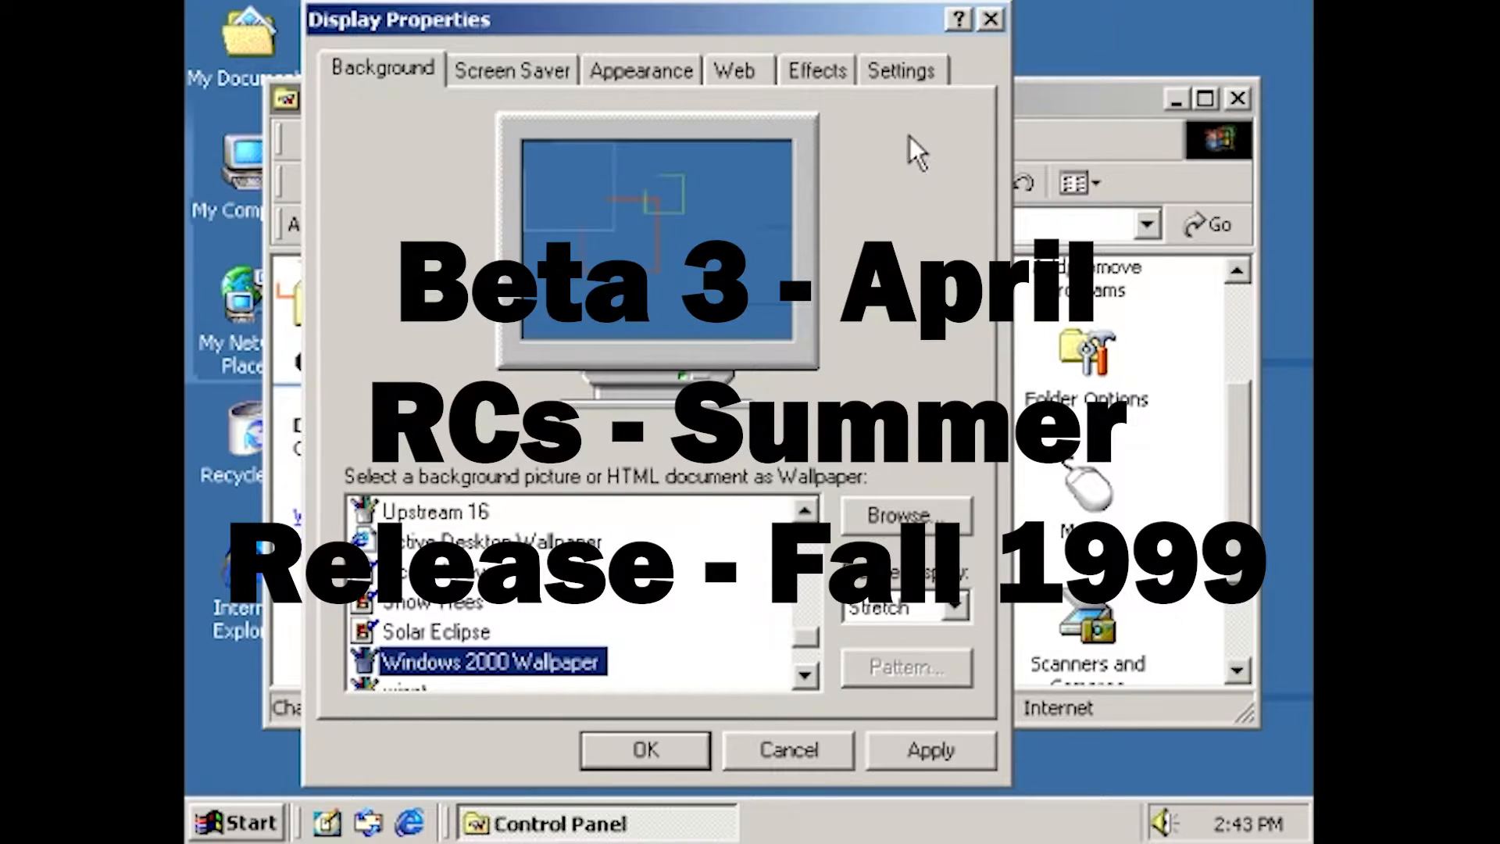
pyautogui.click(899, 69)
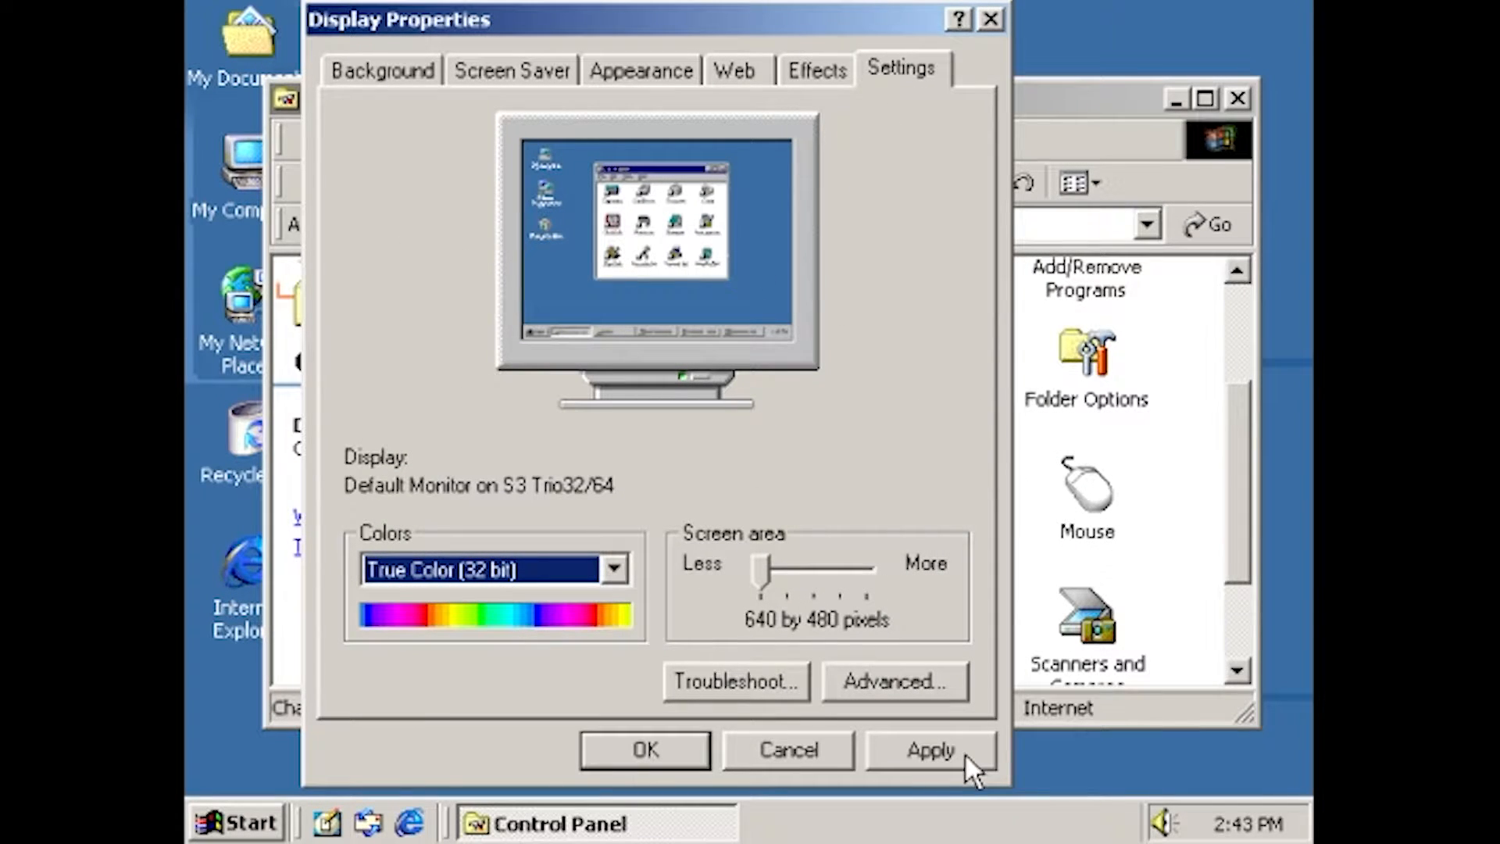
pyautogui.click(929, 749)
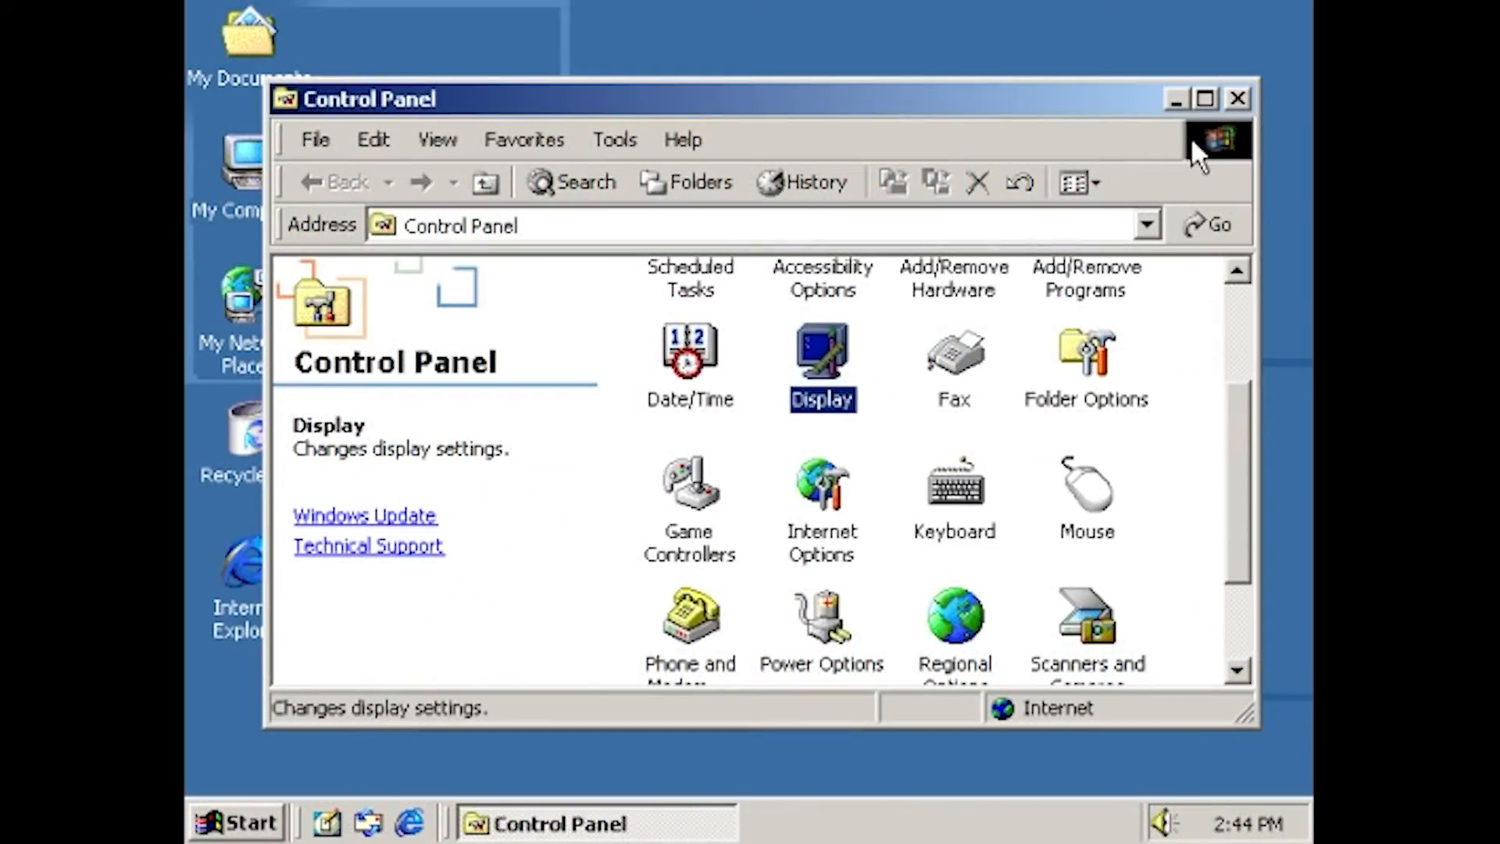
pyautogui.click(1237, 99)
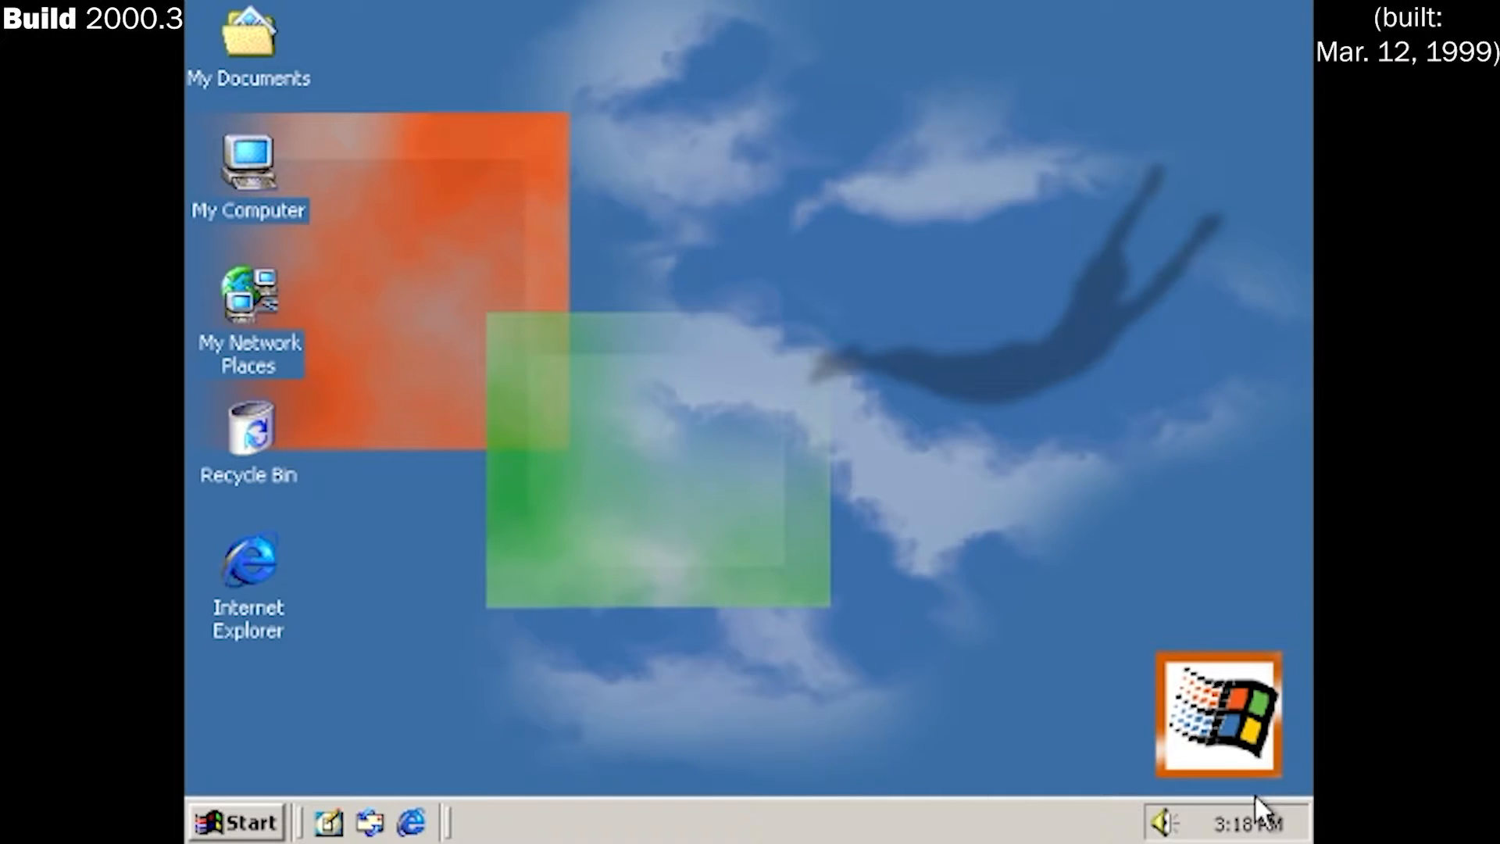
pyautogui.moveTo(1239, 825)
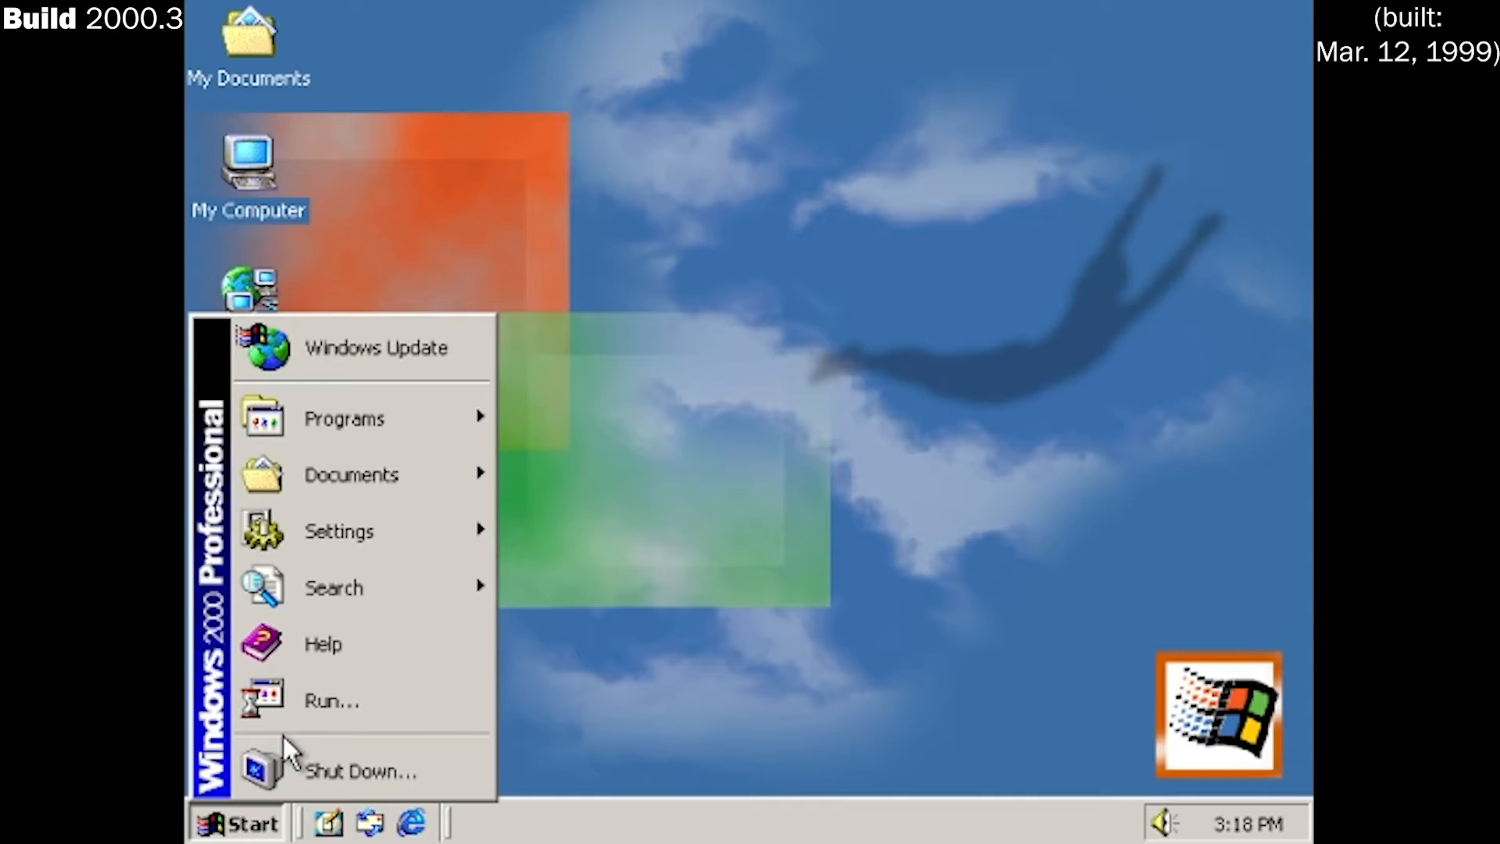
pyautogui.click(361, 771)
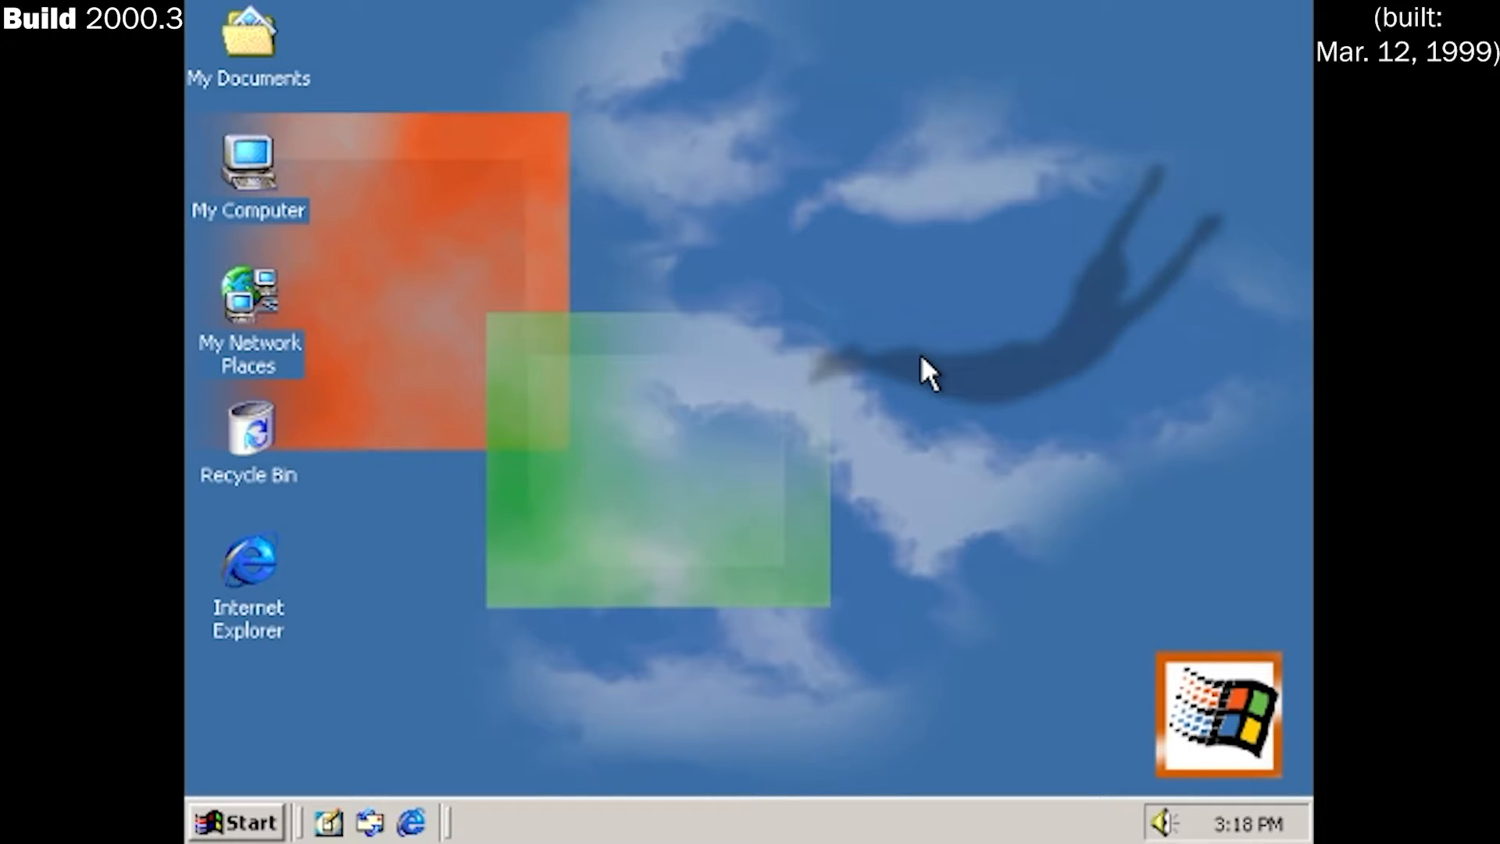
pyautogui.moveTo(780, 524)
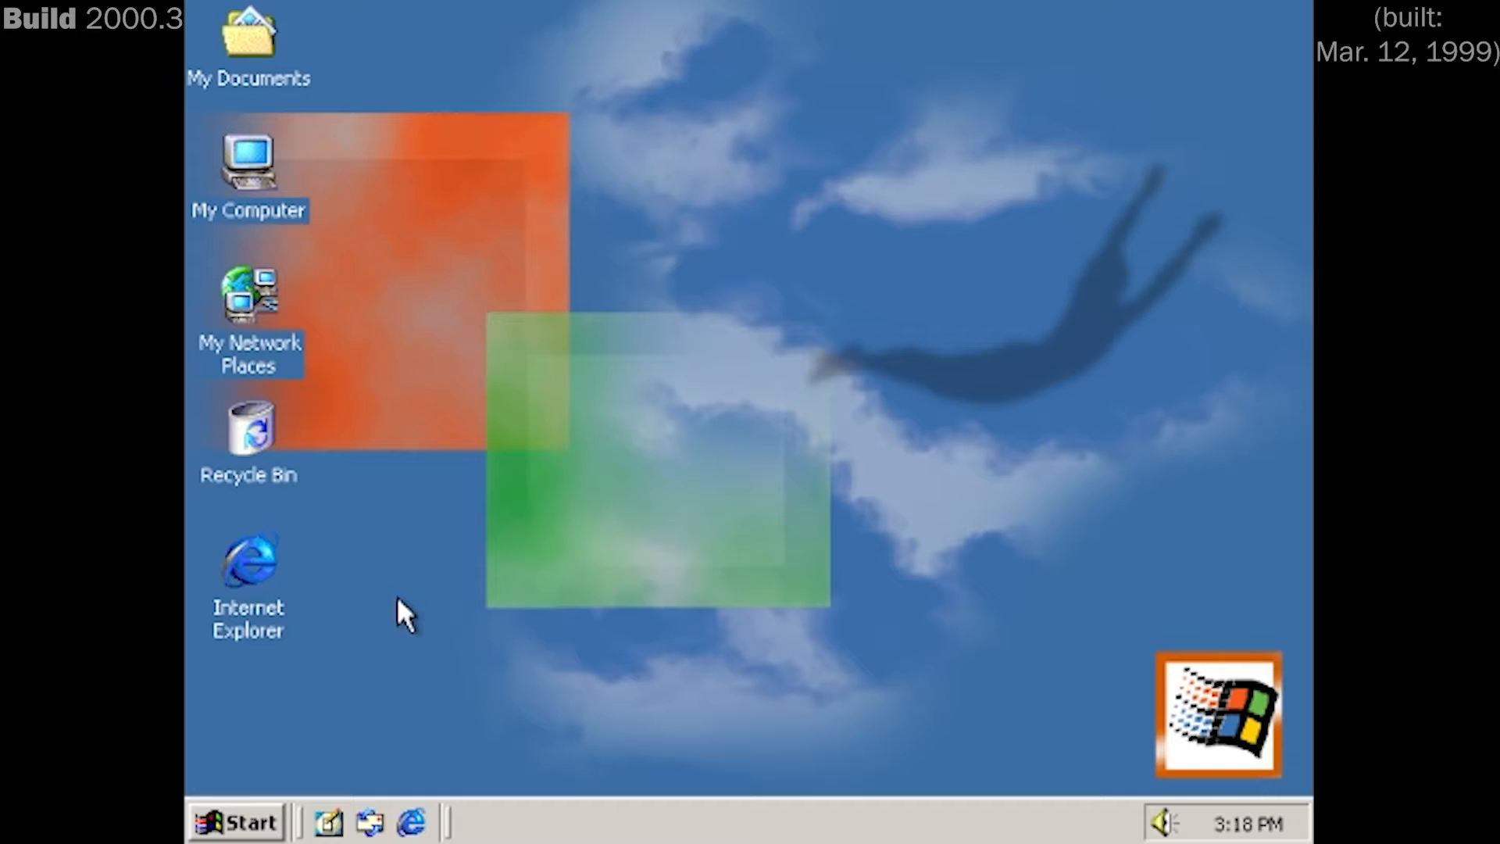
pyautogui.moveTo(440, 187)
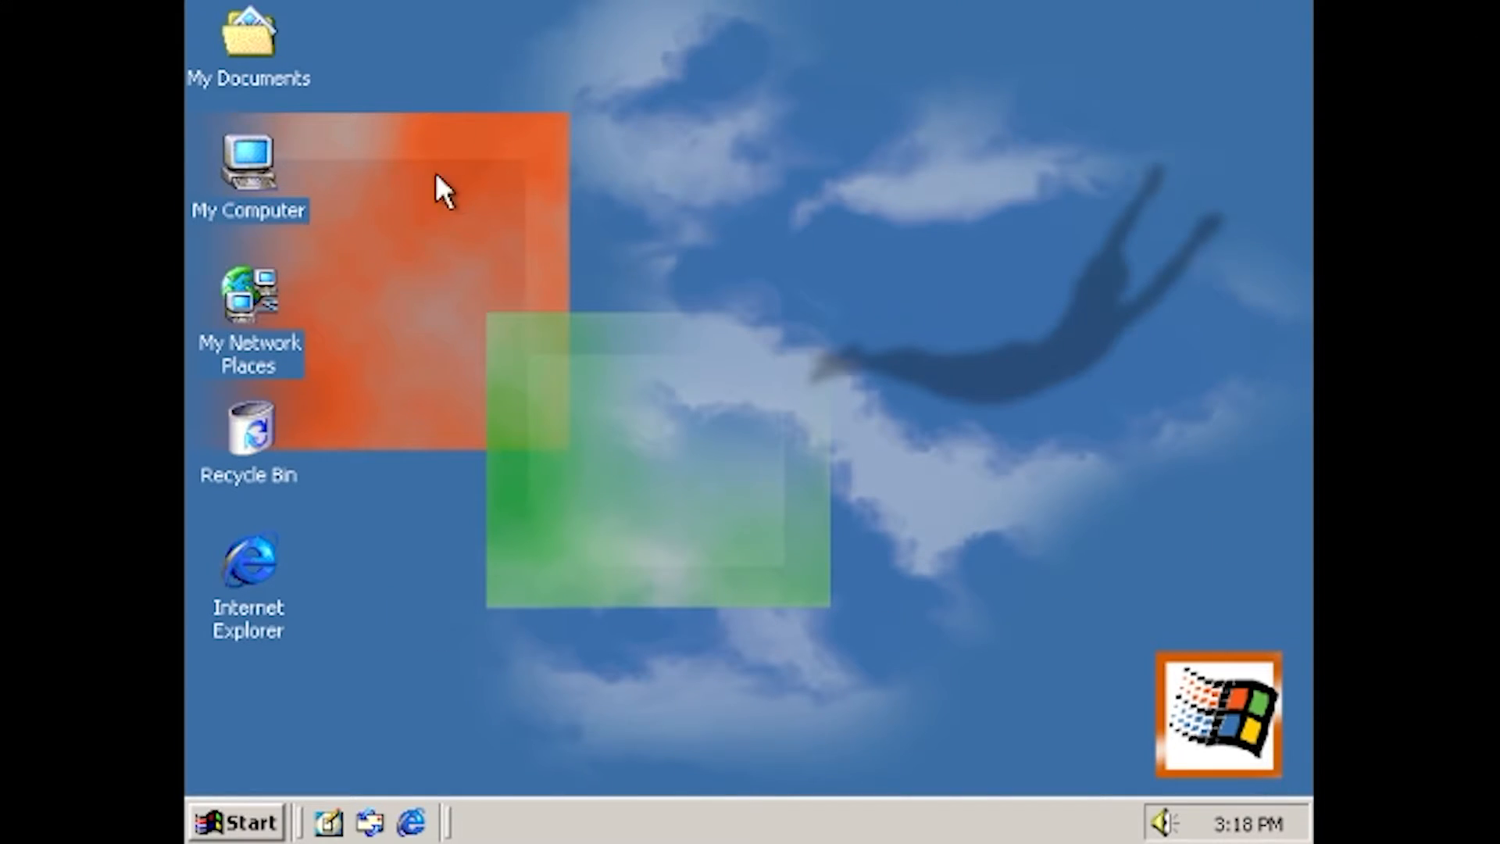
pyautogui.moveTo(250, 809)
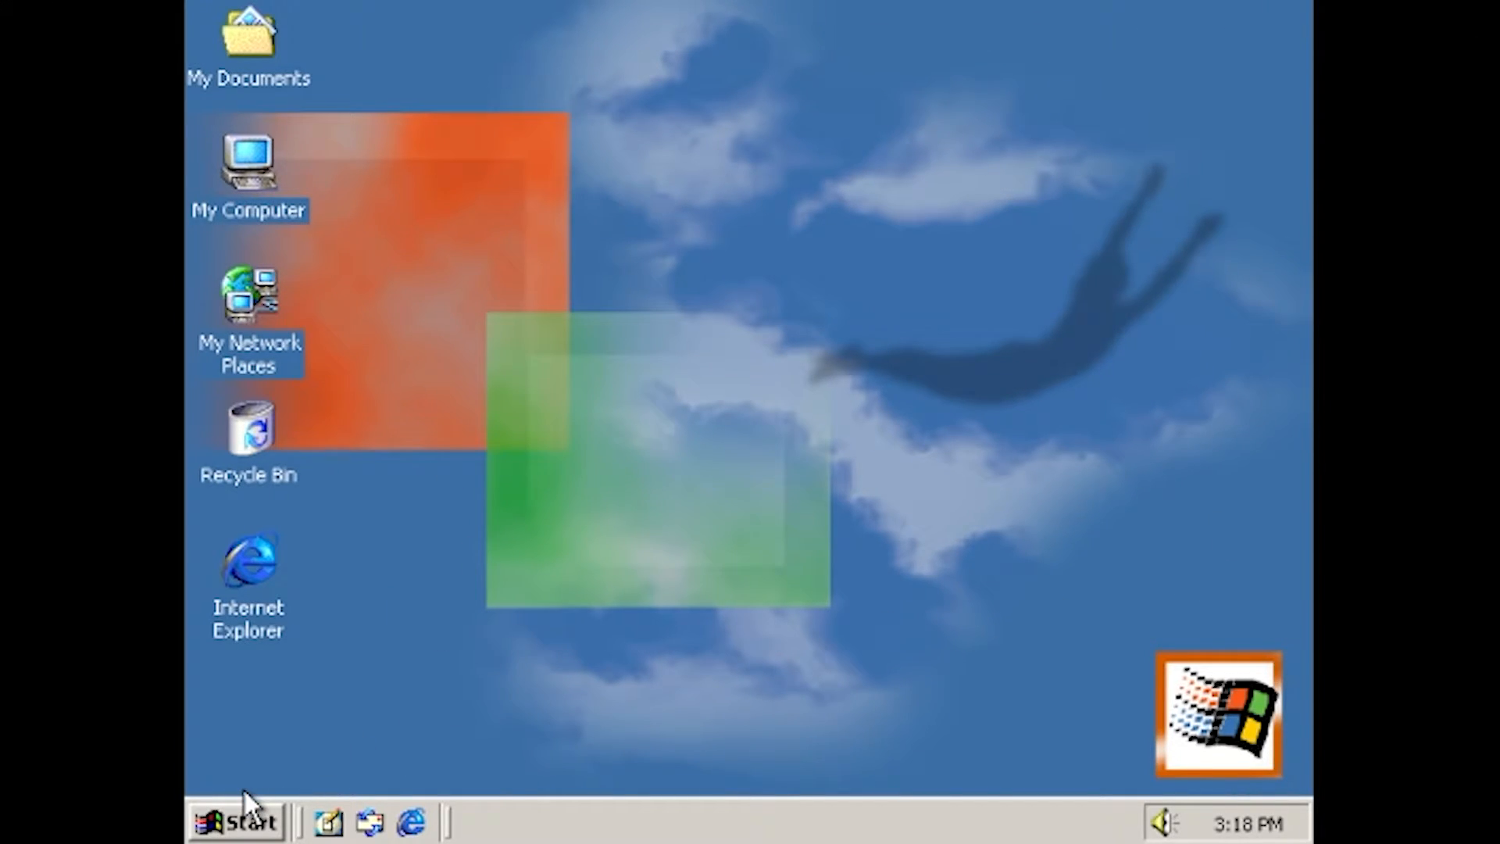
pyautogui.click(238, 821)
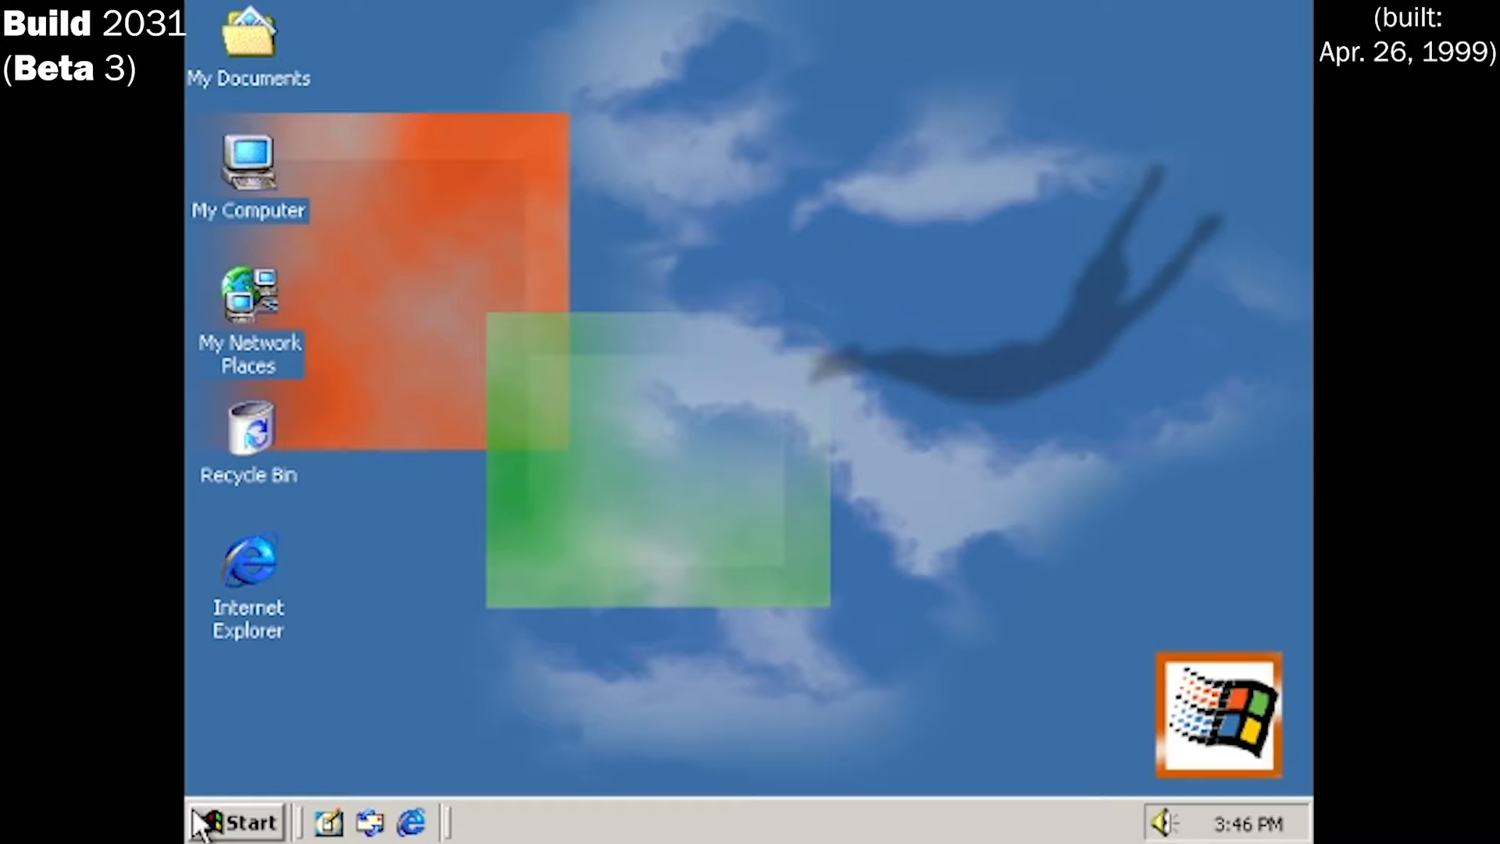
# Launch Windows Media Player from Start > Programs > Accessories > Multimedia
pyautogui.click(237, 821)
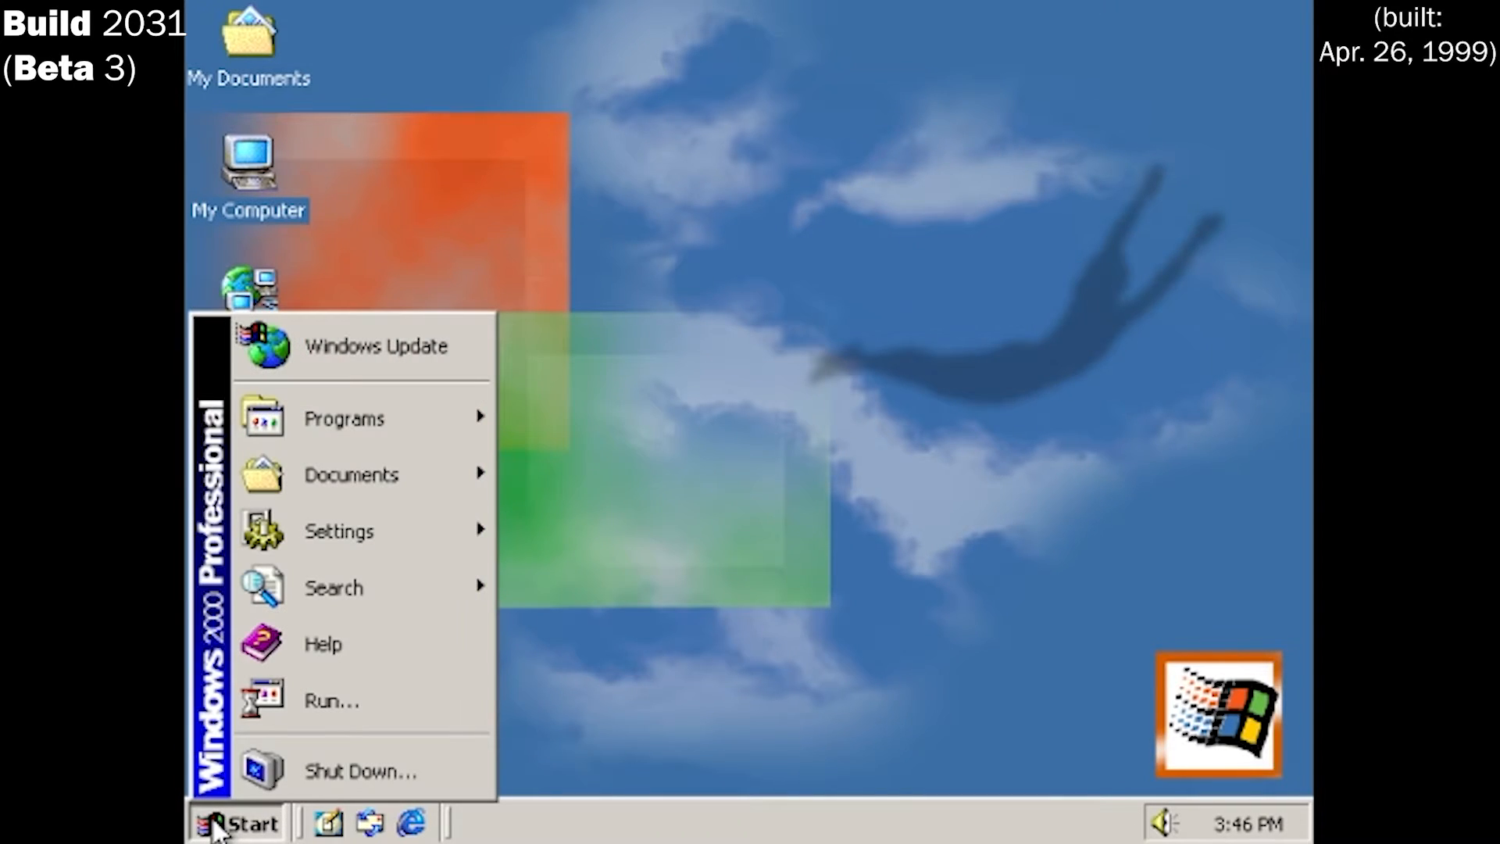
pyautogui.moveTo(253, 302)
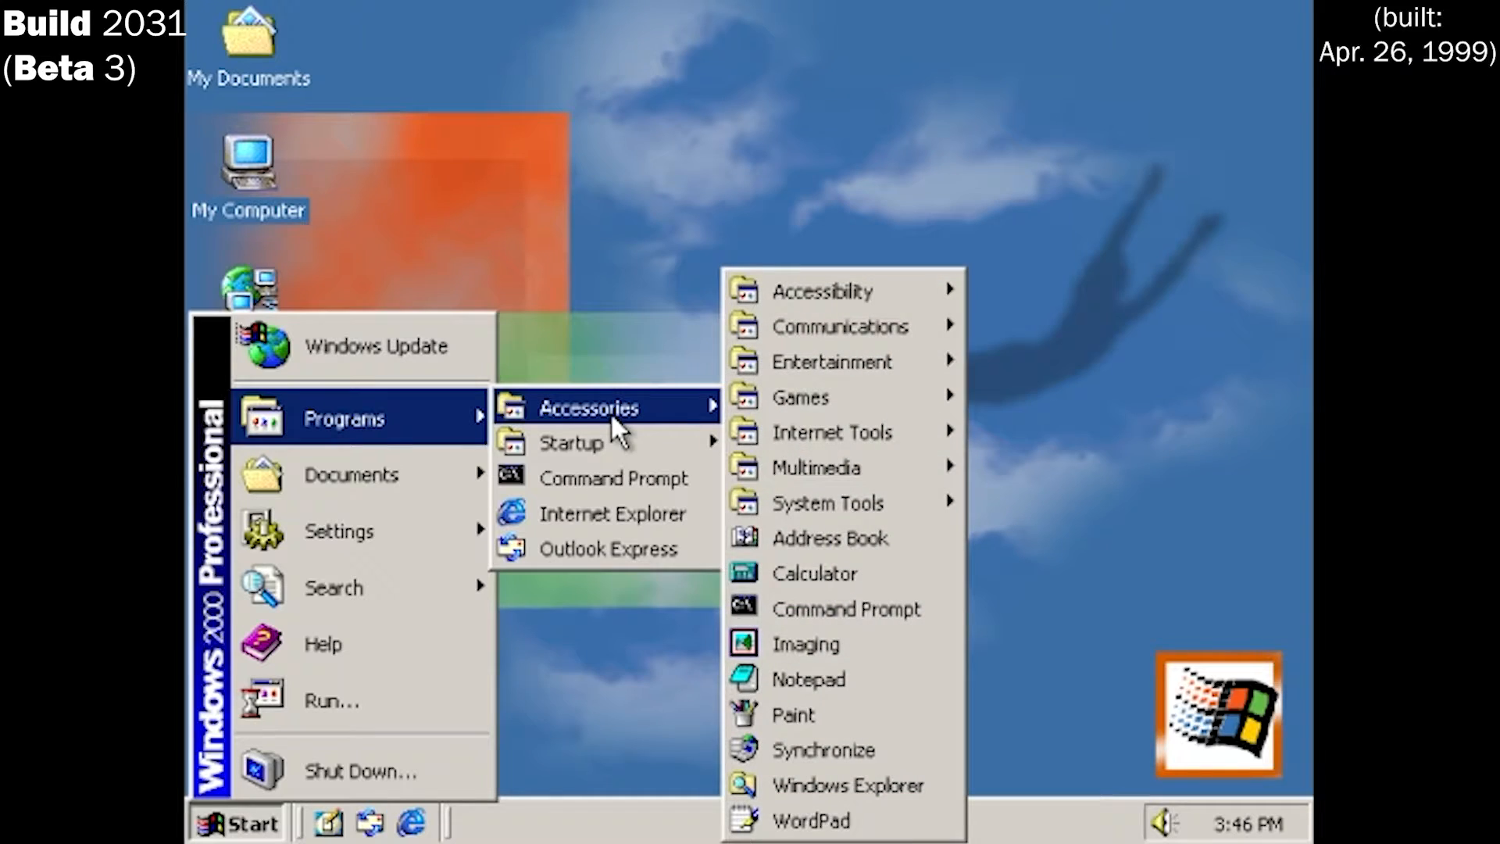
pyautogui.moveTo(840, 467)
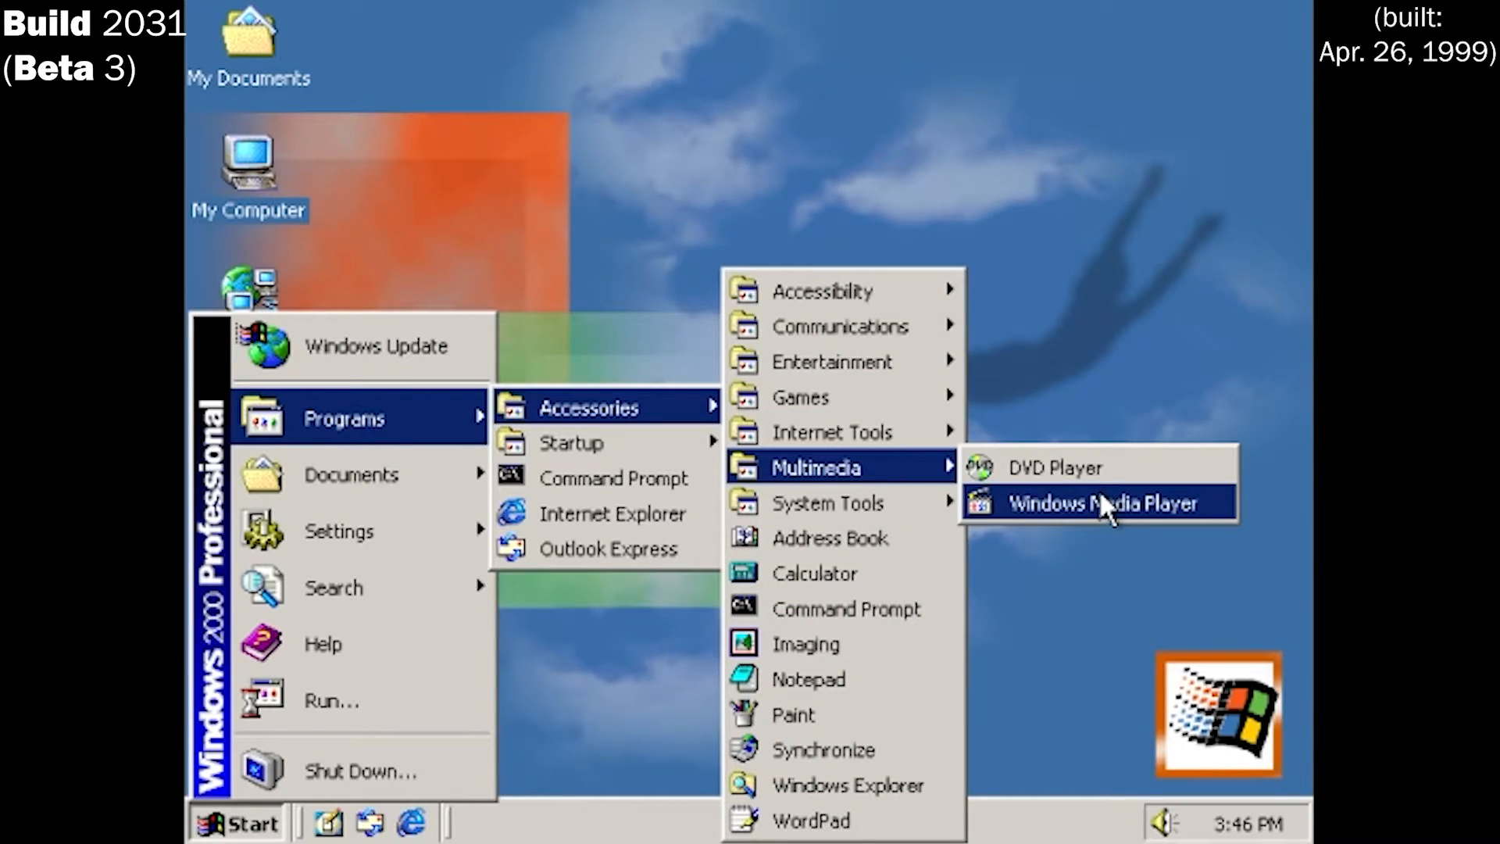
pyautogui.click(1101, 503)
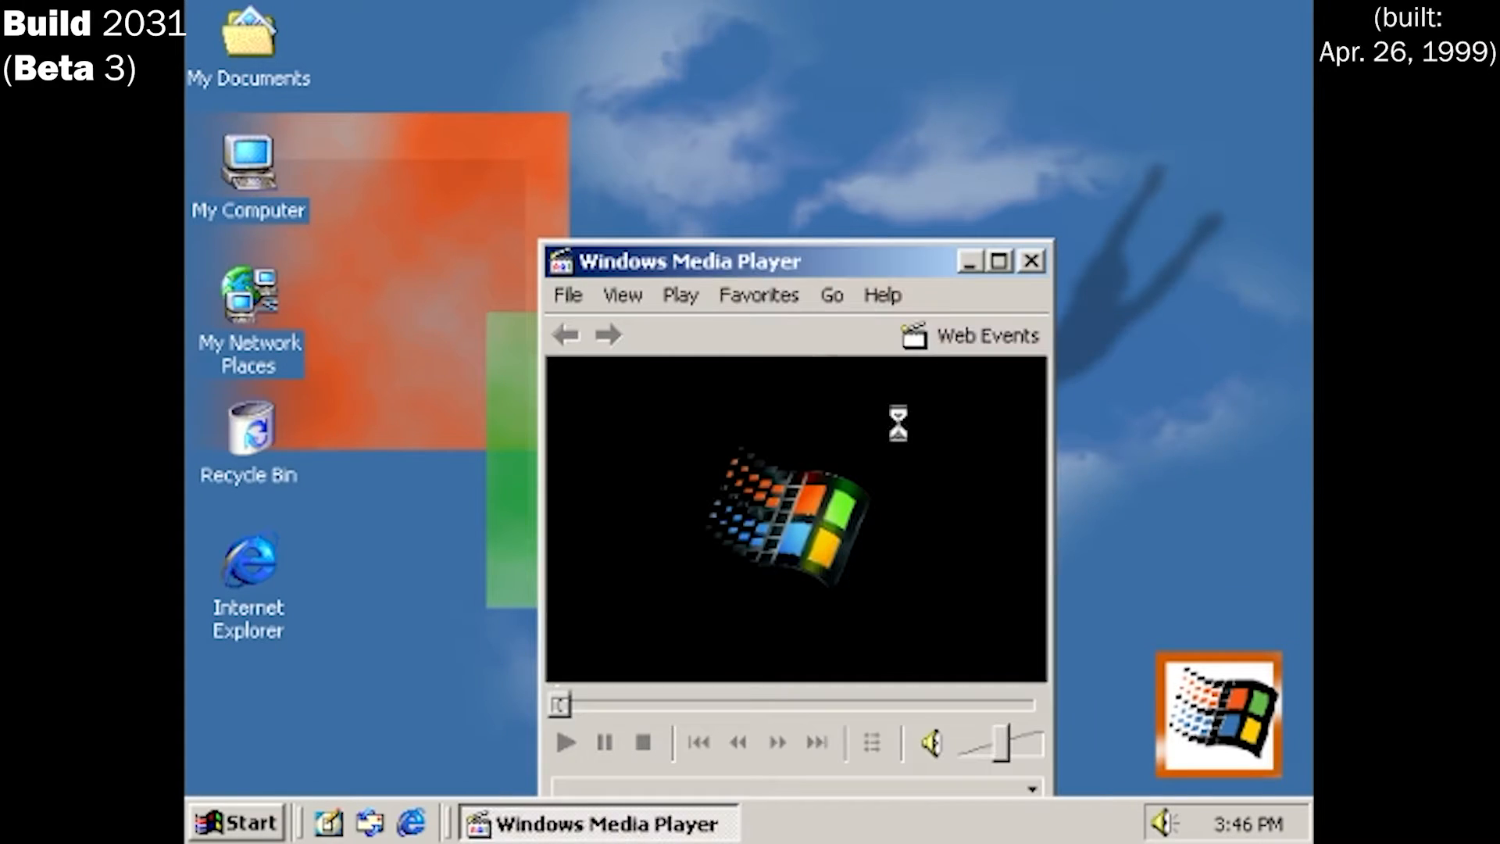
pyautogui.click(882, 294)
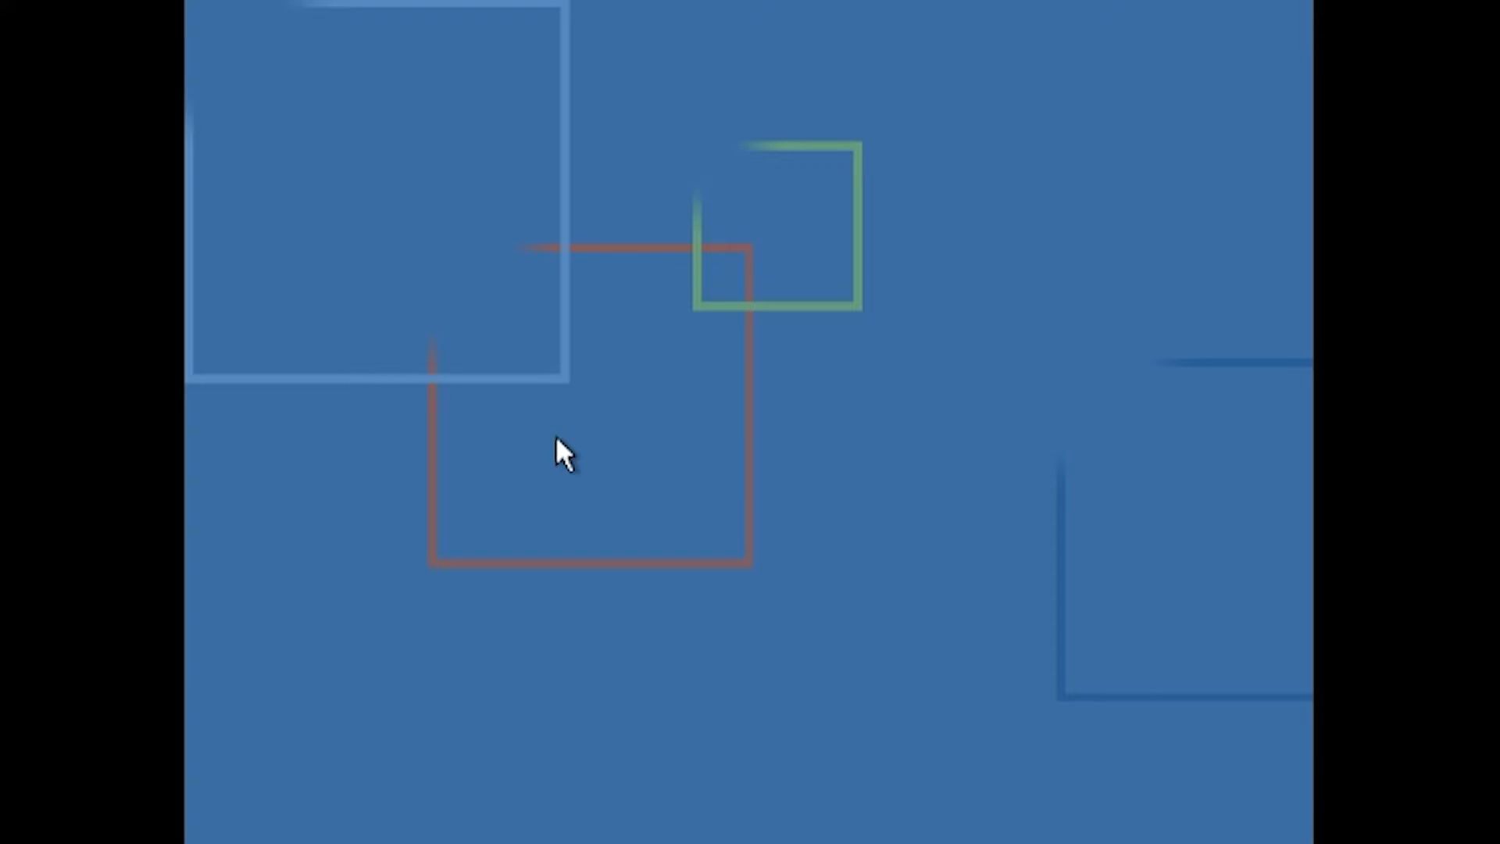
pyautogui.moveTo(670, 435)
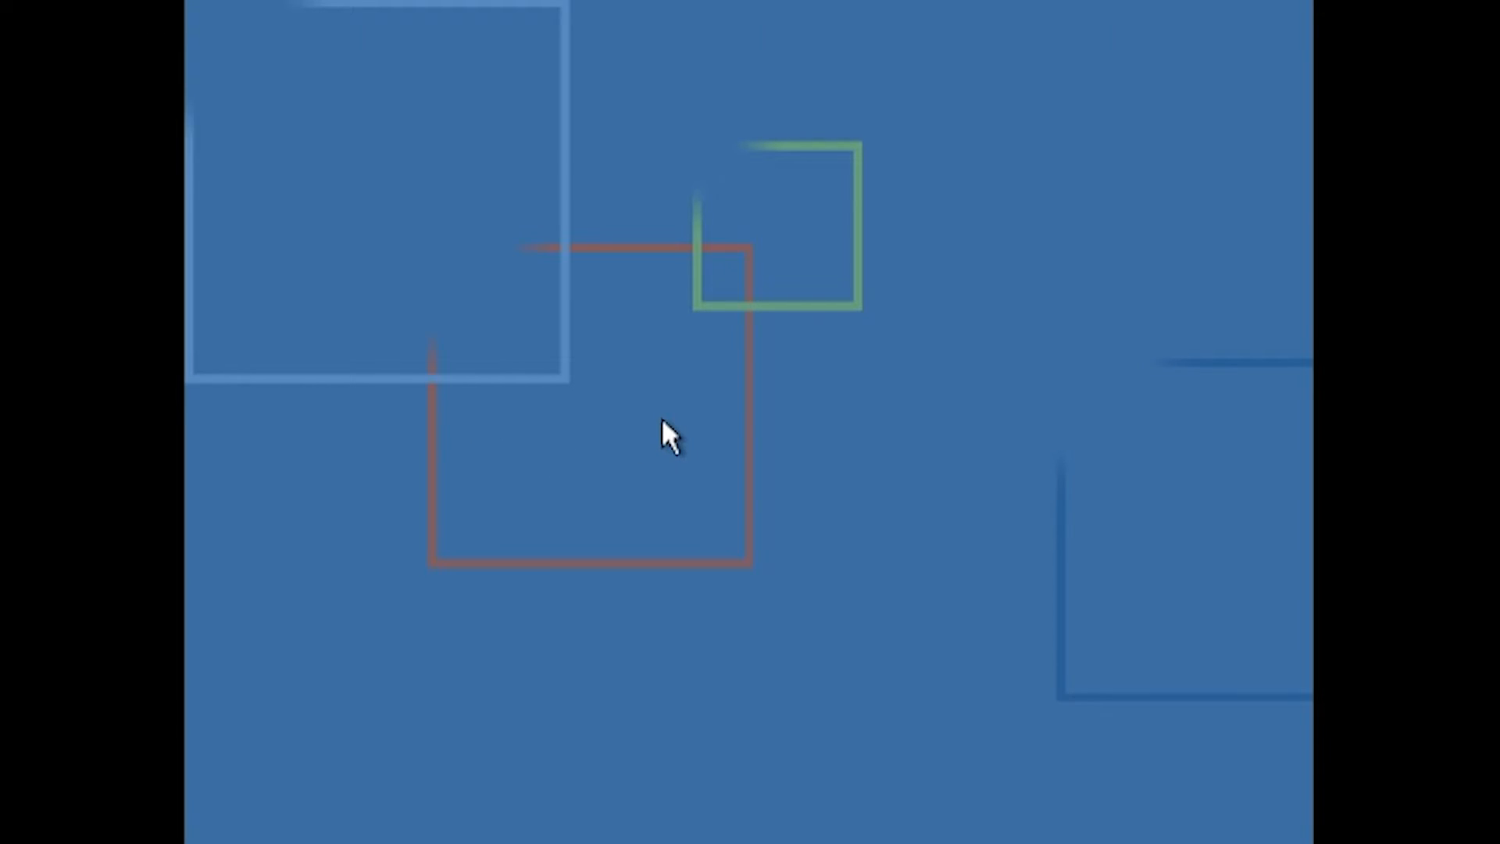
pyautogui.moveTo(641, 512)
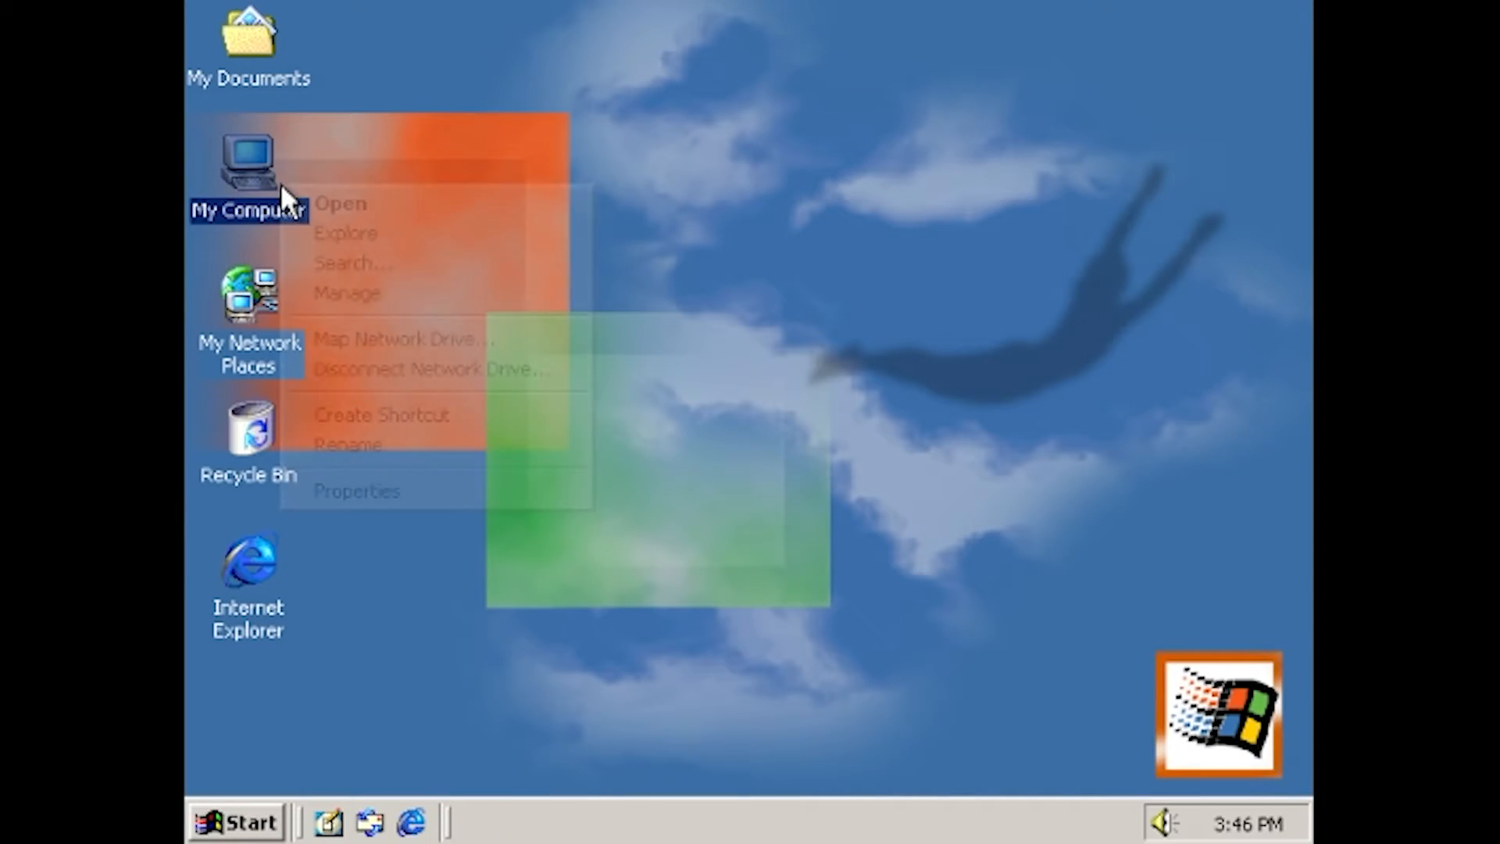
# Check version 5.00.2031 in My Computer's System Properties, then cancel out
pyautogui.click(357, 490)
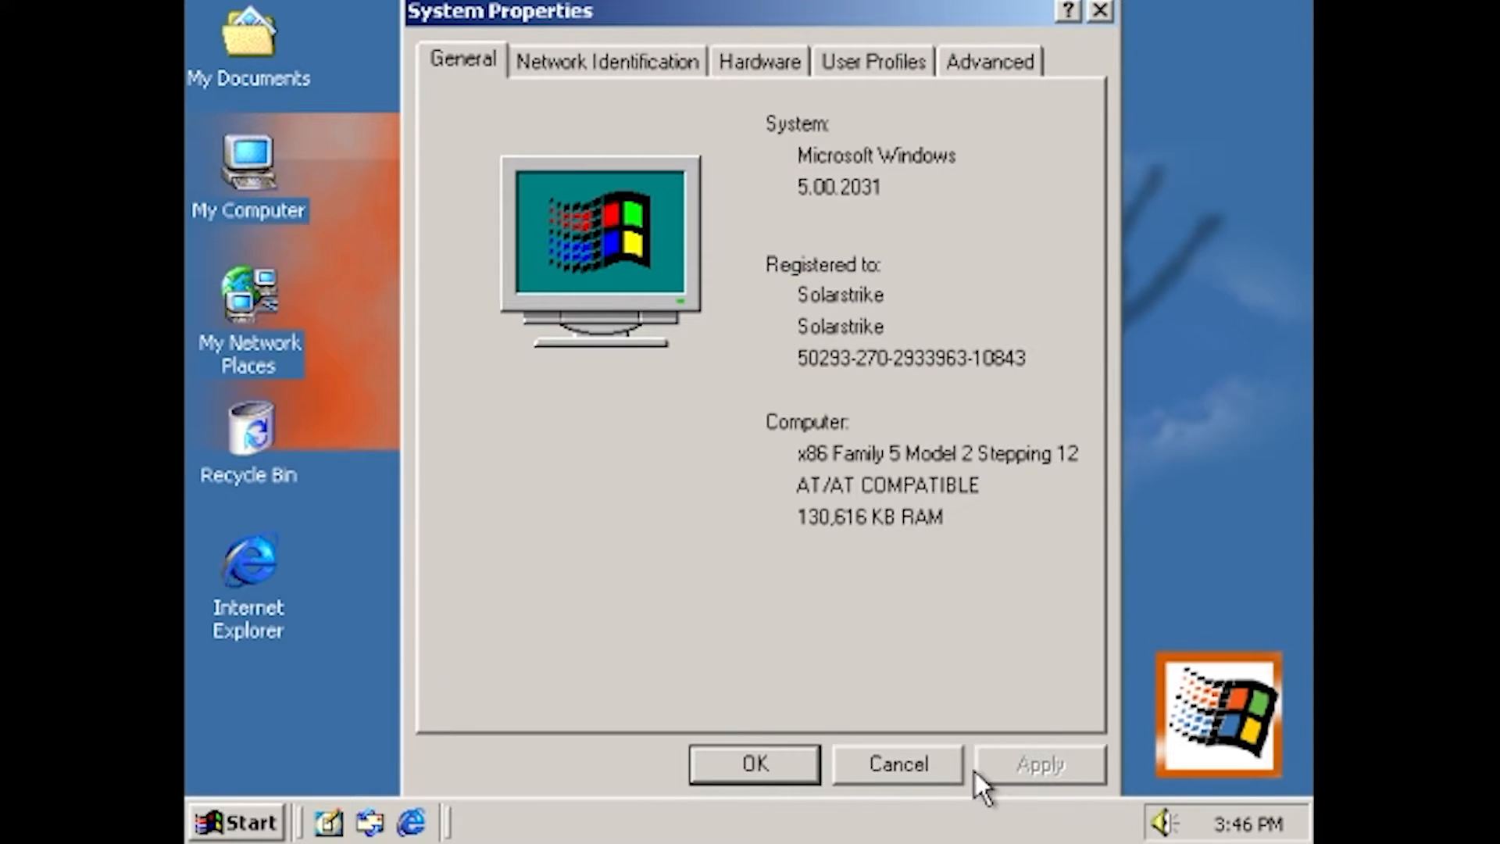
pyautogui.click(896, 763)
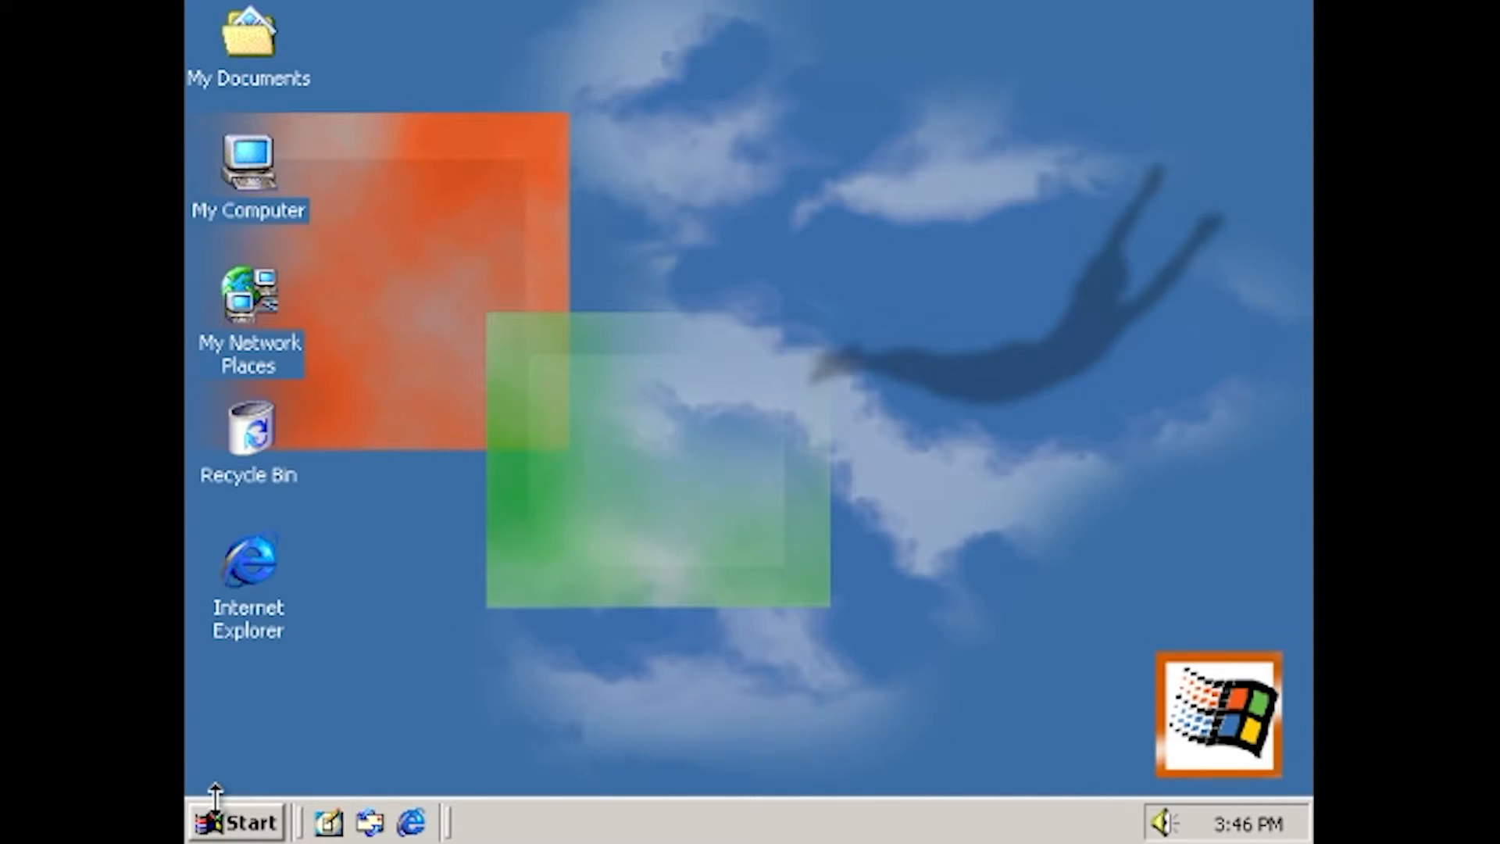
pyautogui.click(237, 822)
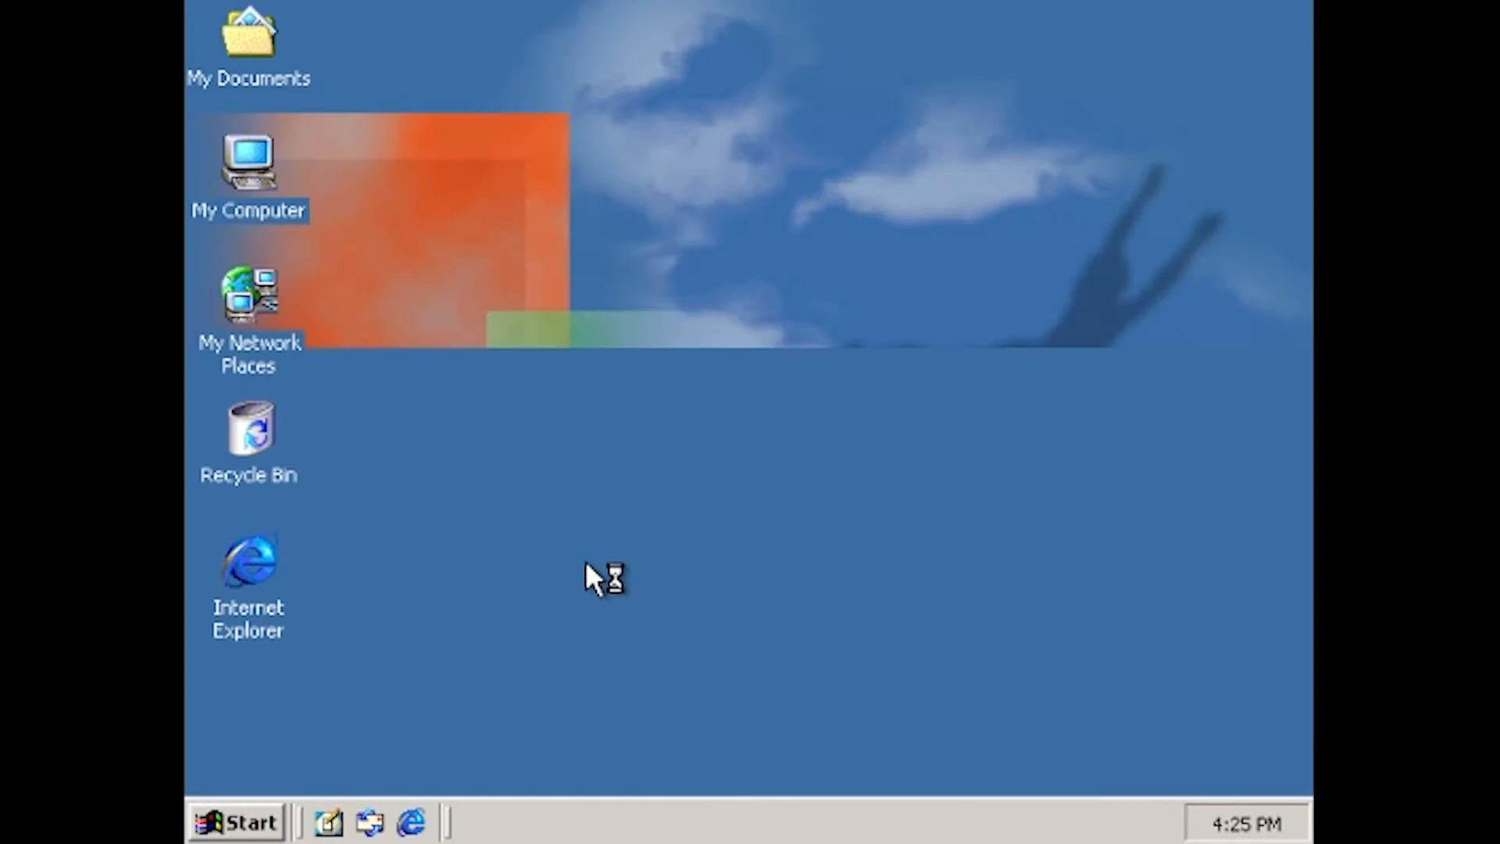
# Open and close My Documents, then open My Computer
pyautogui.doubleClick(248, 39)
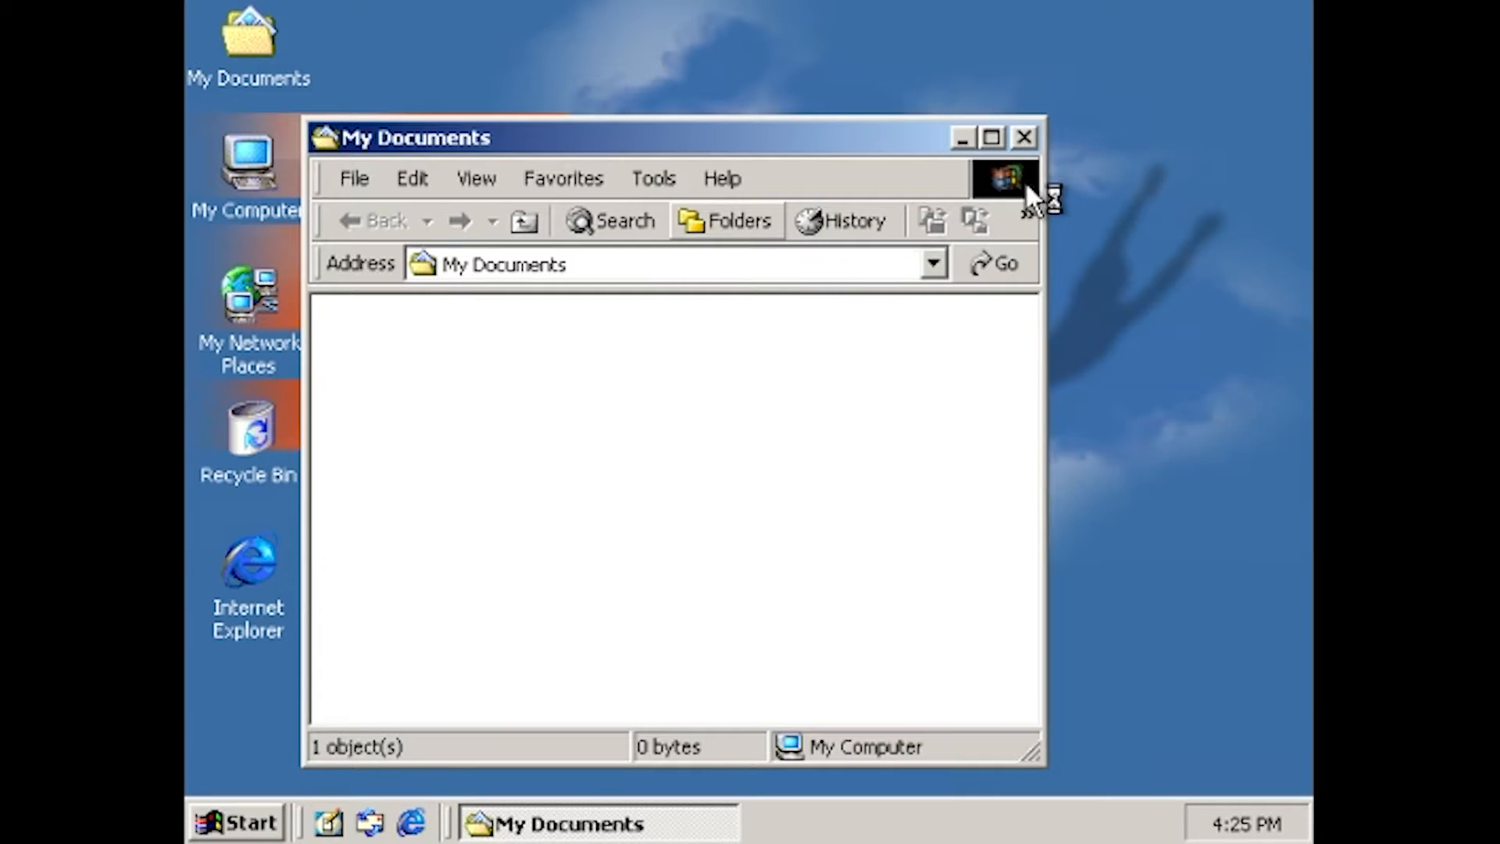
pyautogui.click(1025, 137)
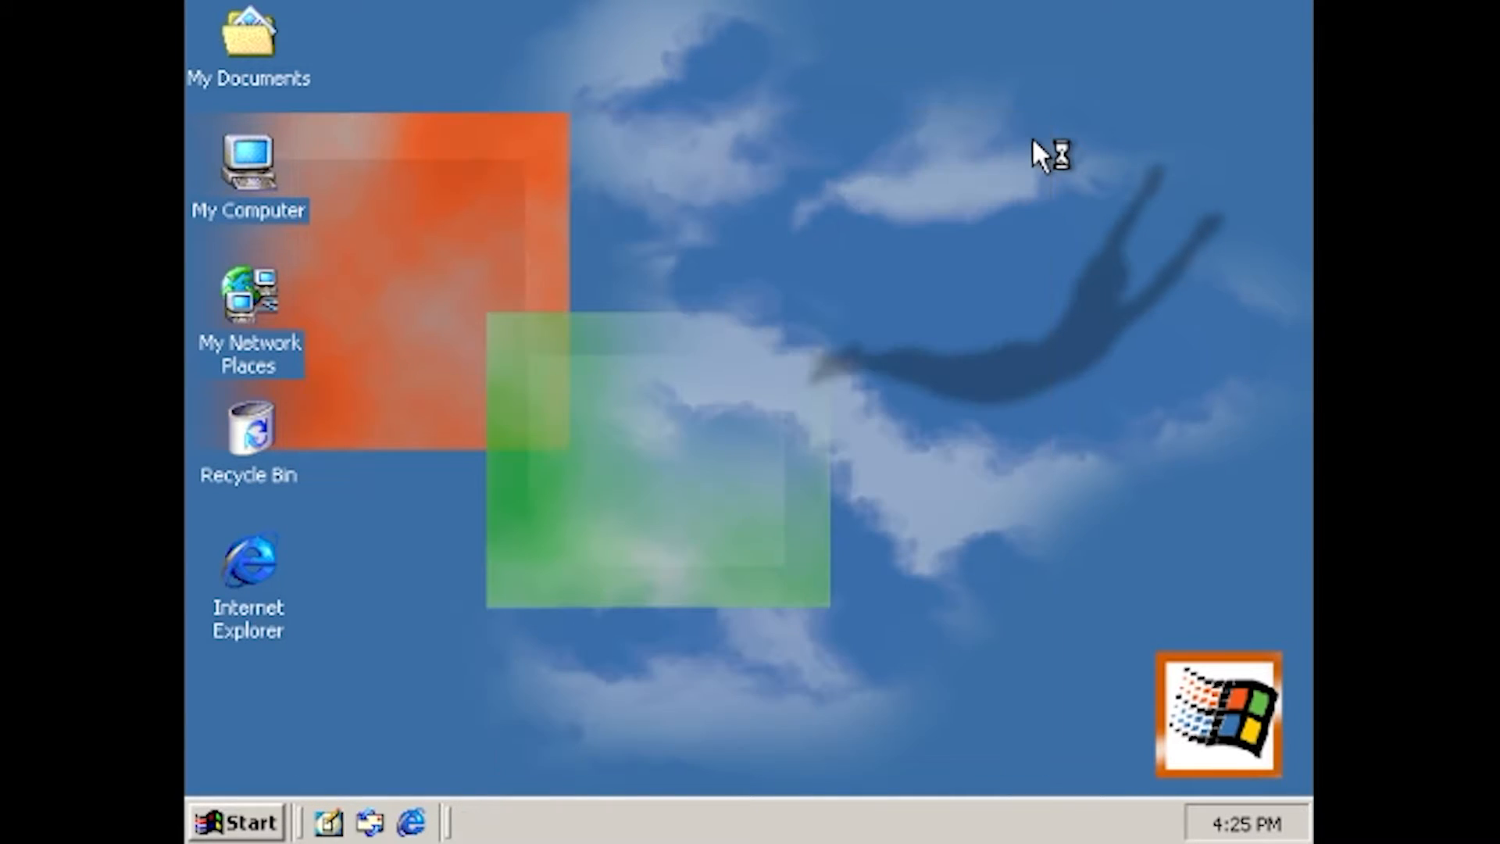
pyautogui.moveTo(225, 209)
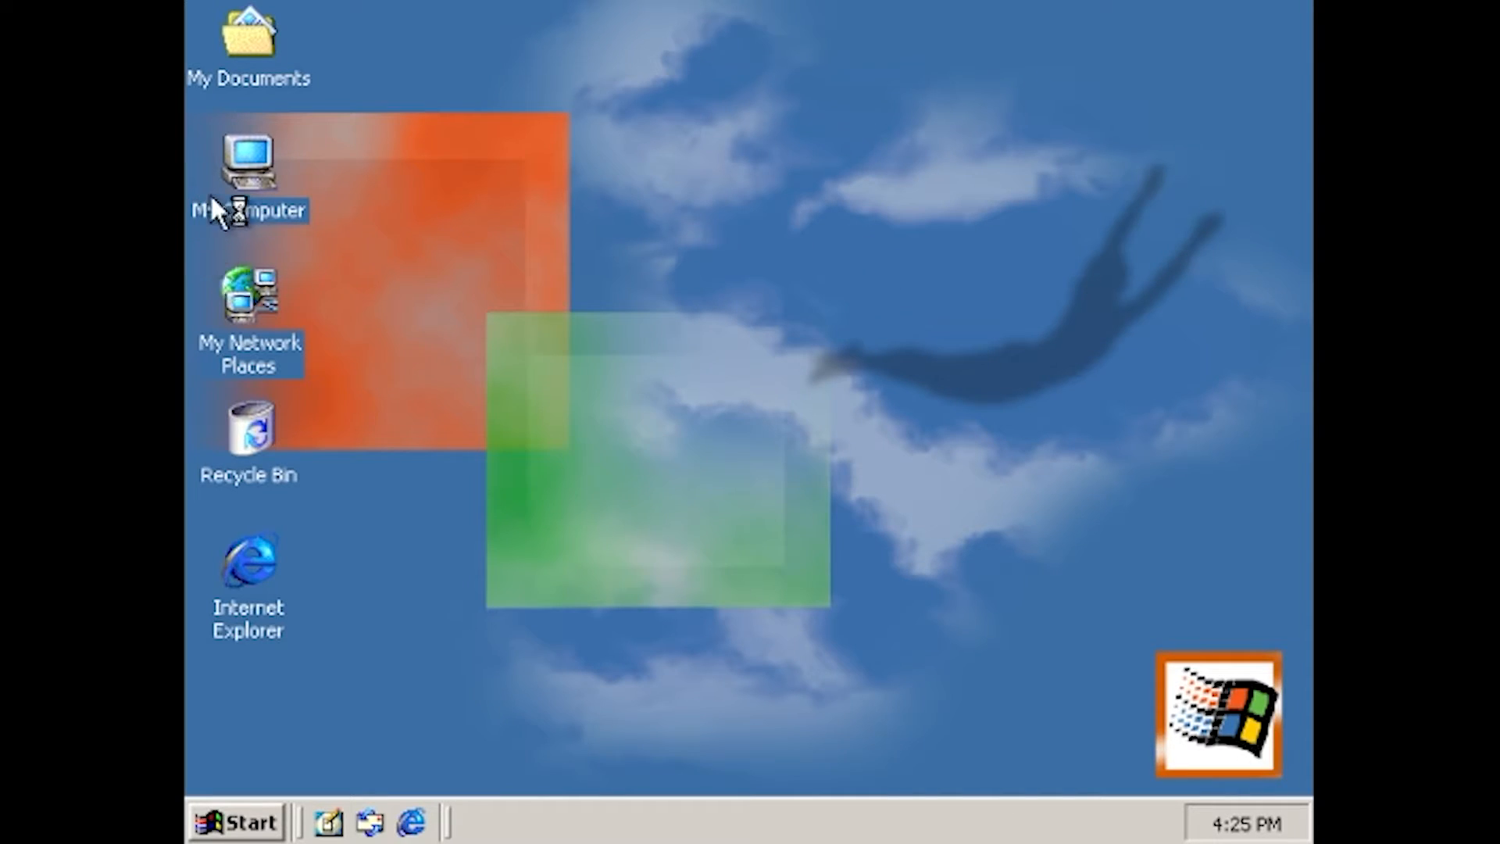
pyautogui.doubleClick(248, 172)
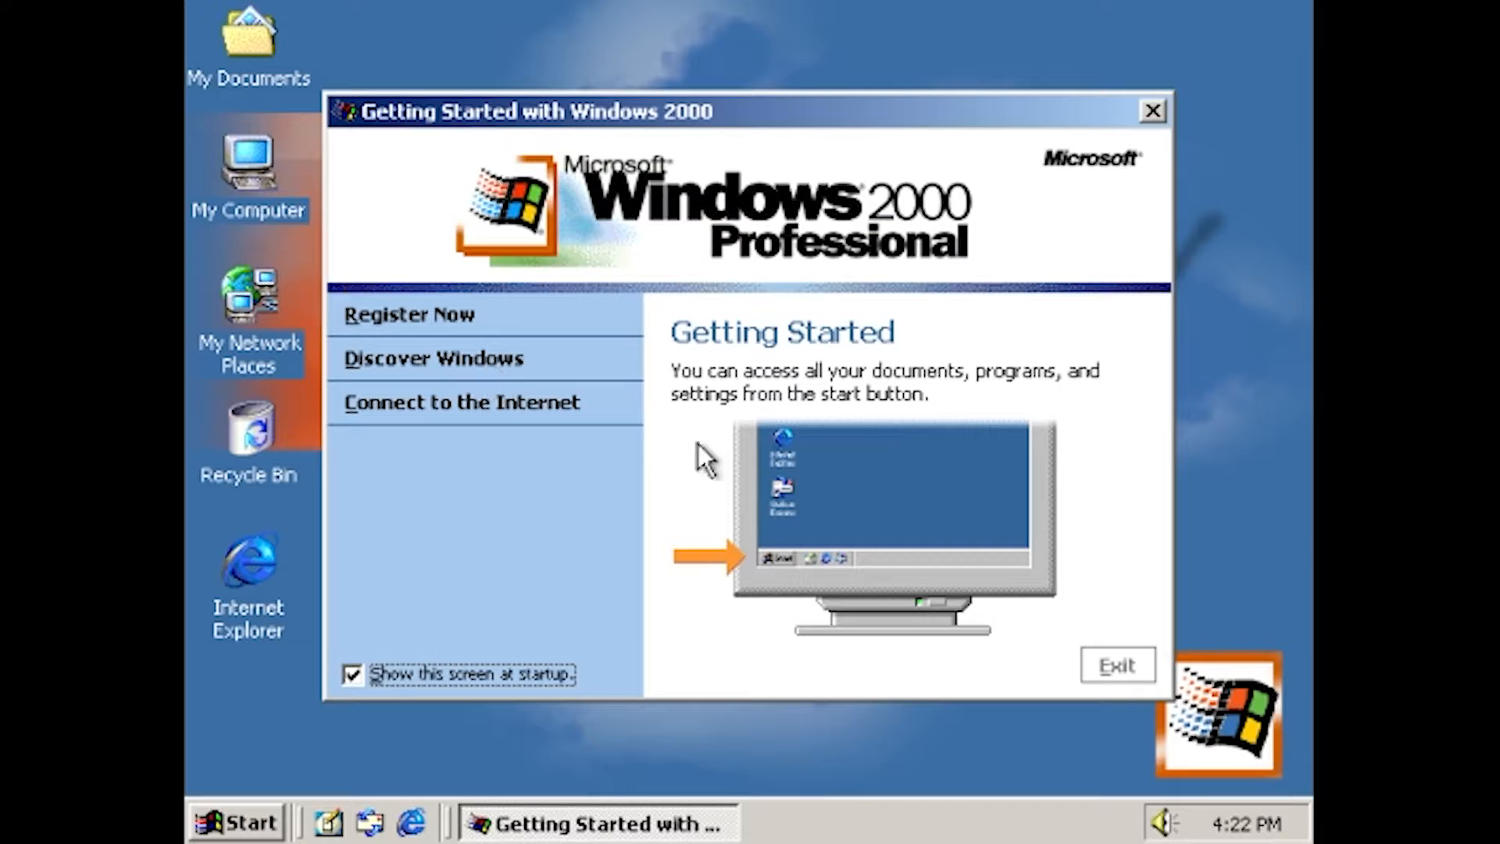
pyautogui.moveTo(488, 335)
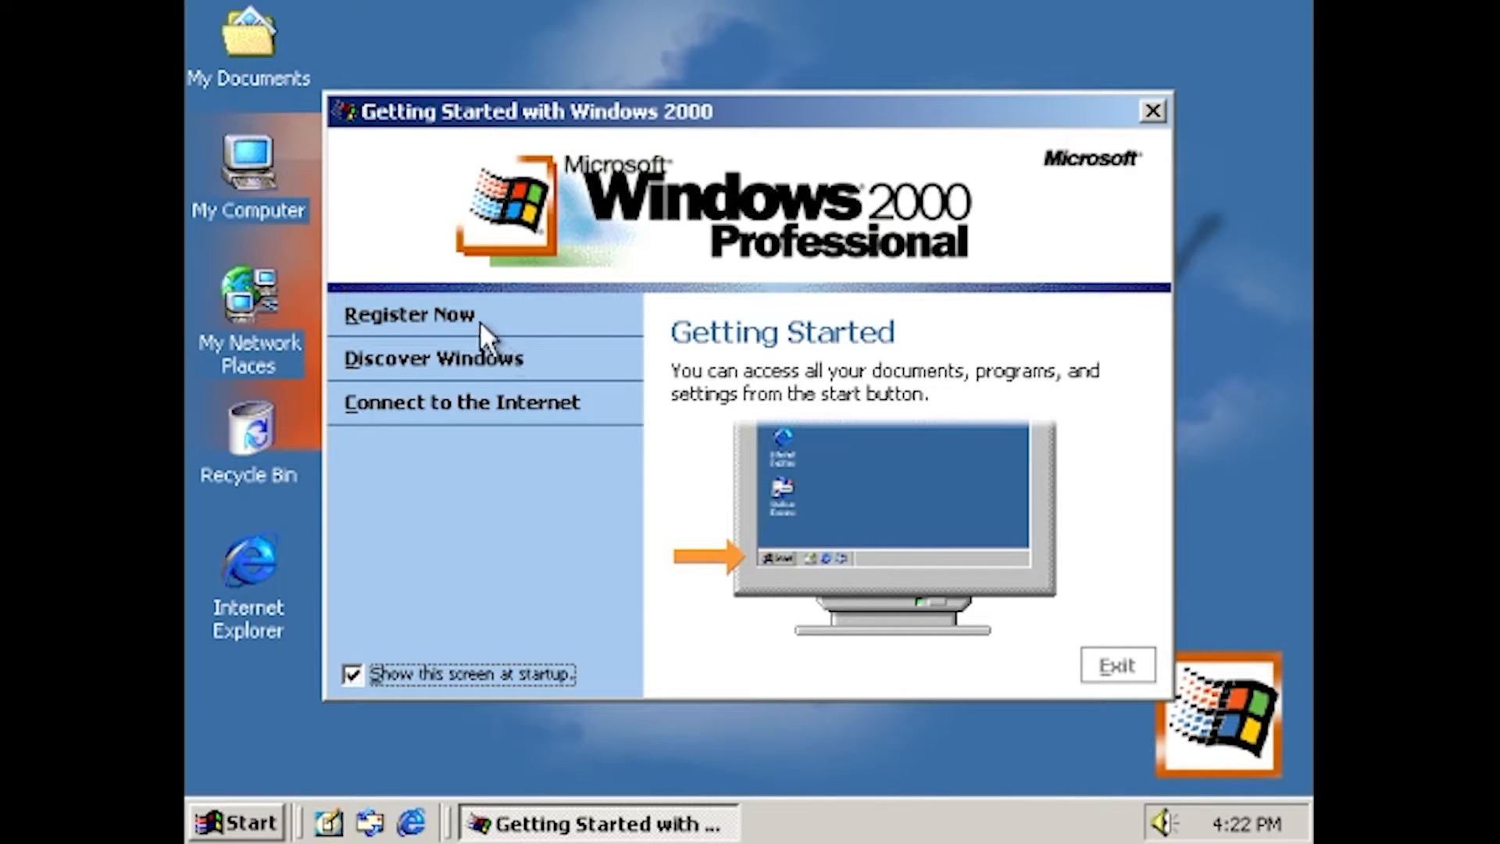
pyautogui.moveTo(1062, 689)
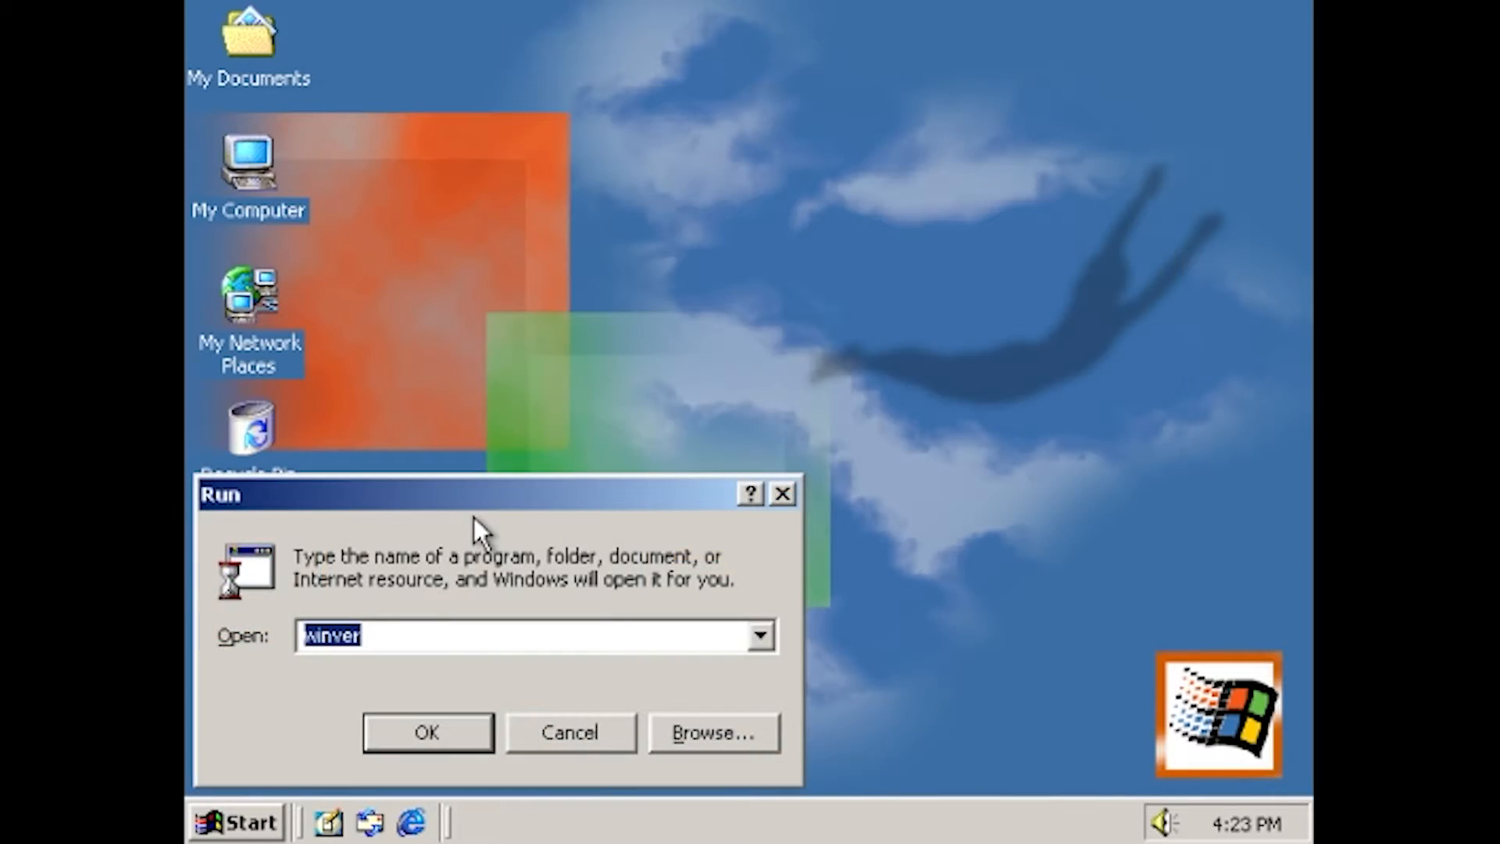
# Run the winver command from the Run box
pyautogui.click(427, 732)
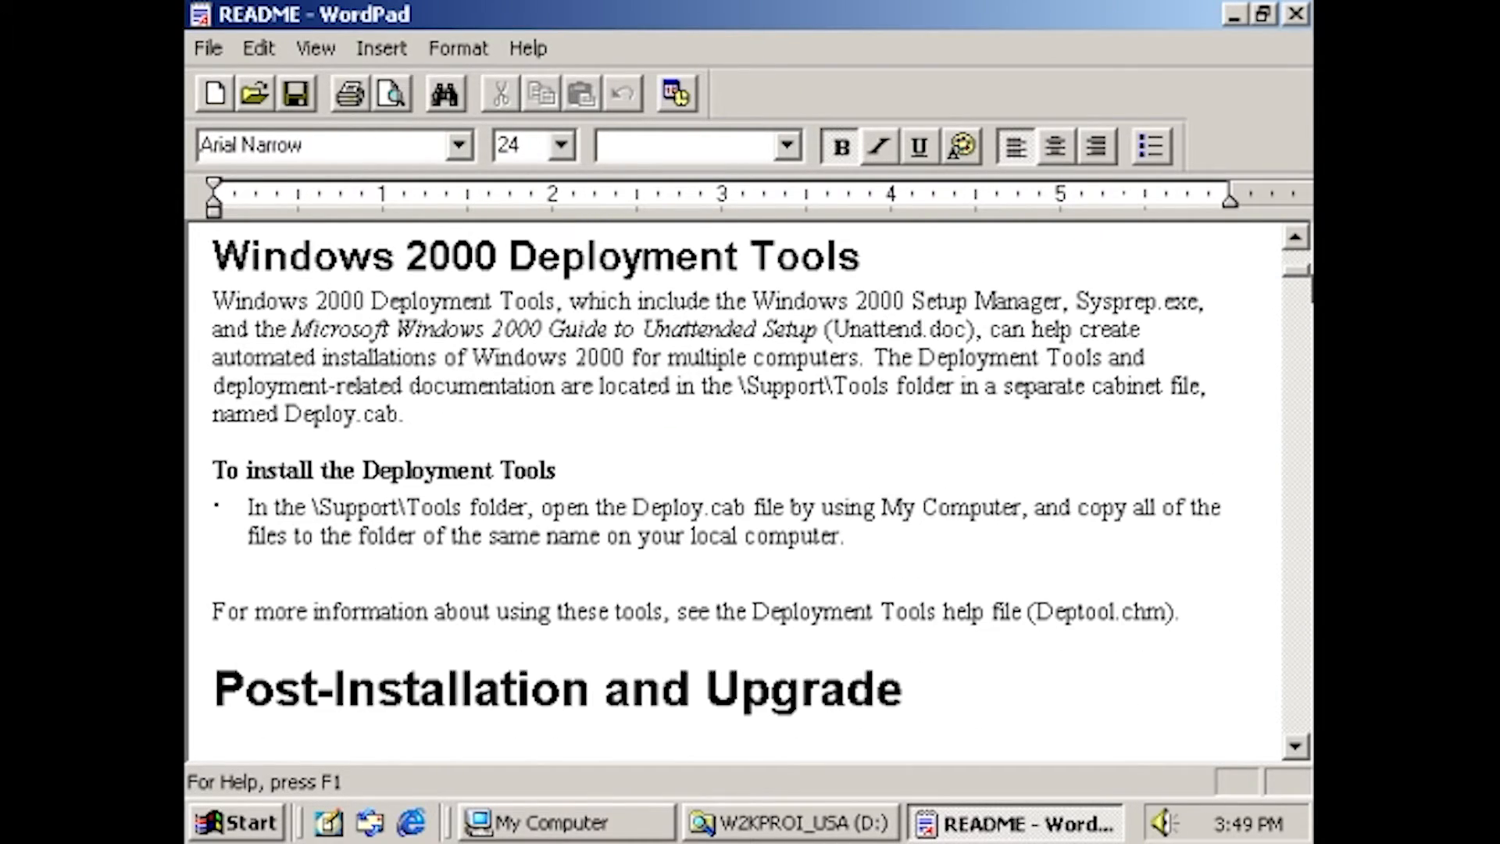
# Move Windows 2000 Setup on from the Product Key page
pyautogui.scroll(-3)
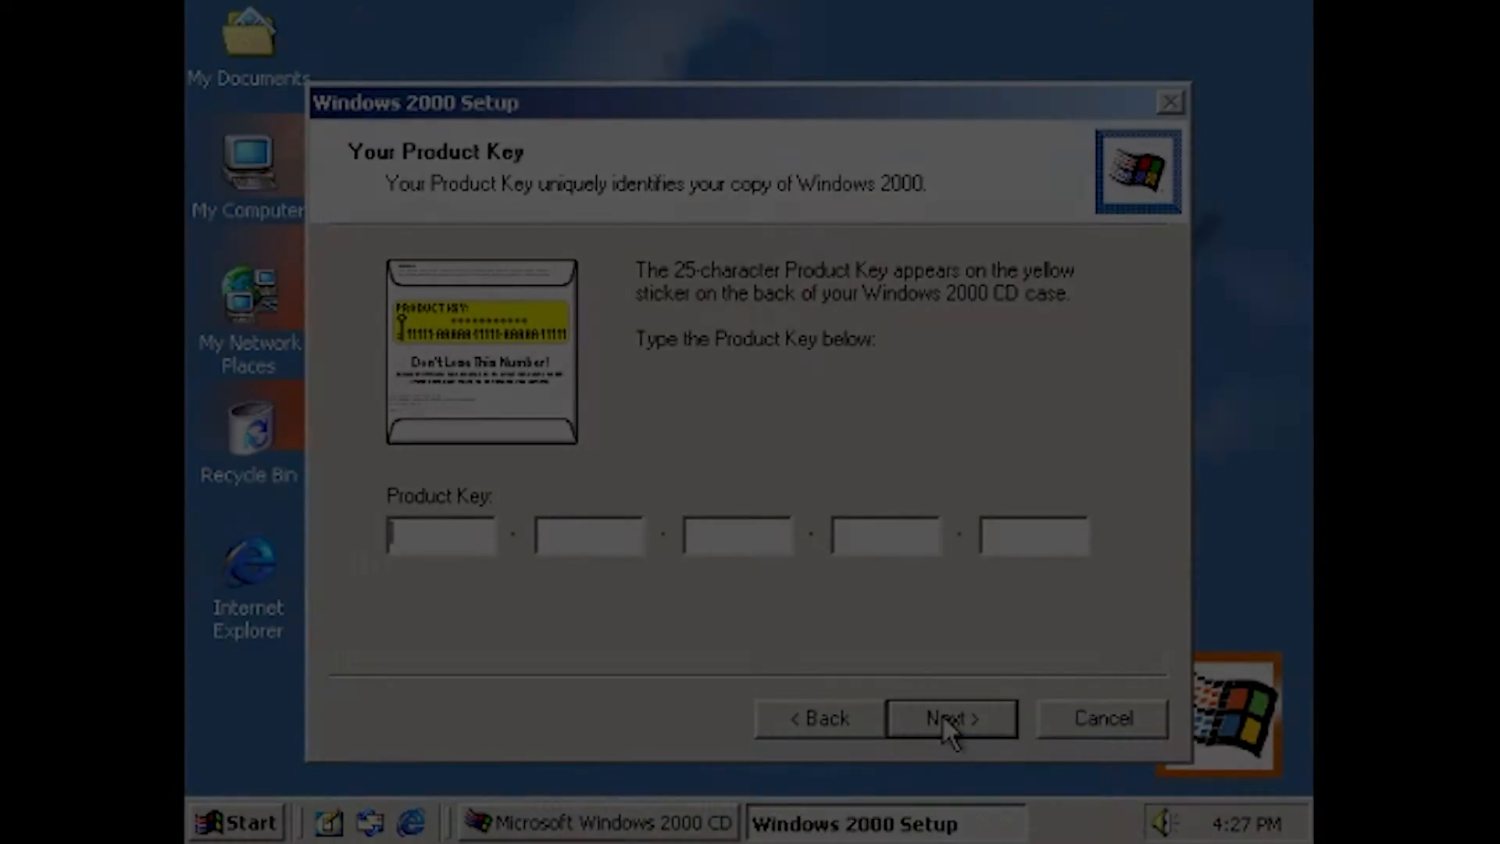
pyautogui.click(950, 717)
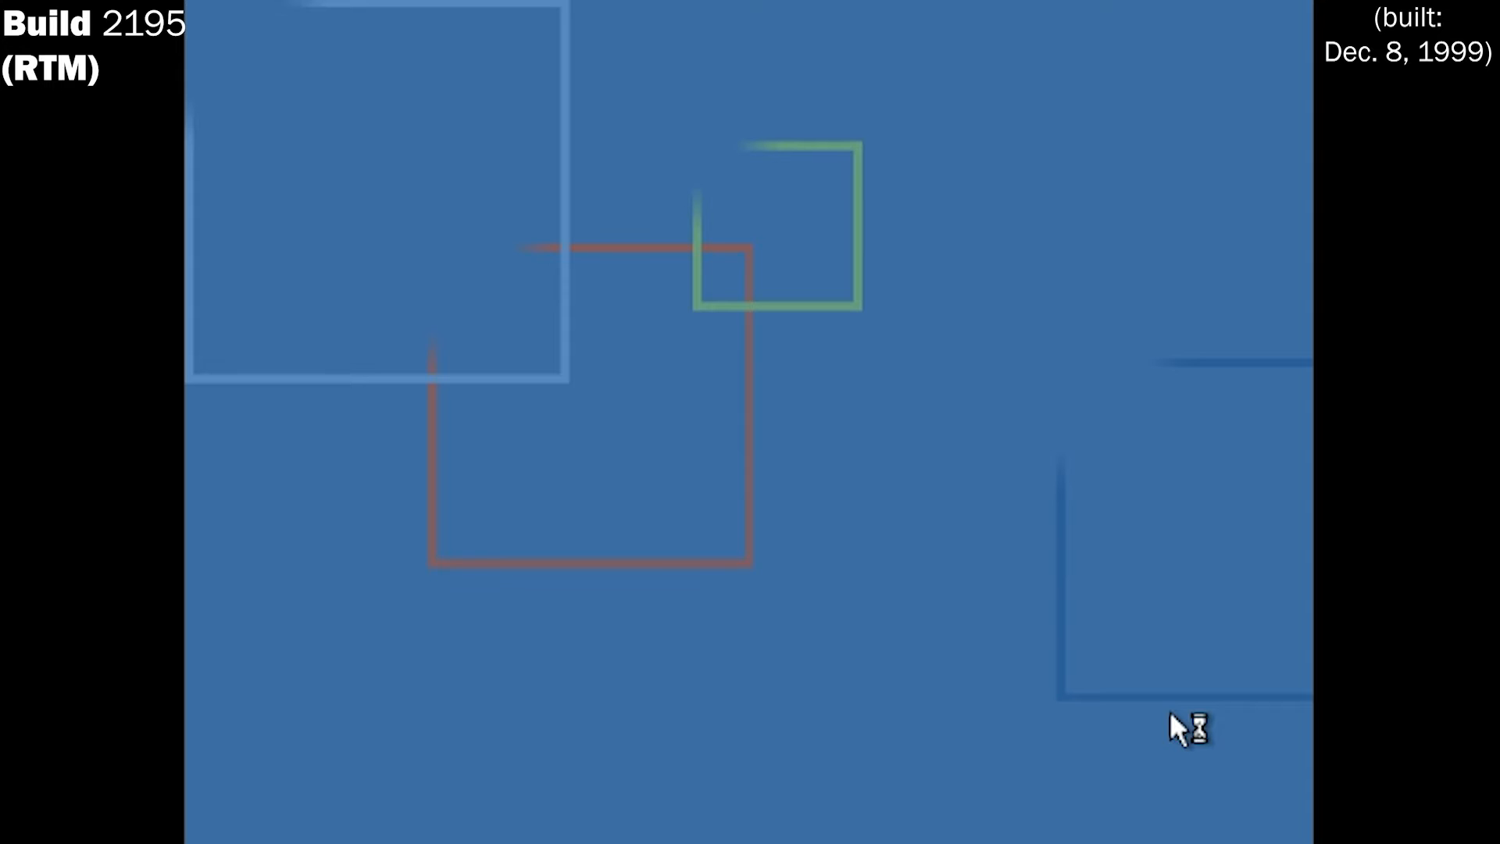
pyautogui.moveTo(1148, 746)
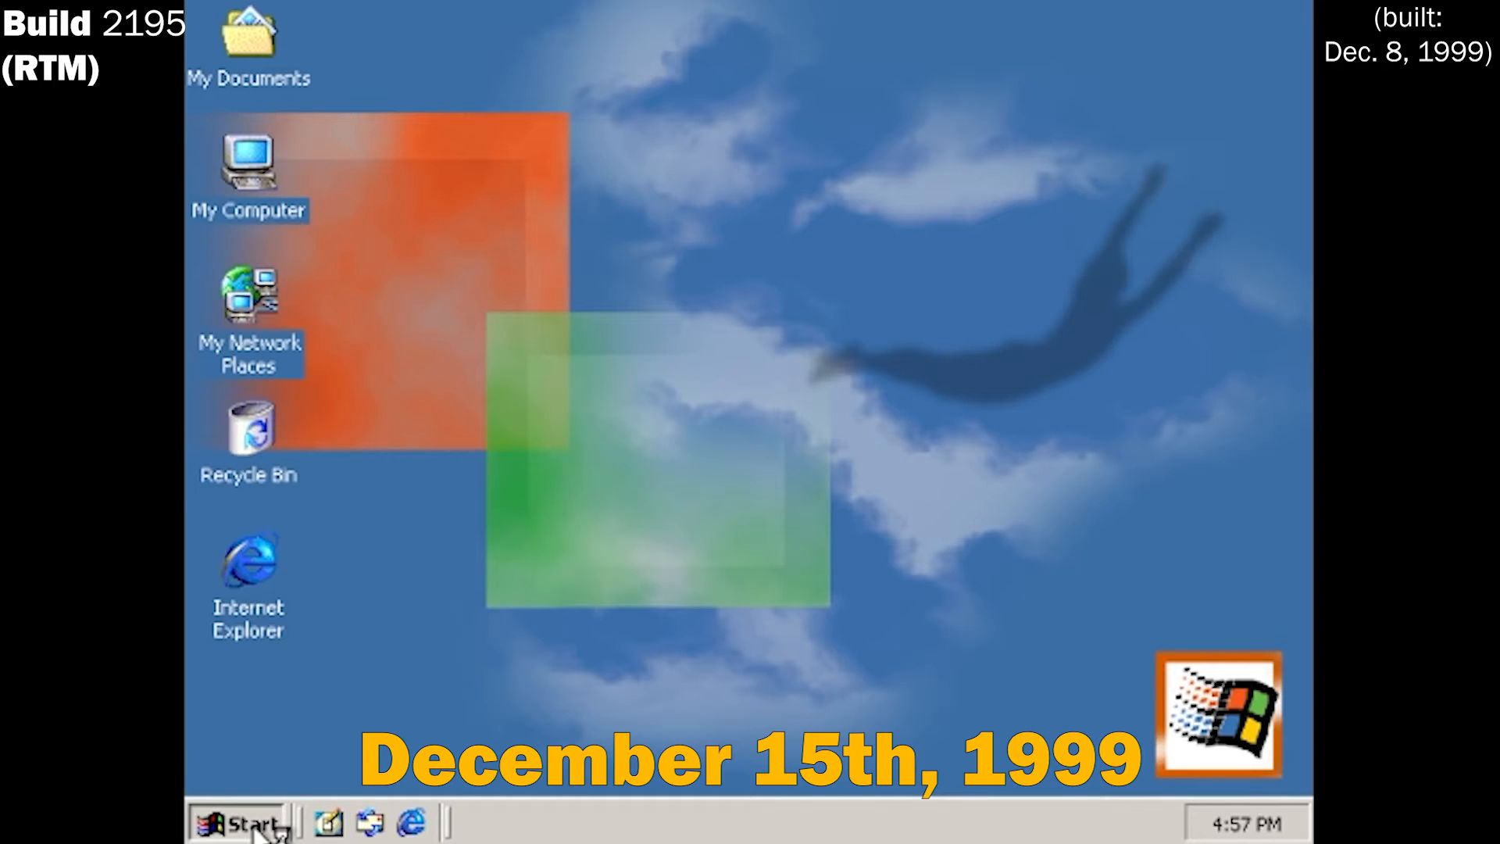
# Open the Start menu on the build 2195 desktop and close it again
pyautogui.click(237, 822)
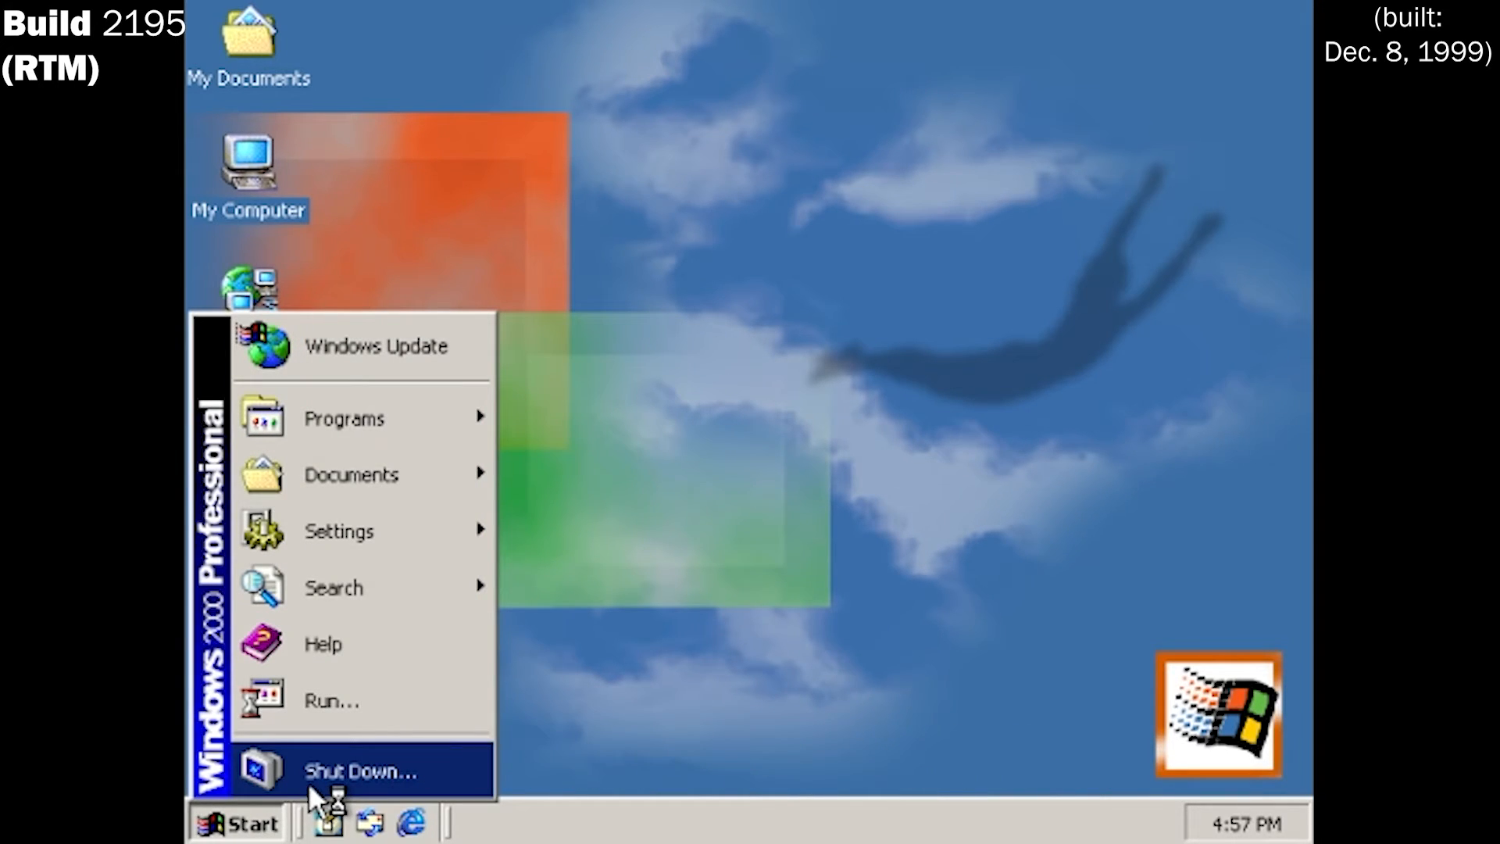
pyautogui.click(236, 822)
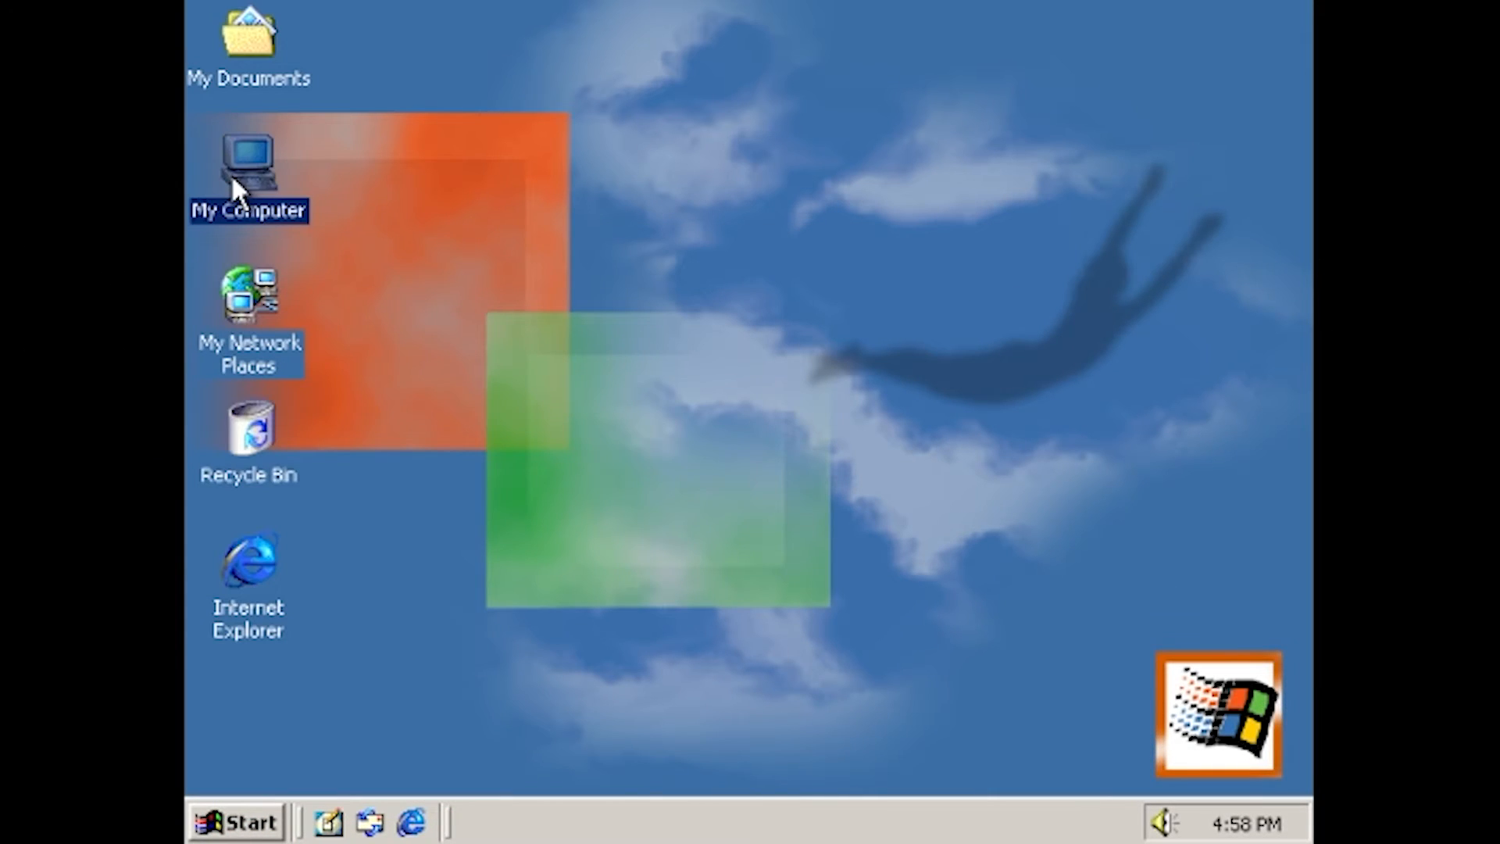
# Open My Computer's System Properties and view the Advanced, Hardware and Network Identification tabs
pyautogui.rightClick(249, 171)
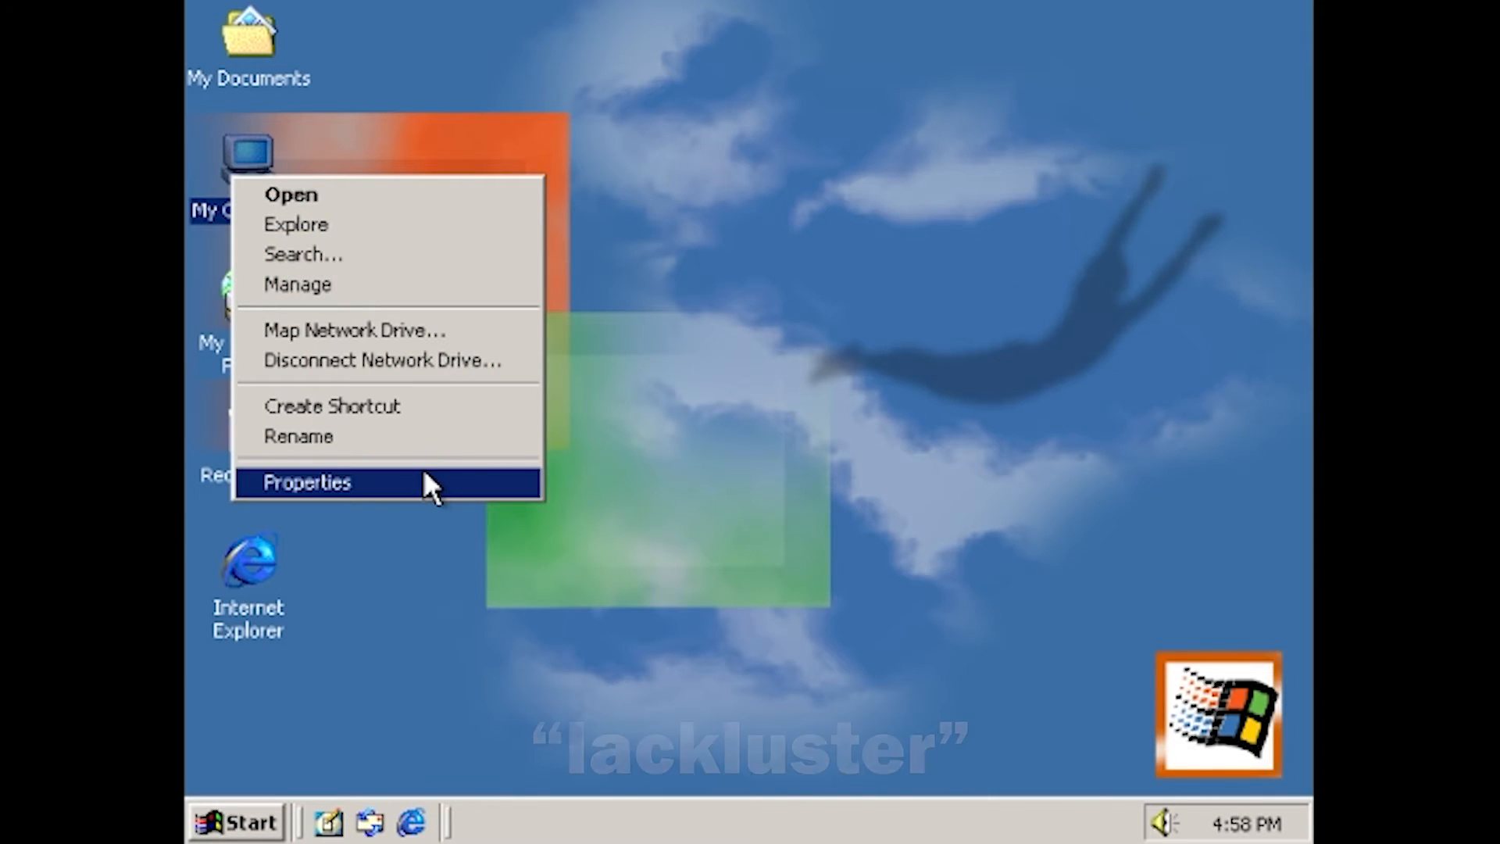
pyautogui.click(306, 482)
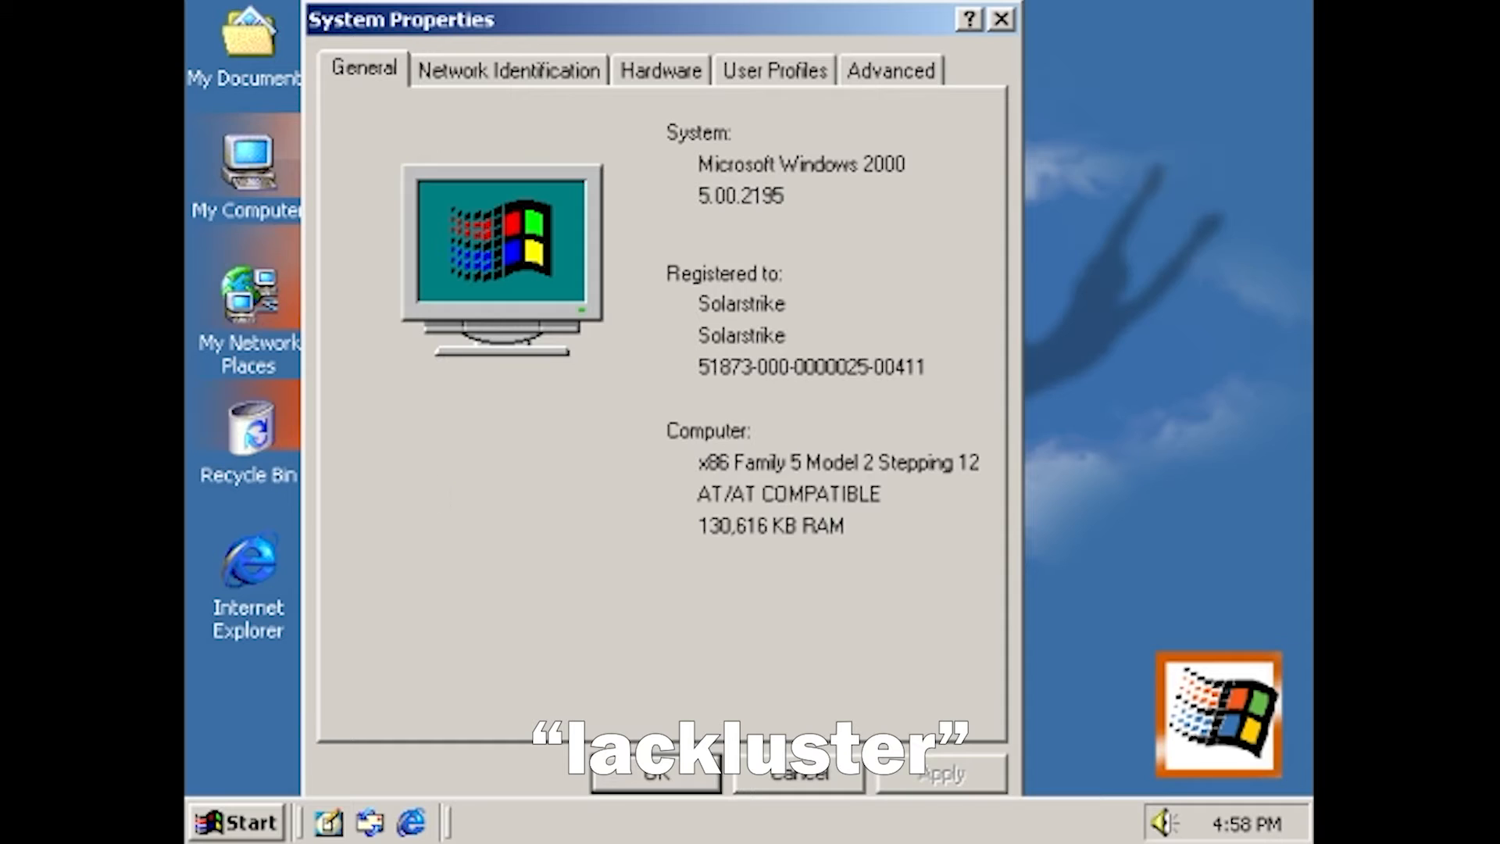
pyautogui.click(889, 69)
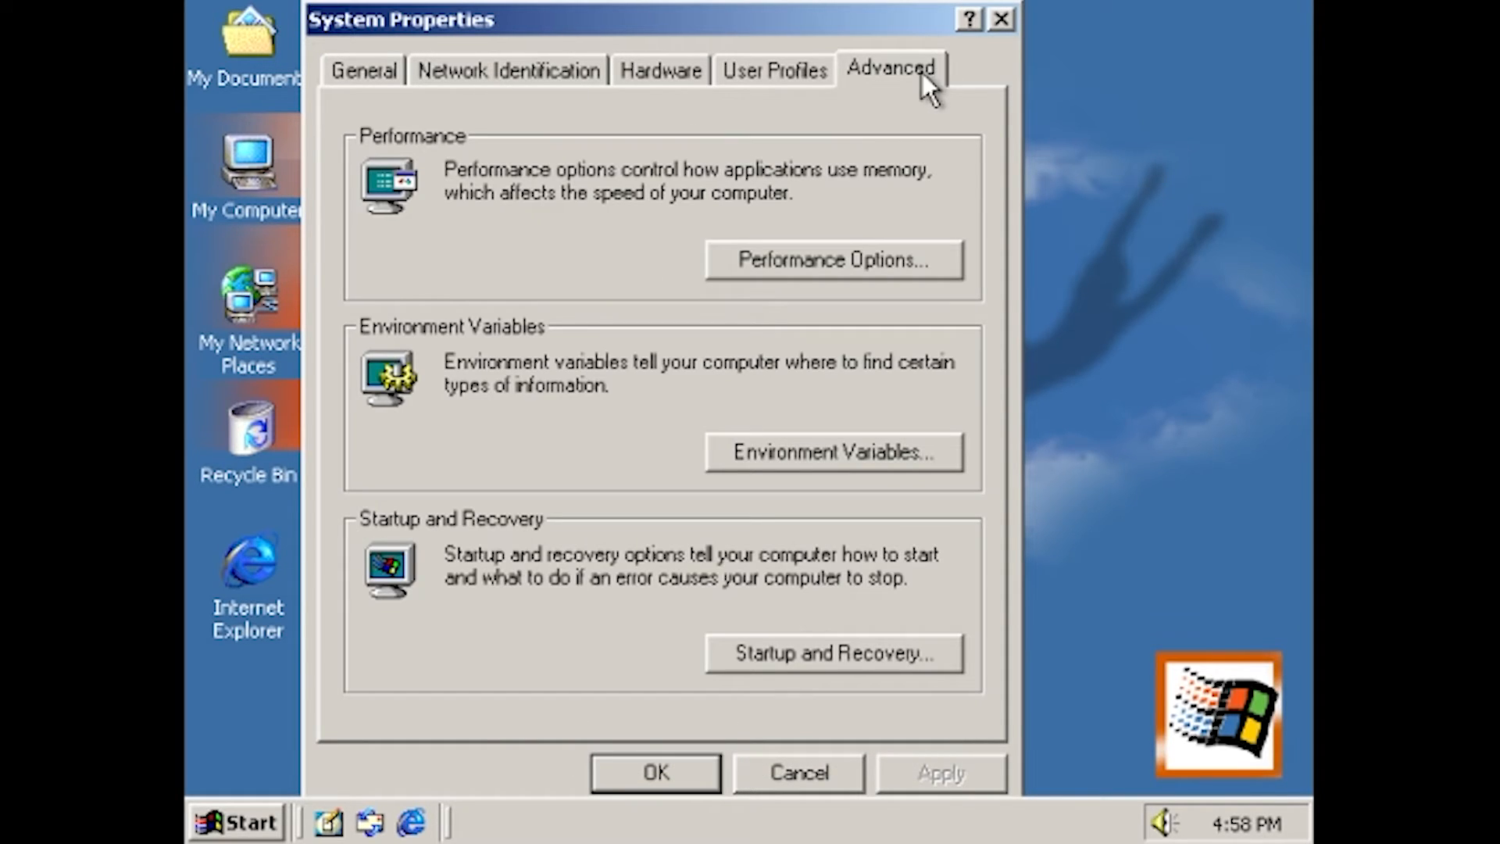
pyautogui.click(659, 69)
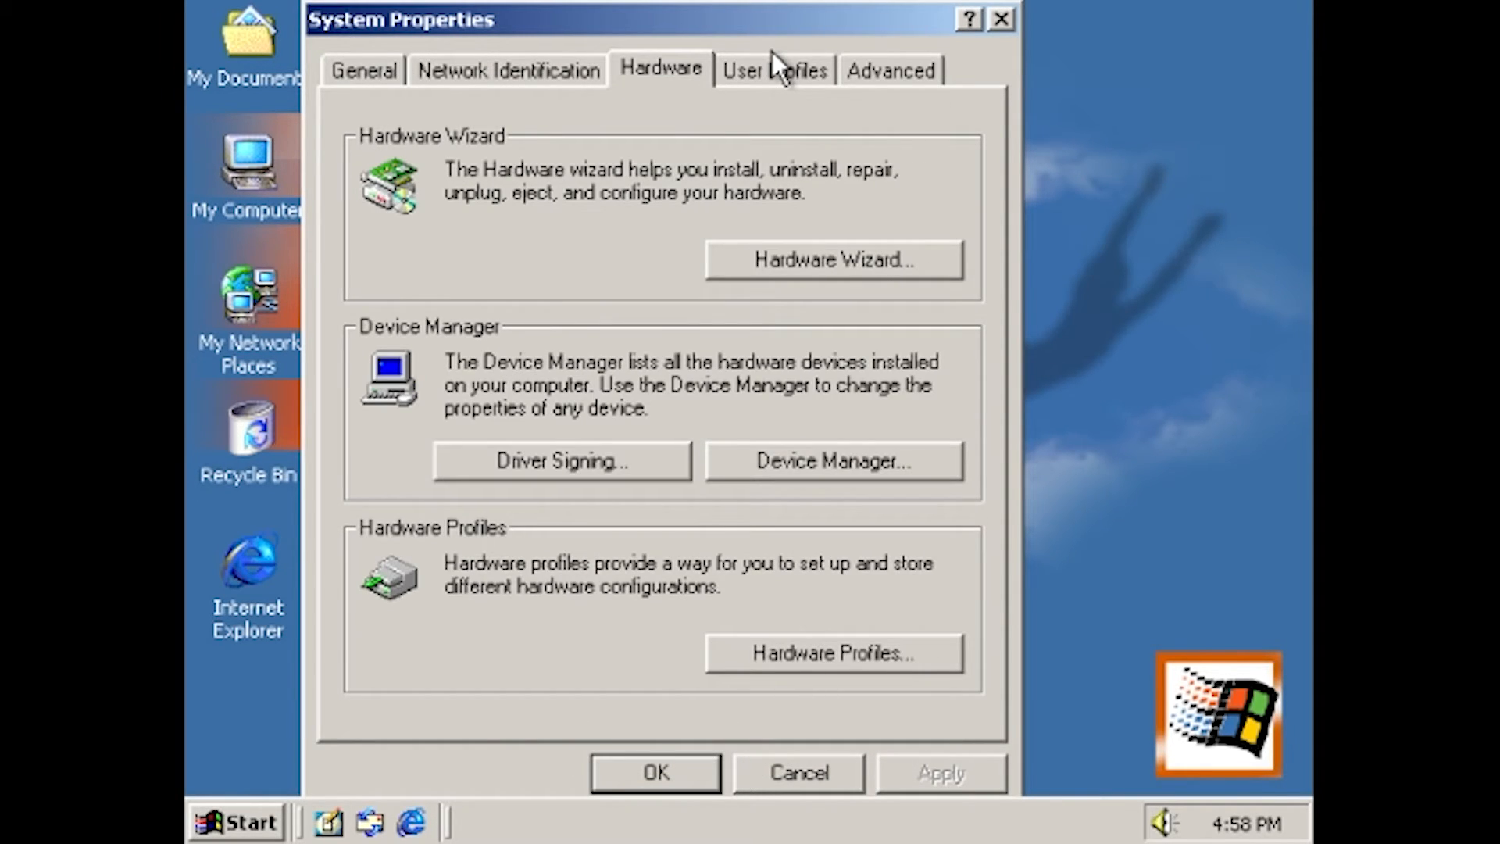
pyautogui.click(508, 70)
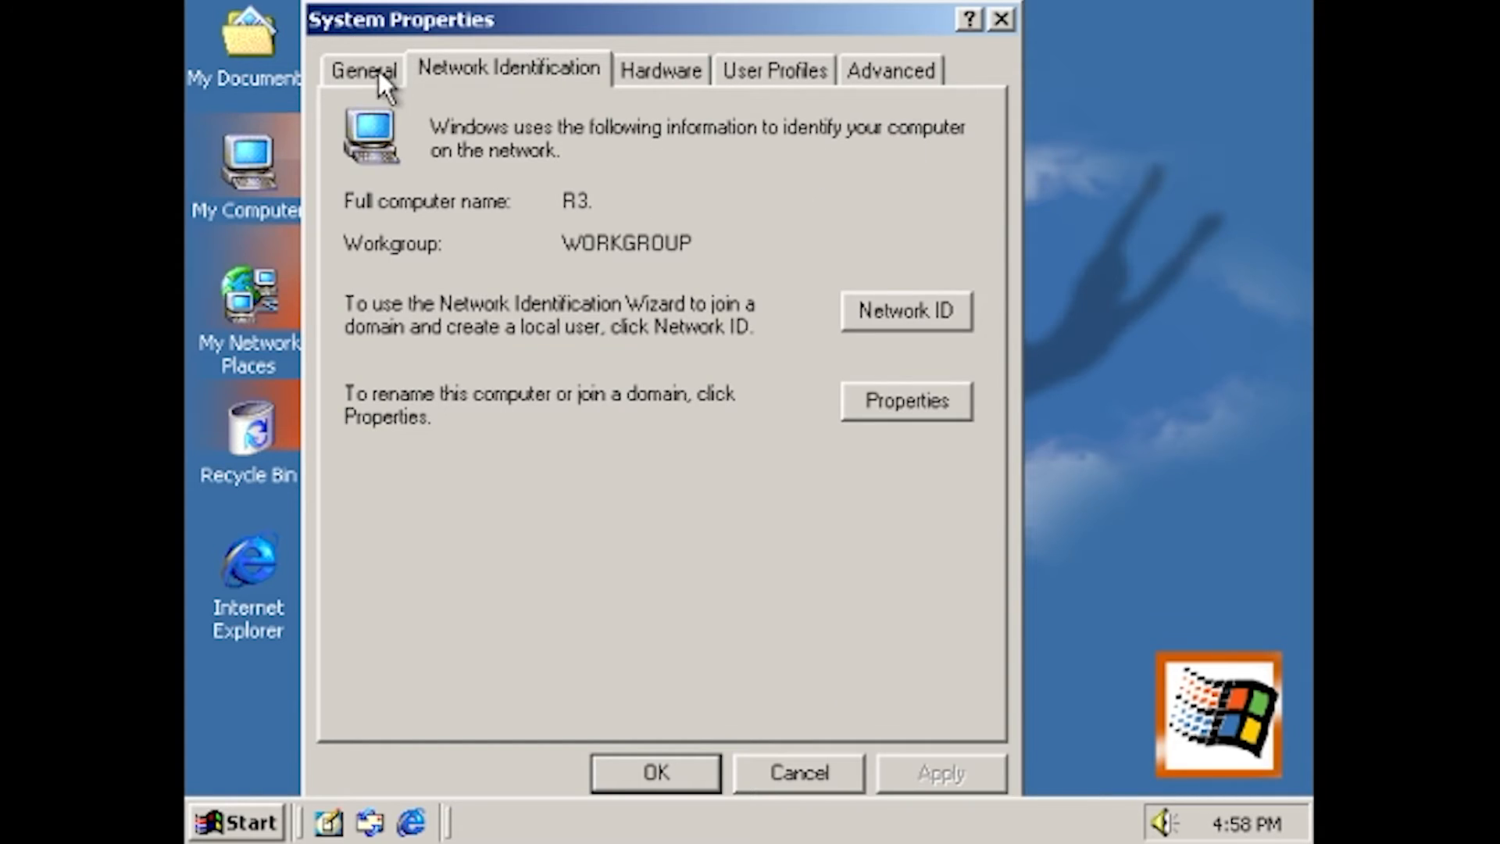